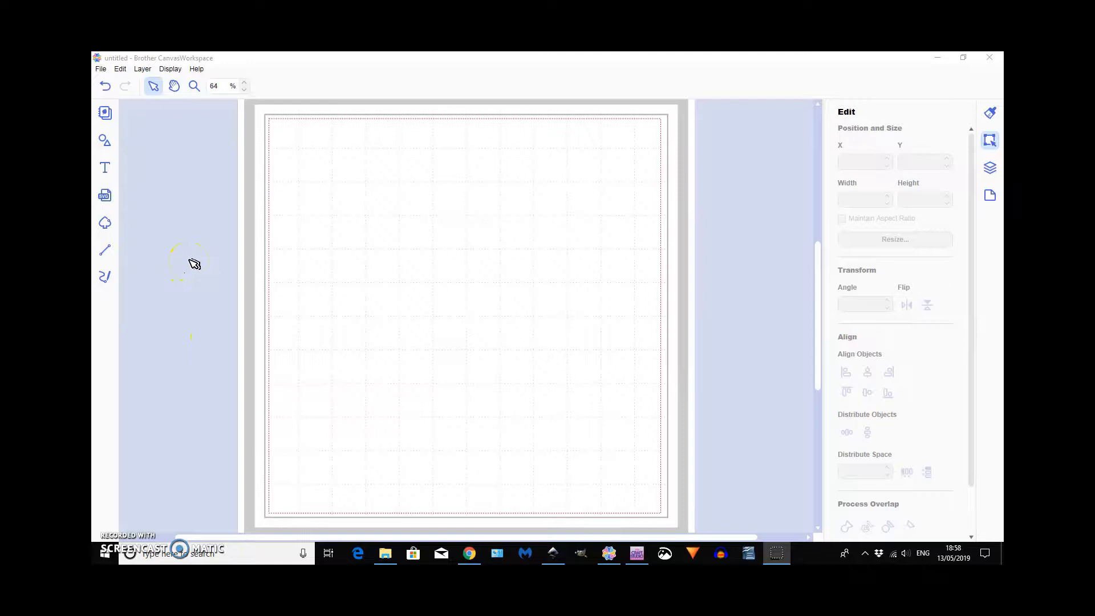
mouse_move(221, 217)
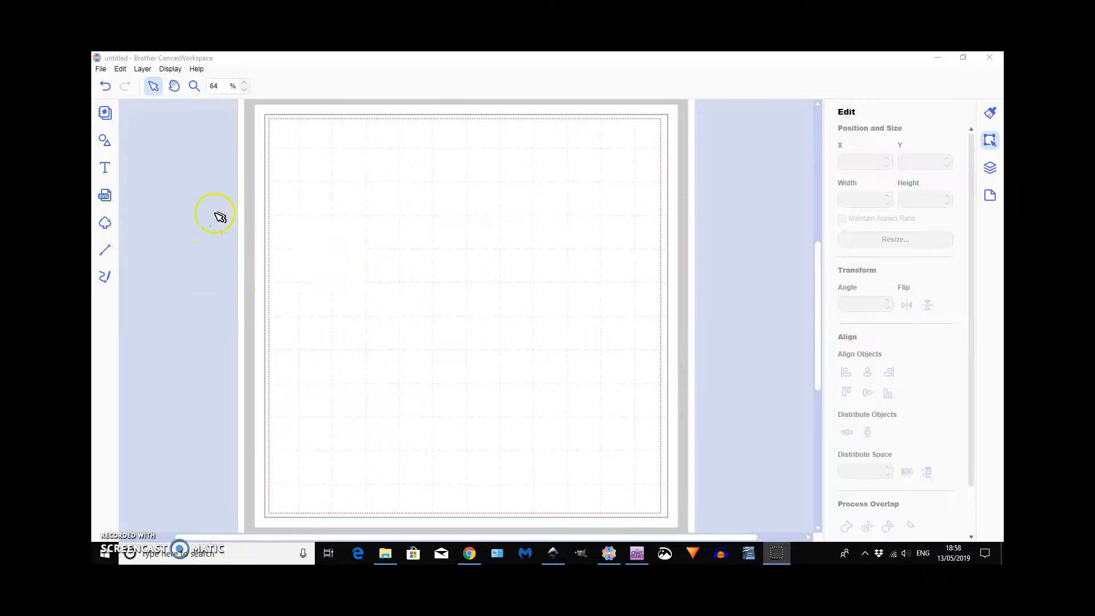
mouse_move(152, 113)
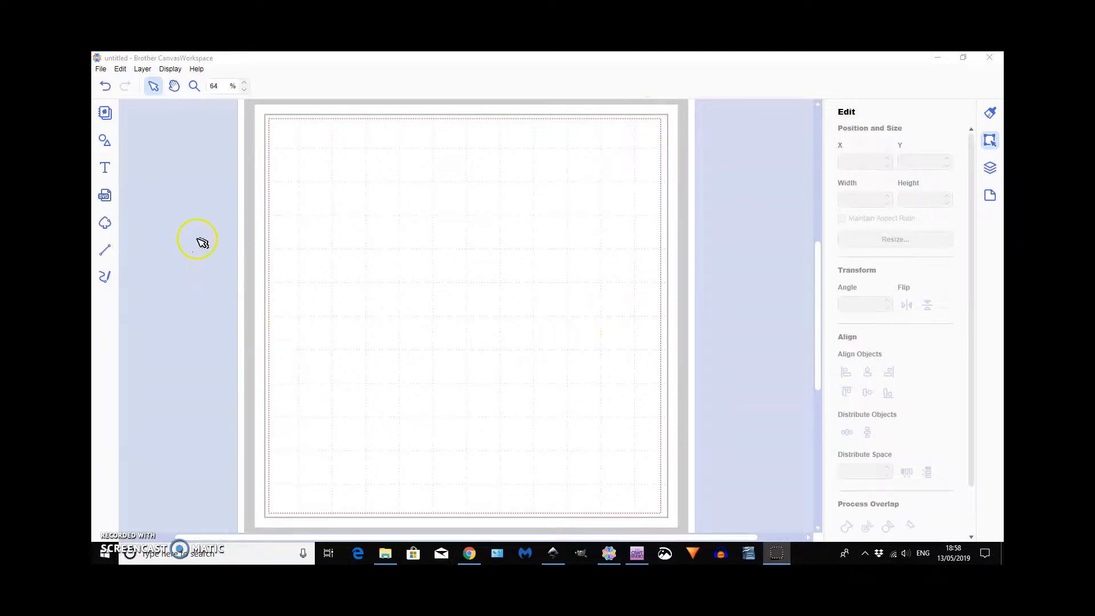
mouse_move(206, 203)
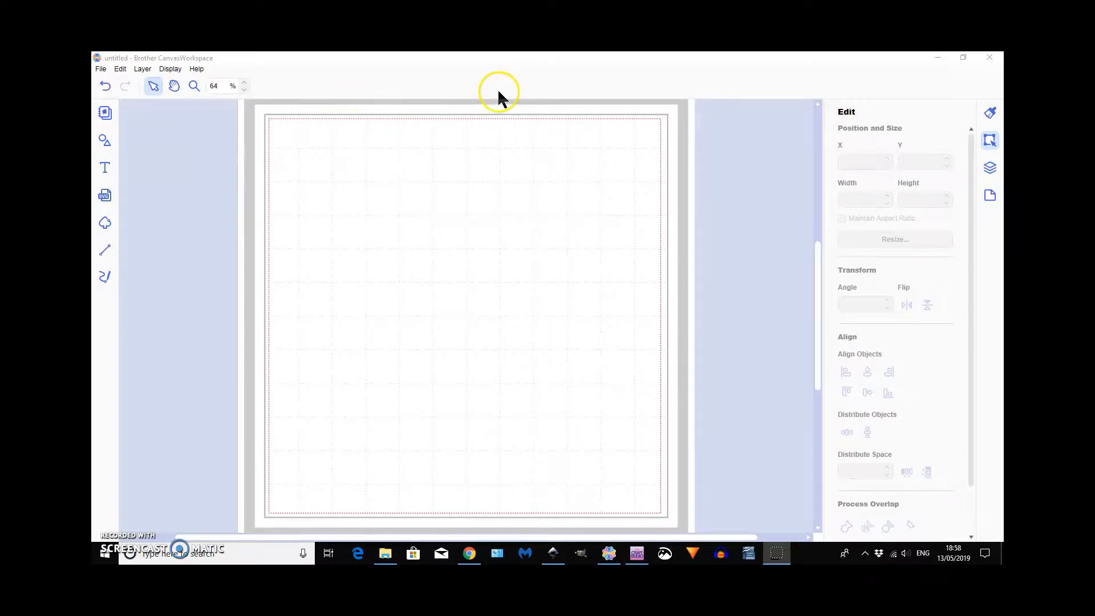
mouse_move(436, 304)
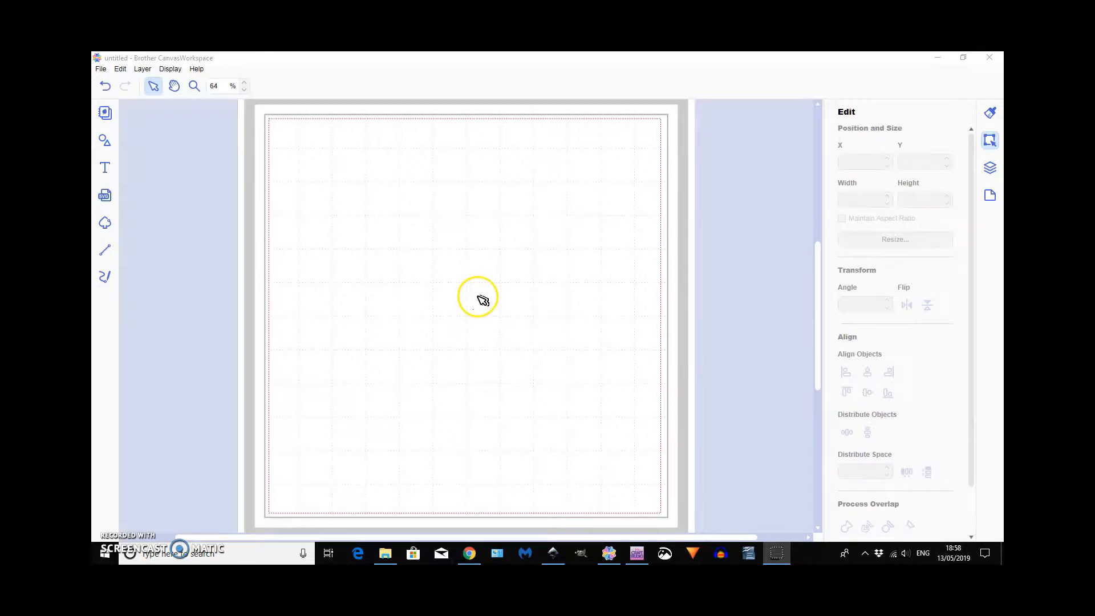
mouse_move(150, 197)
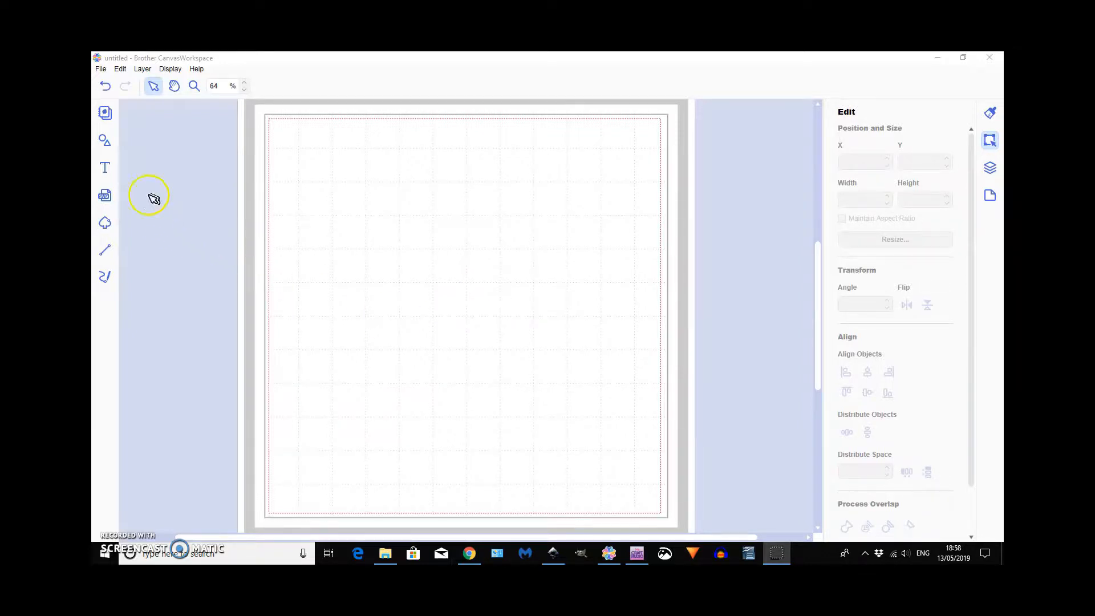
mouse_move(105, 168)
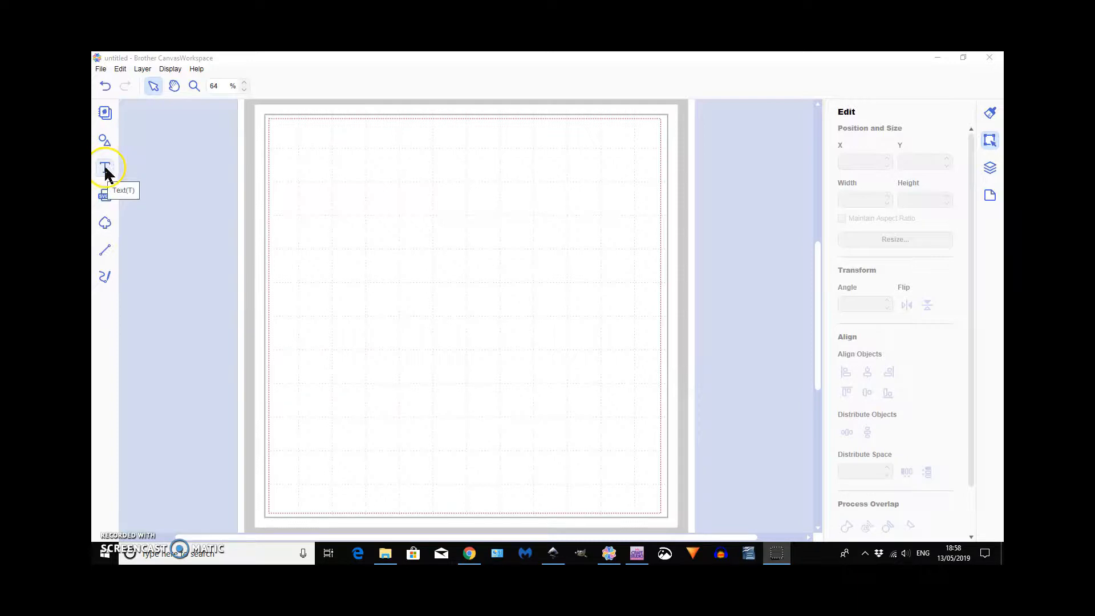
Step: Add a text object reading 'Happy Birthday' near the top left of the mat
click(105, 168)
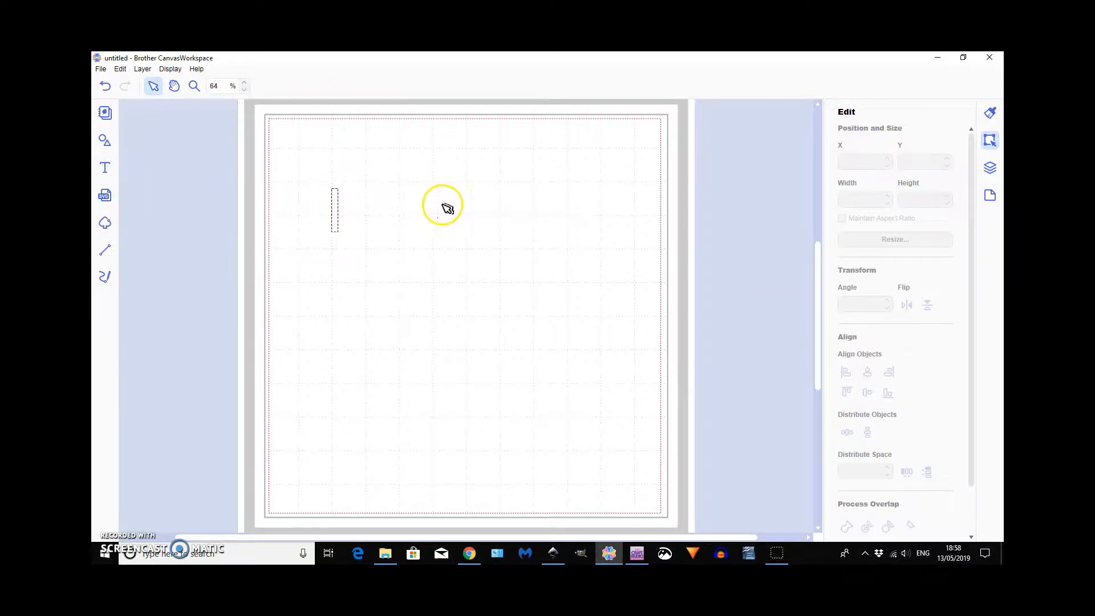
text(Happ)
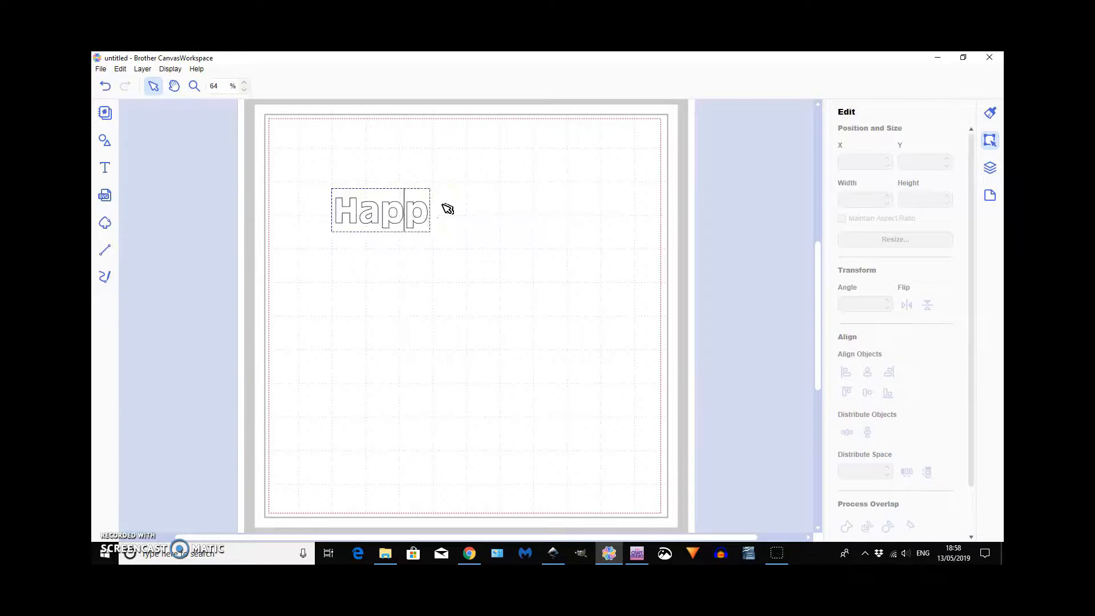
text(y)
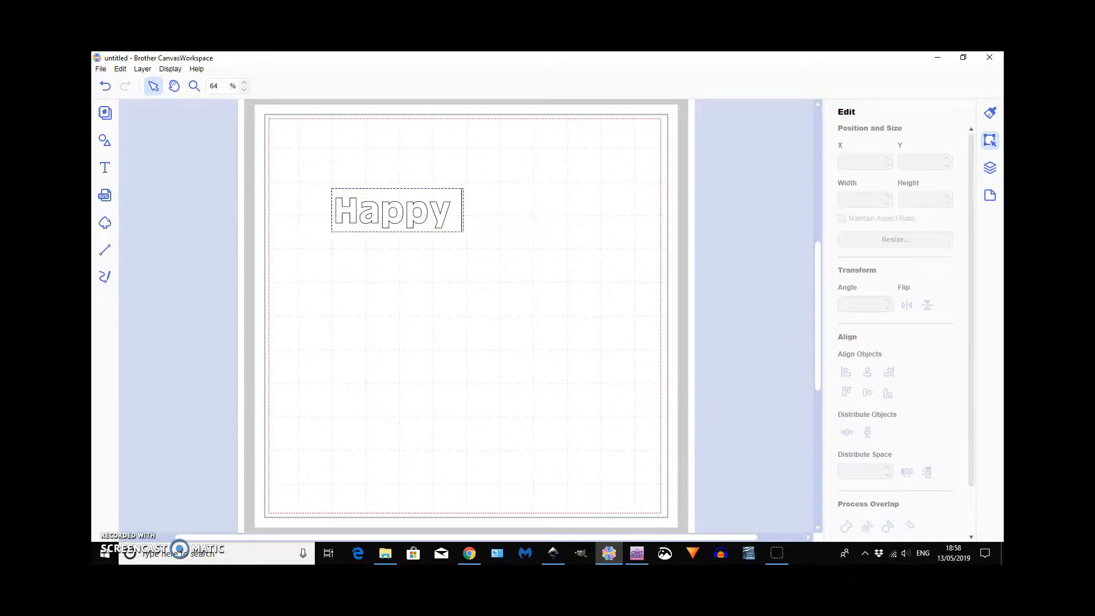
text(Birth)
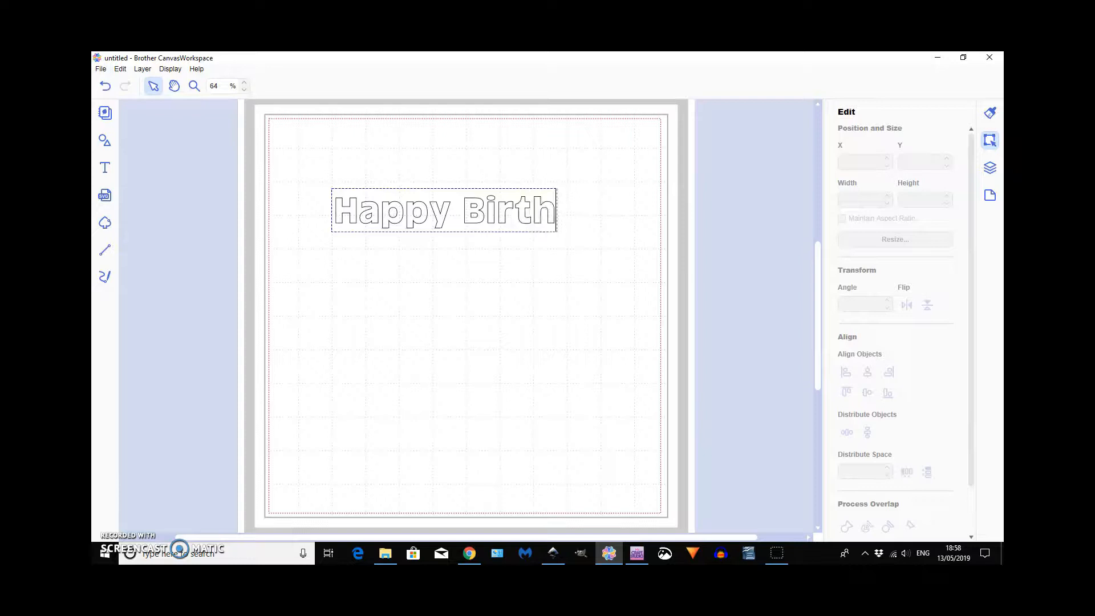
text(day)
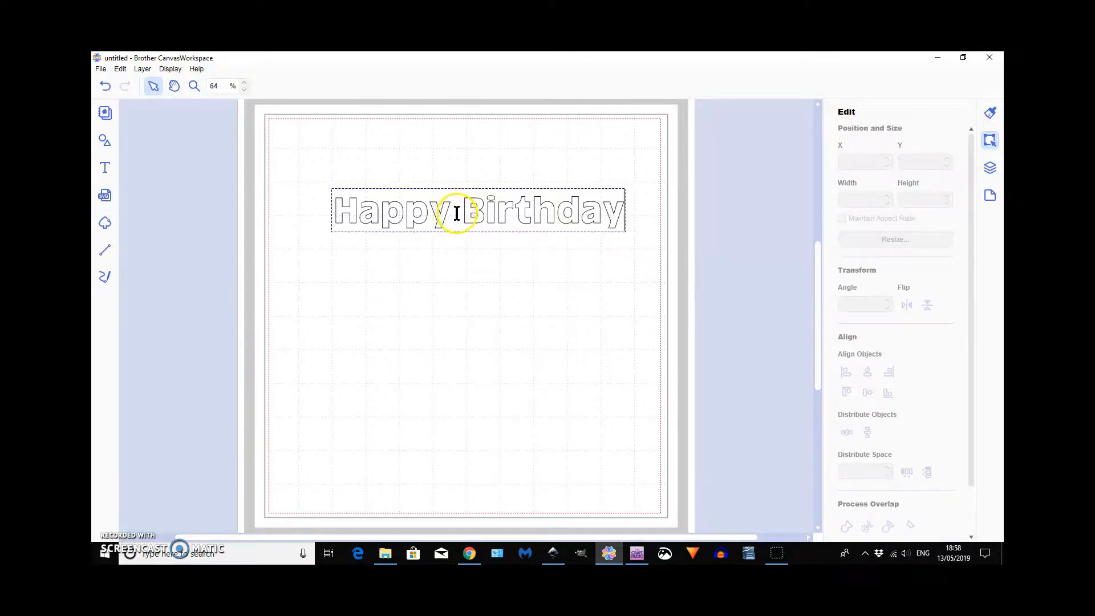
mouse_move(464, 225)
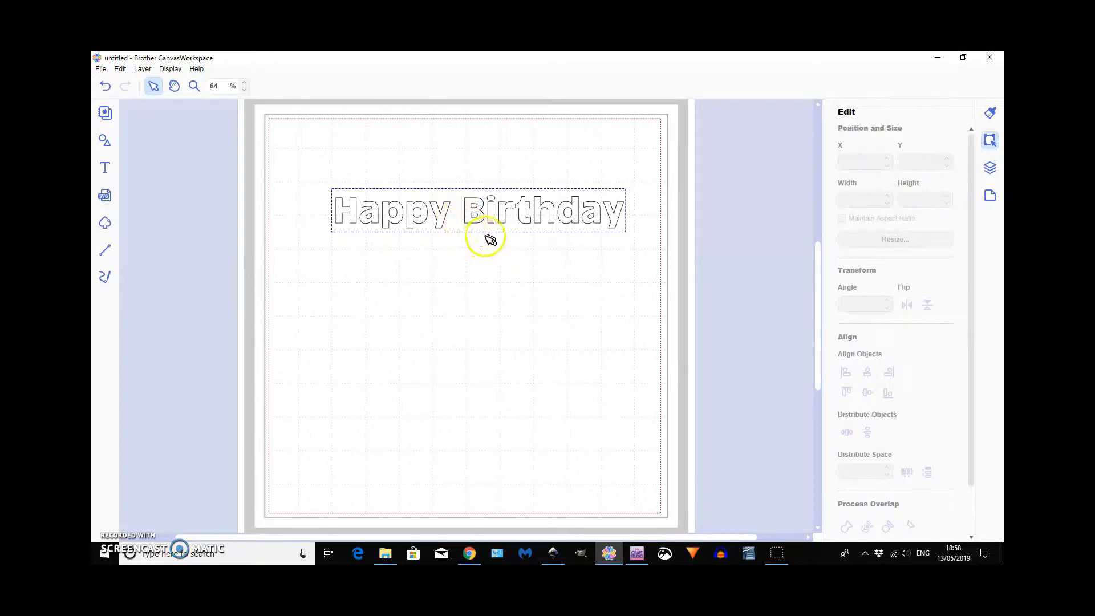
mouse_move(460, 236)
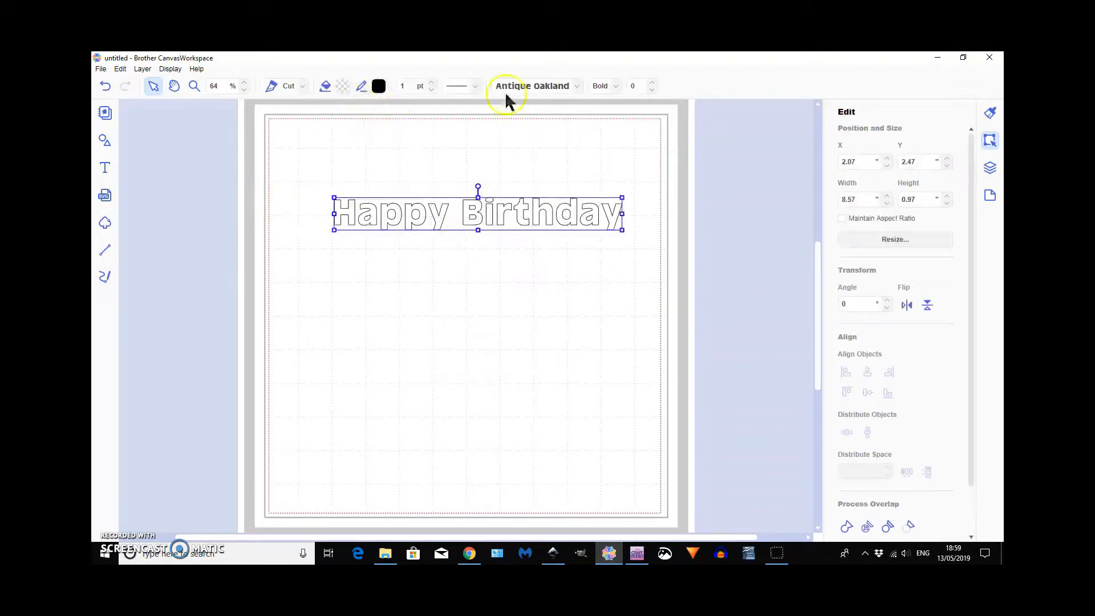
mouse_move(467, 74)
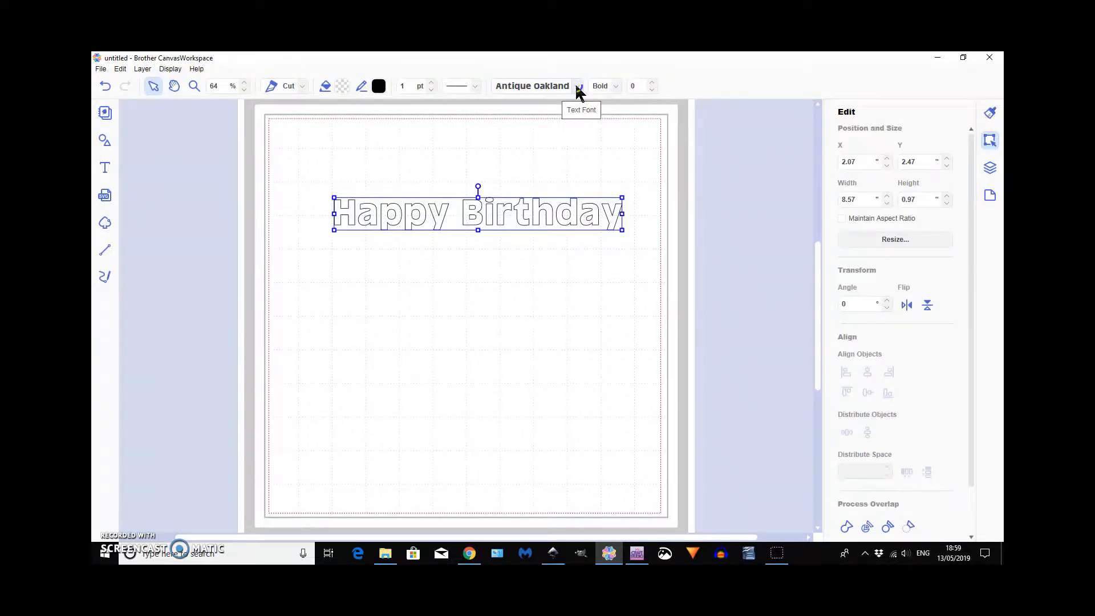
Step: Switch the Happy Birthday text to the tall, thin all-caps serif font ALWAYSHERE
click(577, 86)
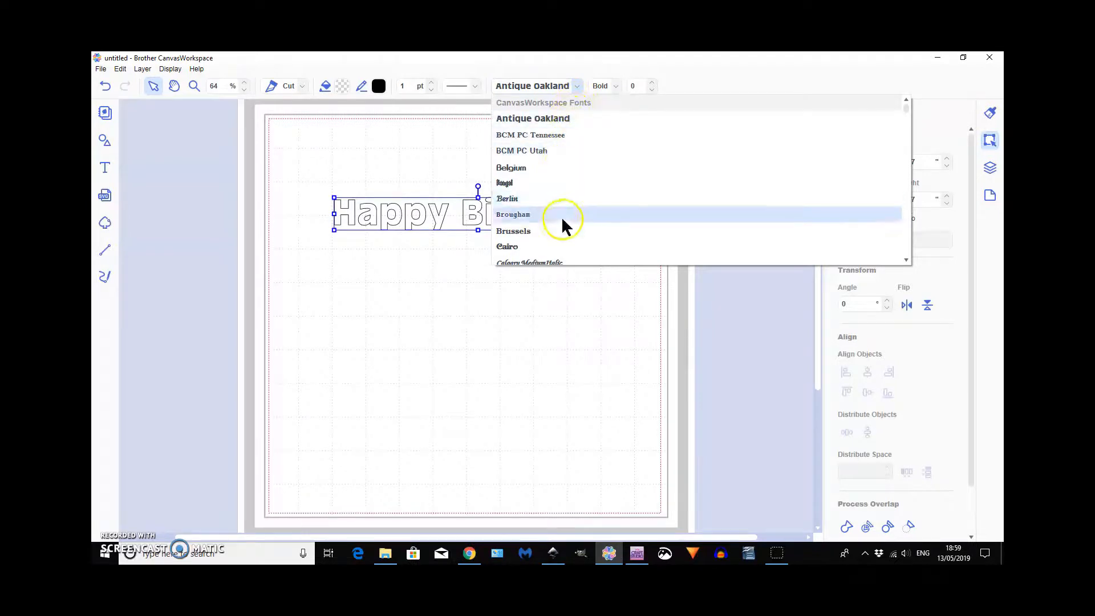
scroll(down, 3)
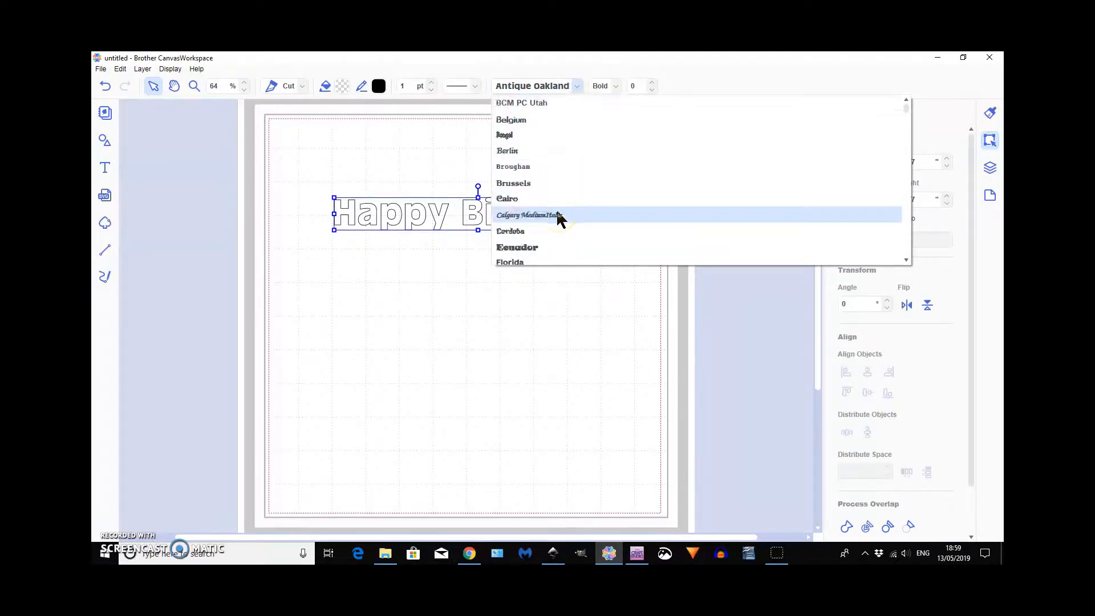
scroll(down, 3)
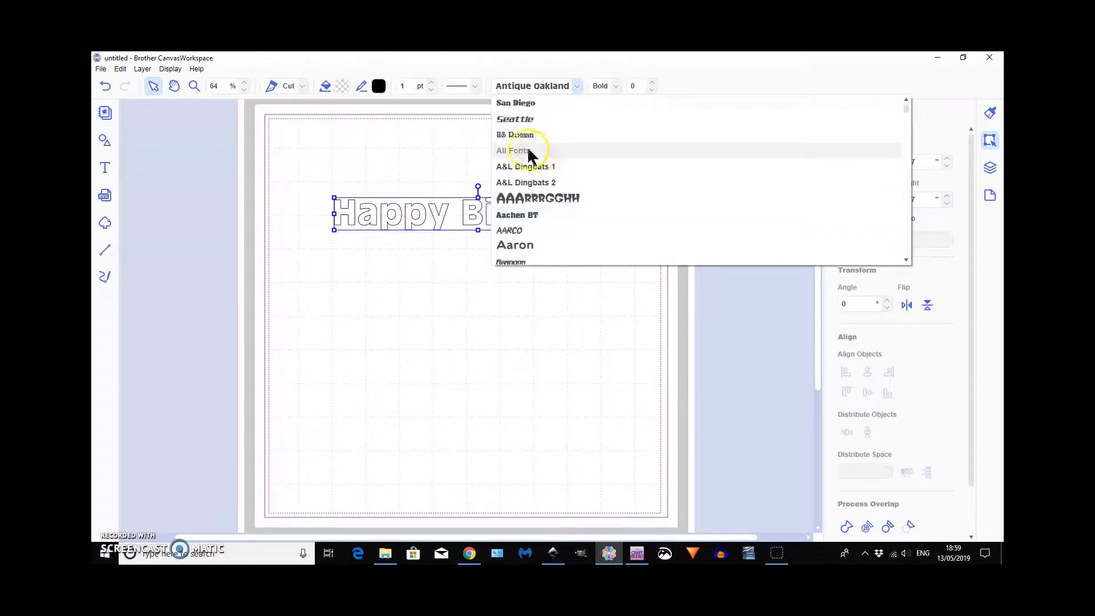
mouse_move(538, 199)
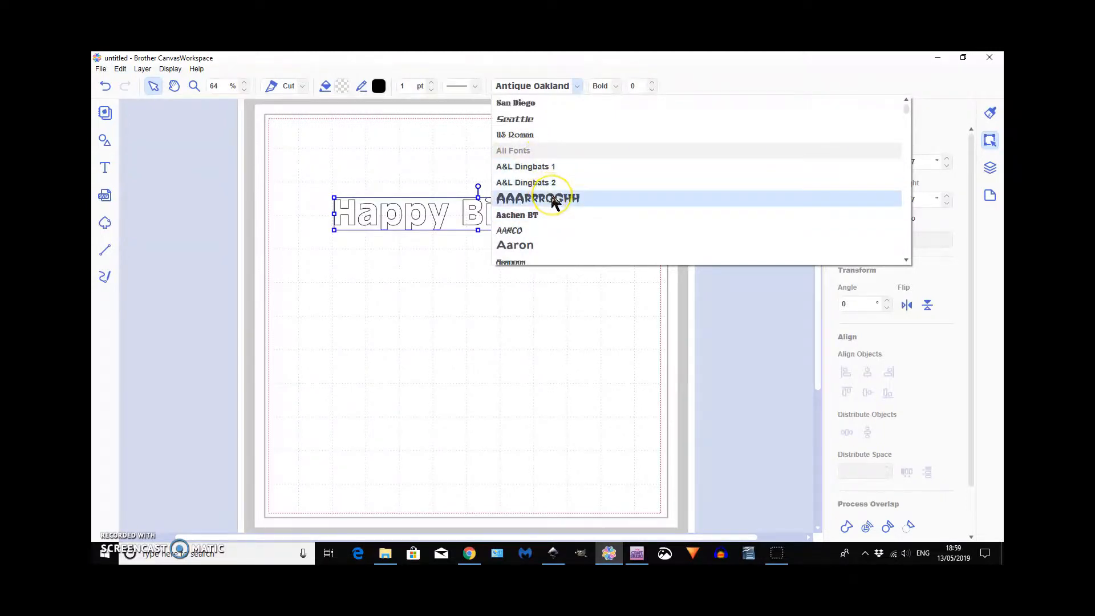
scroll(down, 3)
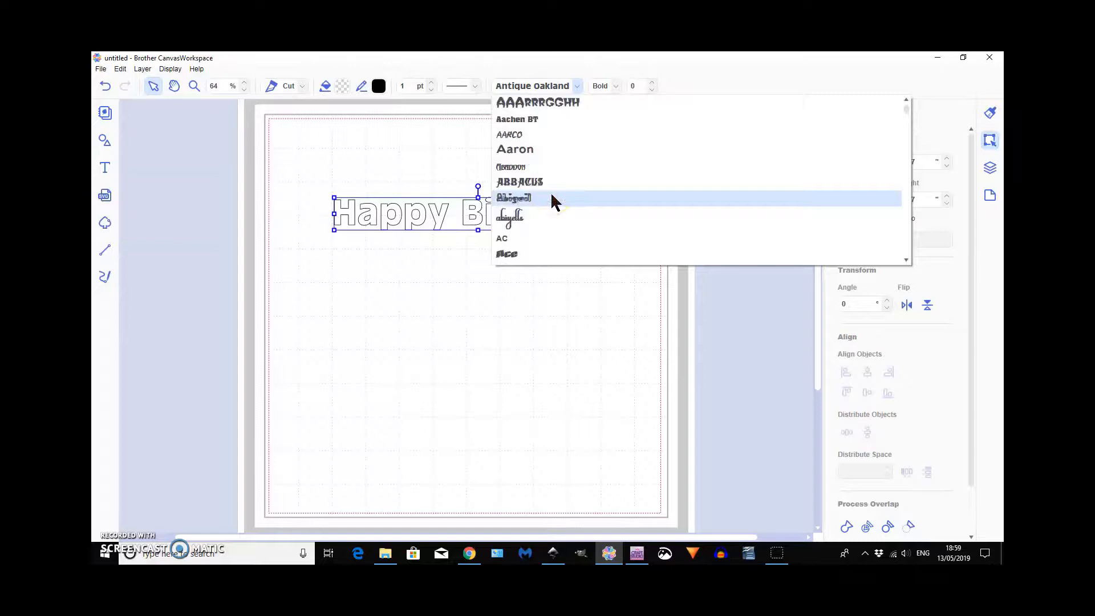
scroll(down, 3)
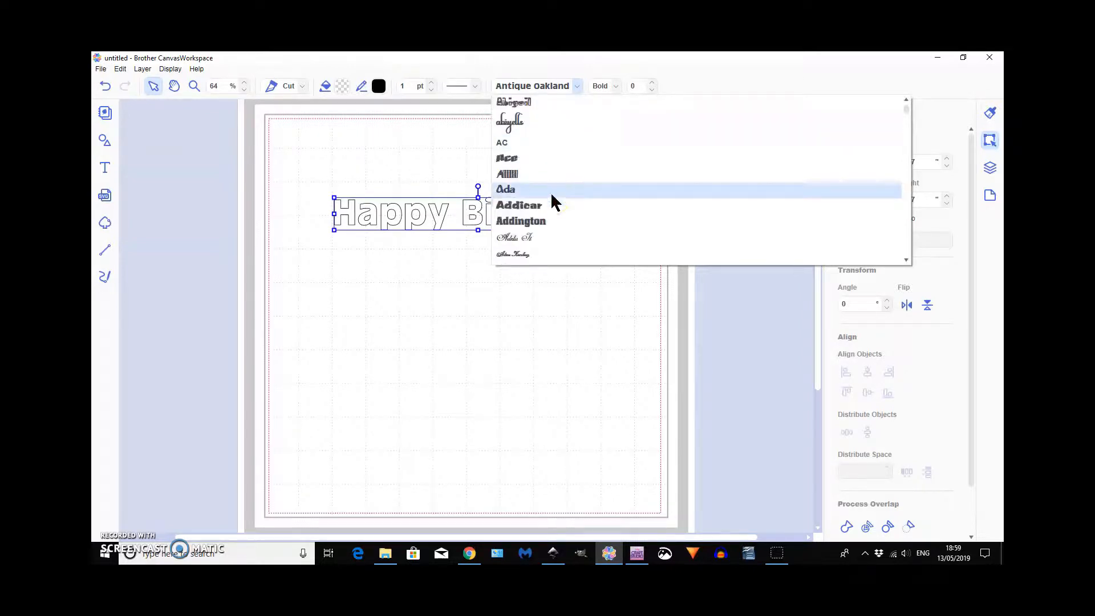
scroll(down, 3)
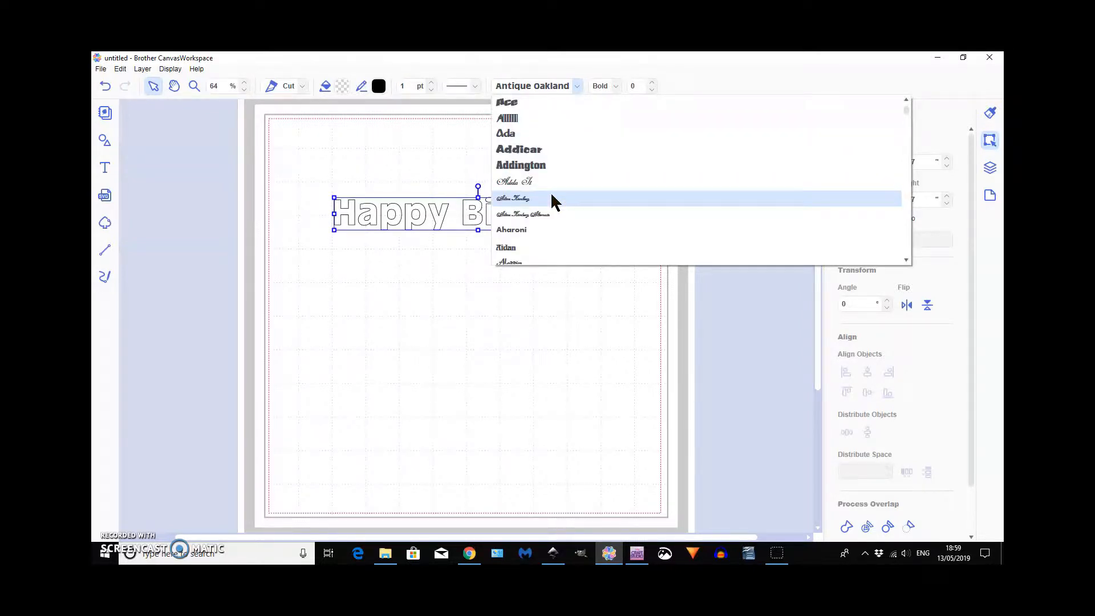
scroll(down, 3)
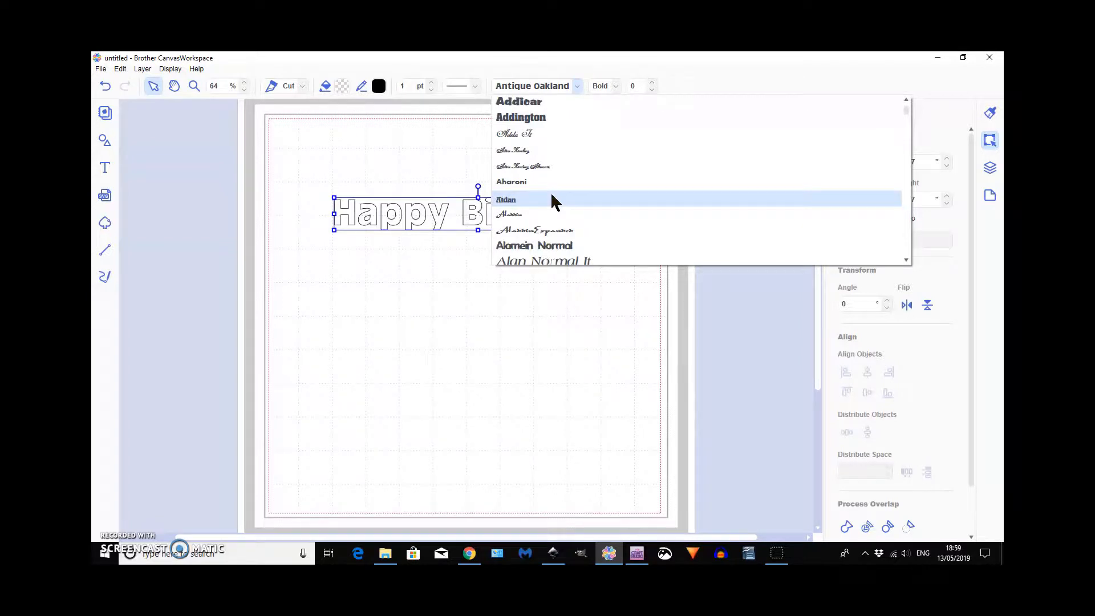
scroll(down, 3)
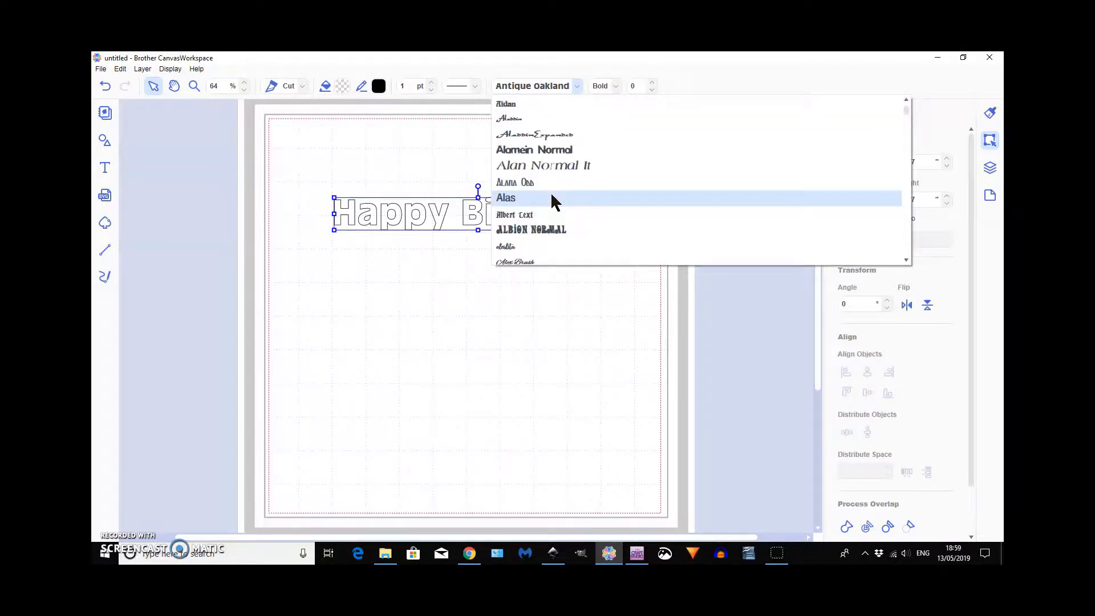
scroll(down, 3)
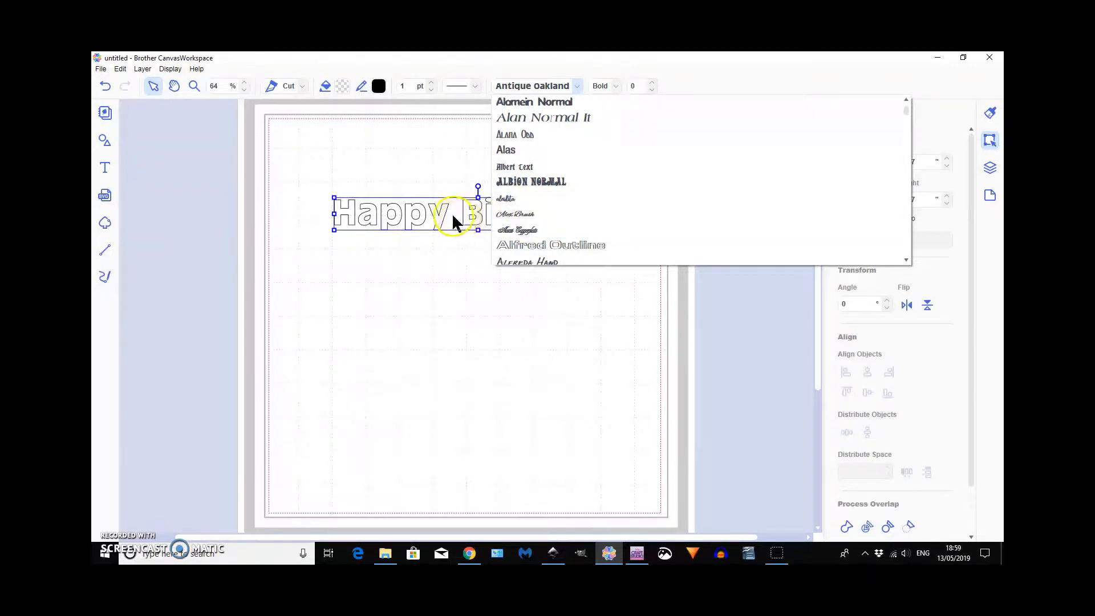
mouse_move(607, 215)
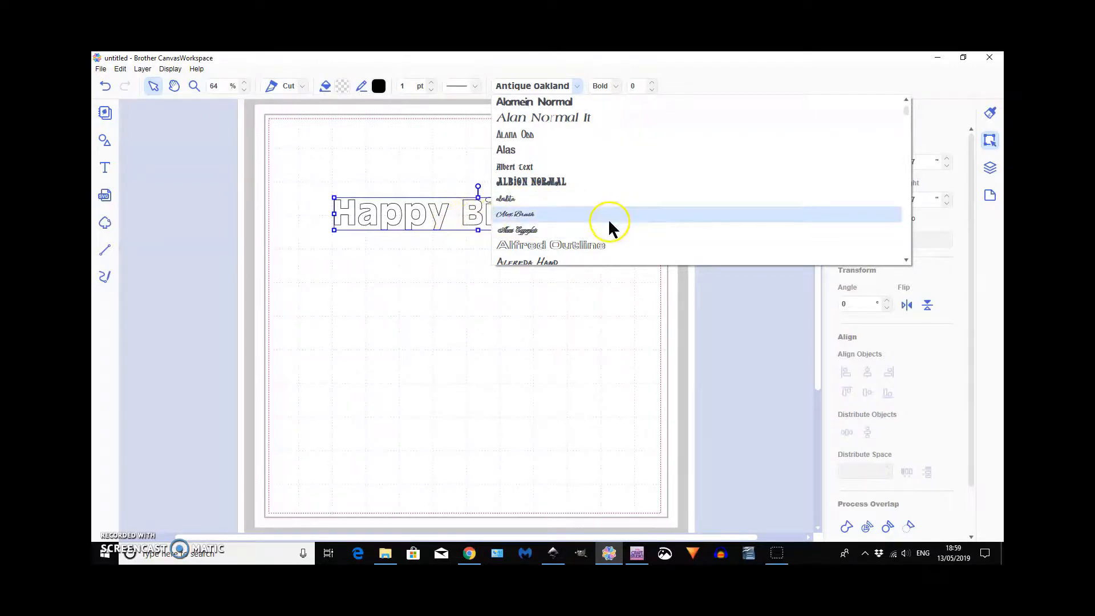
scroll(down, 3)
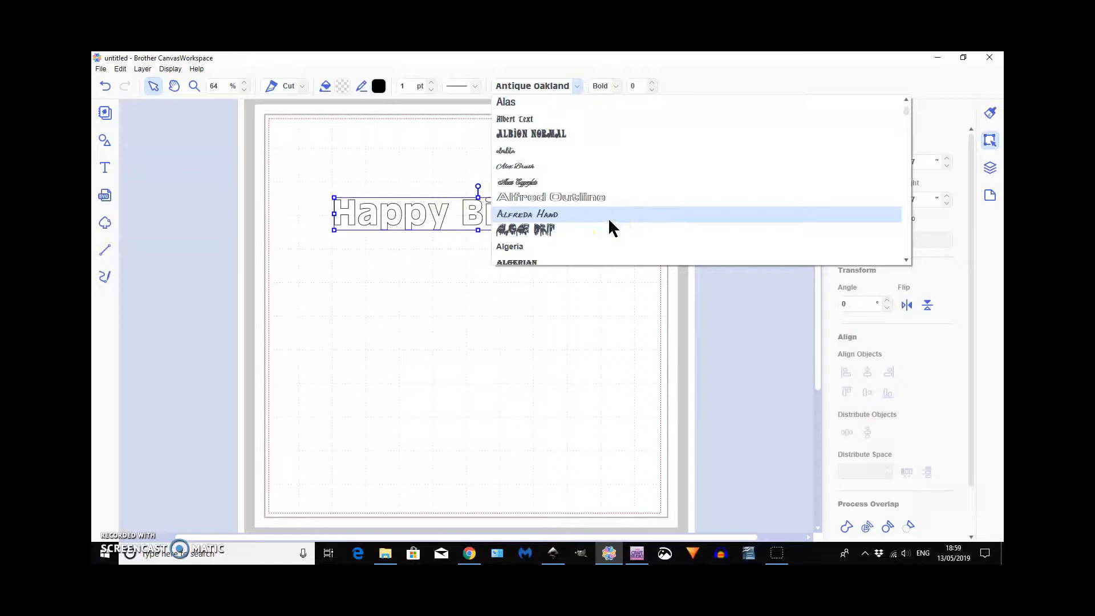
scroll(down, 3)
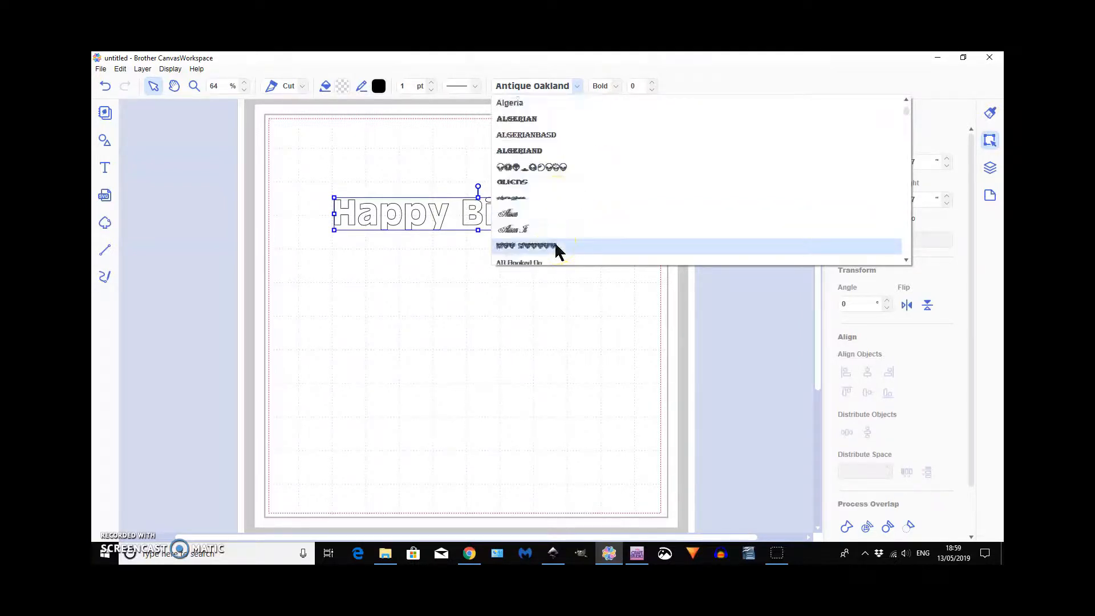
scroll(down, 3)
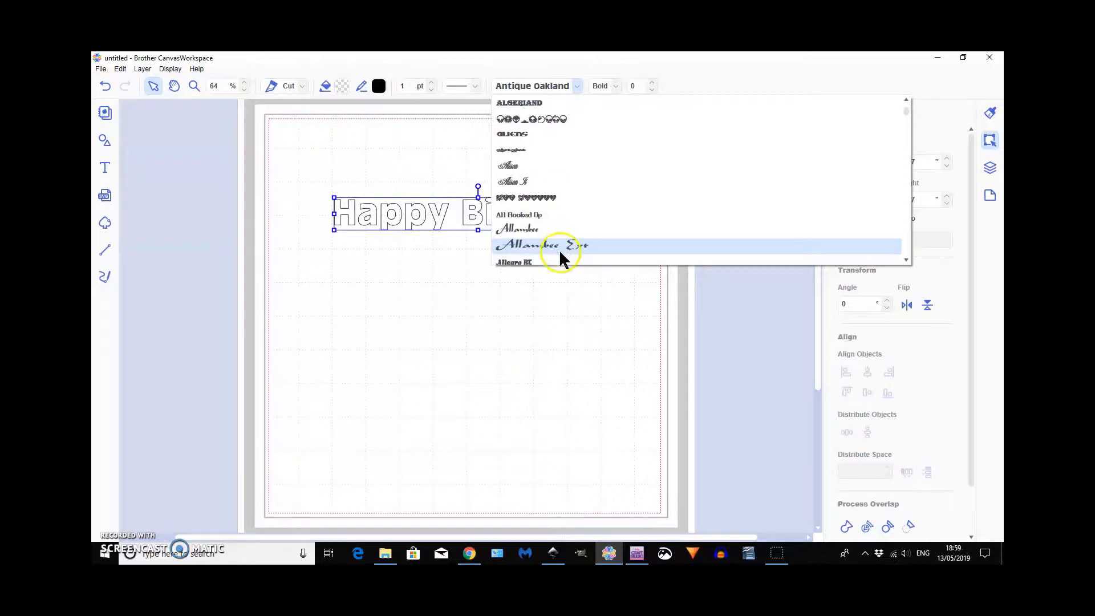
scroll(down, 3)
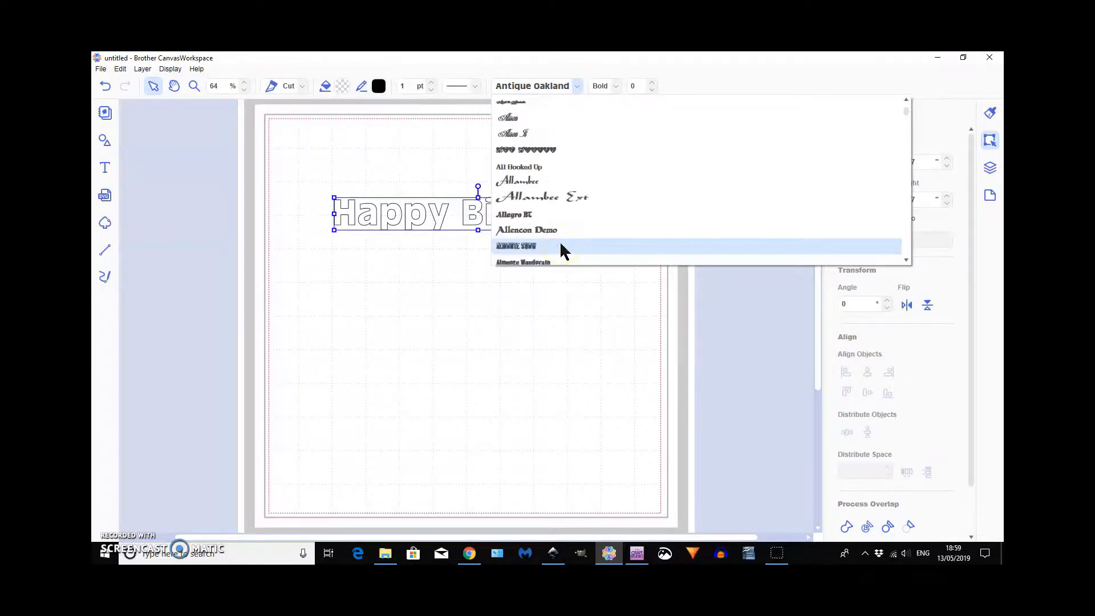
scroll(down, 3)
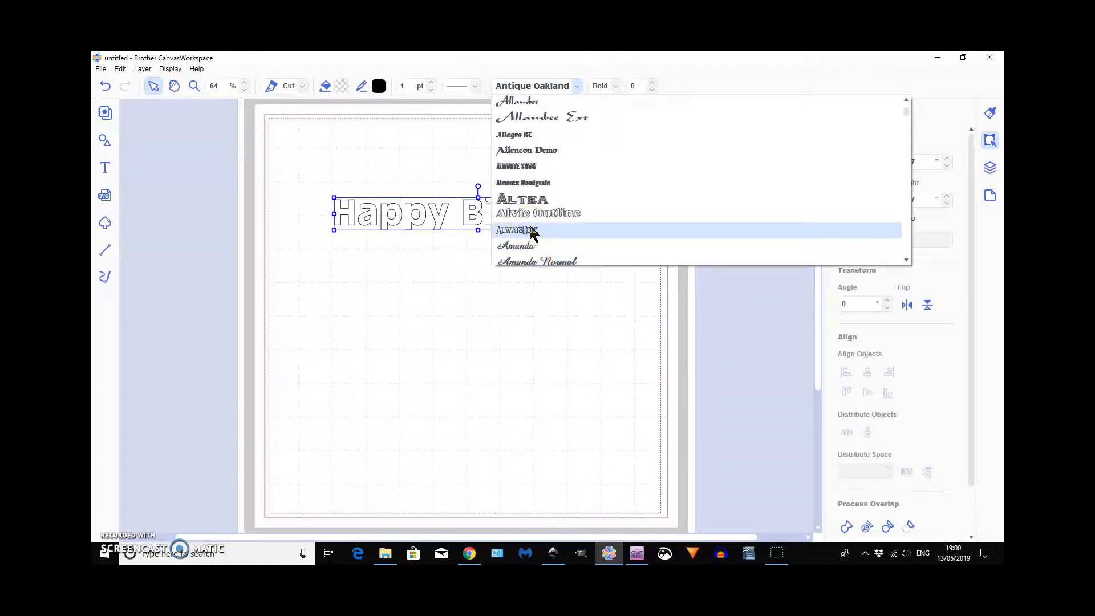
click(517, 230)
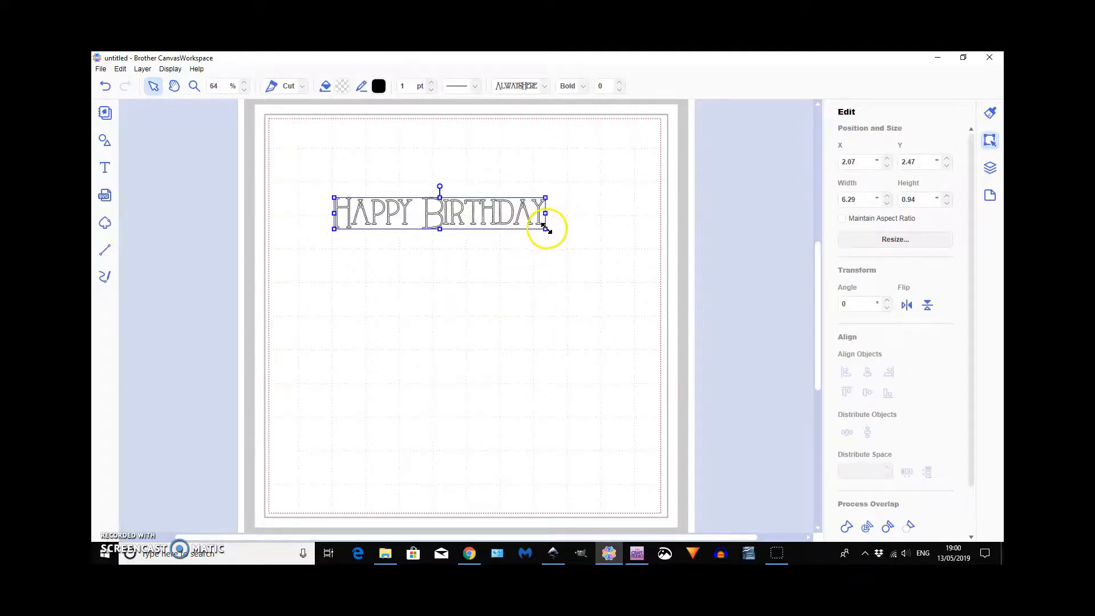
Step: Drag the text's corner handle to enlarge it to 8.00 wide by 1.19 high
drag(545, 228, 582, 236)
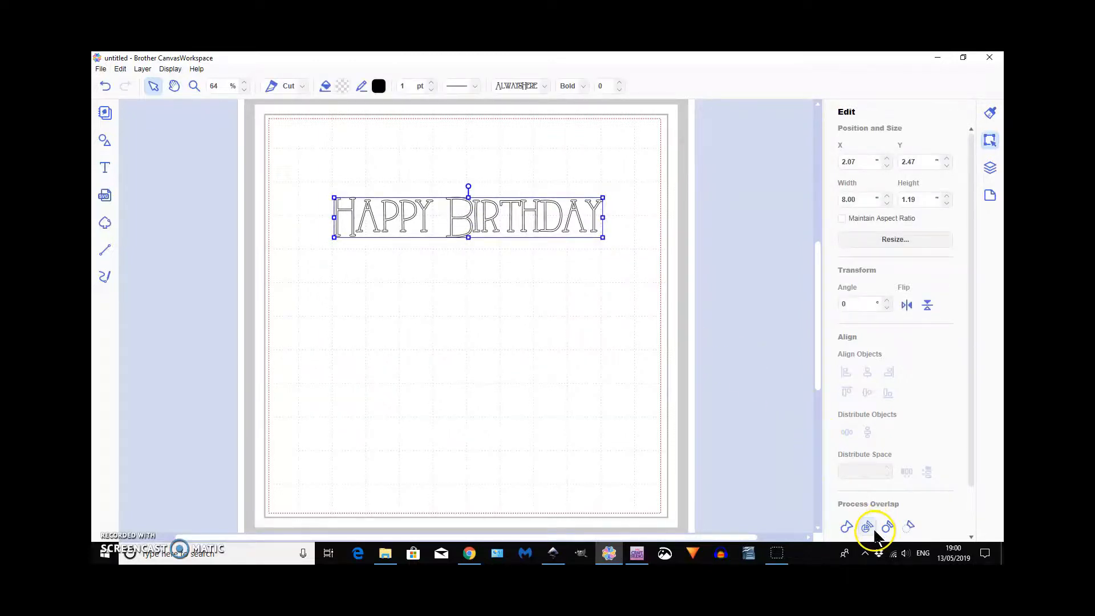
click(867, 526)
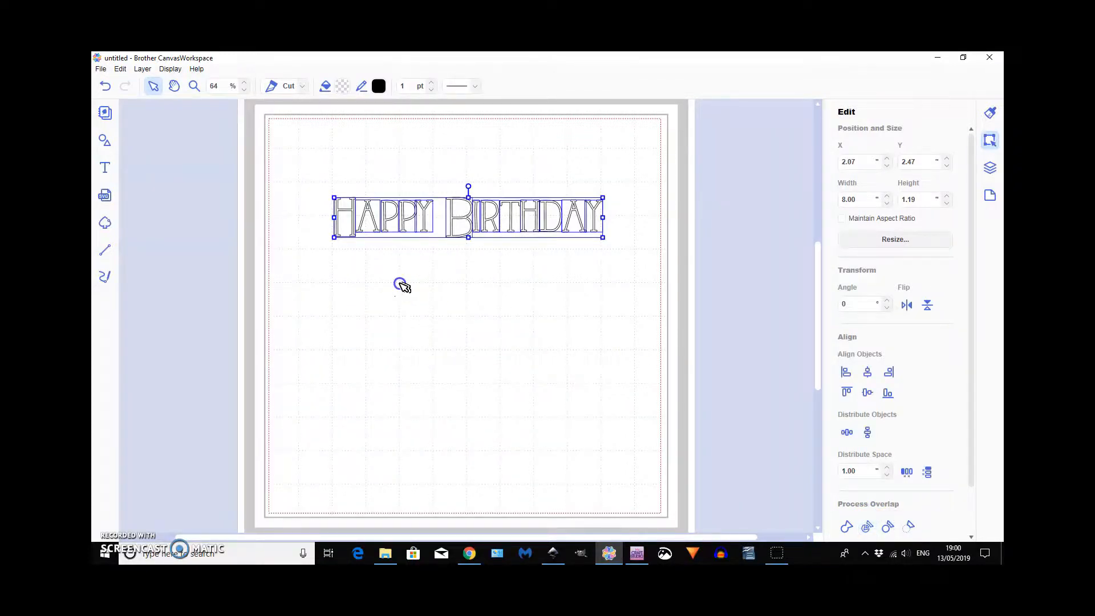
click(366, 267)
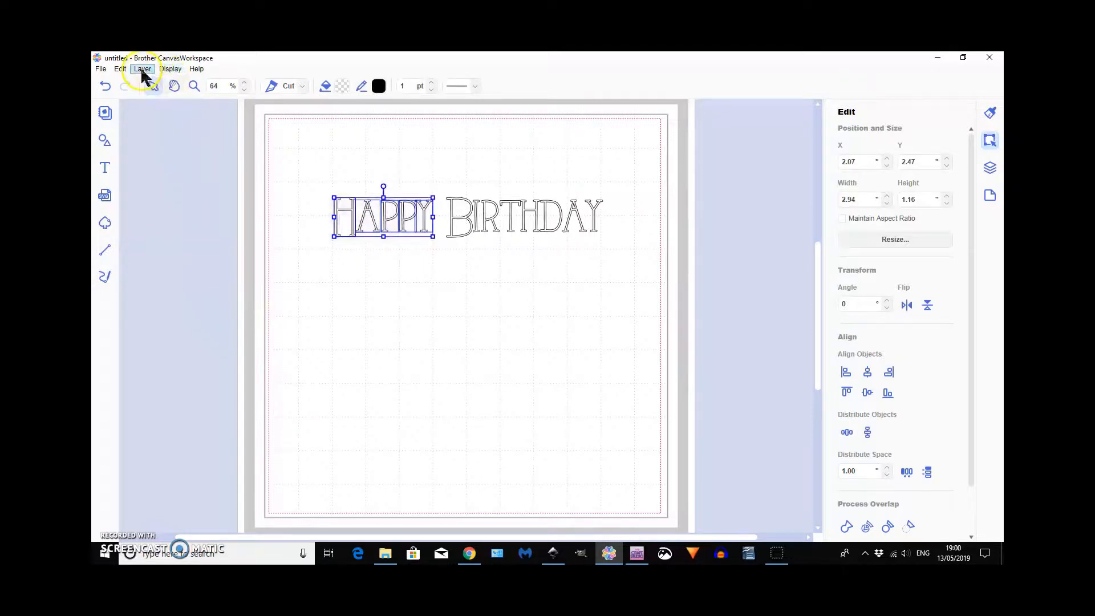
click(142, 69)
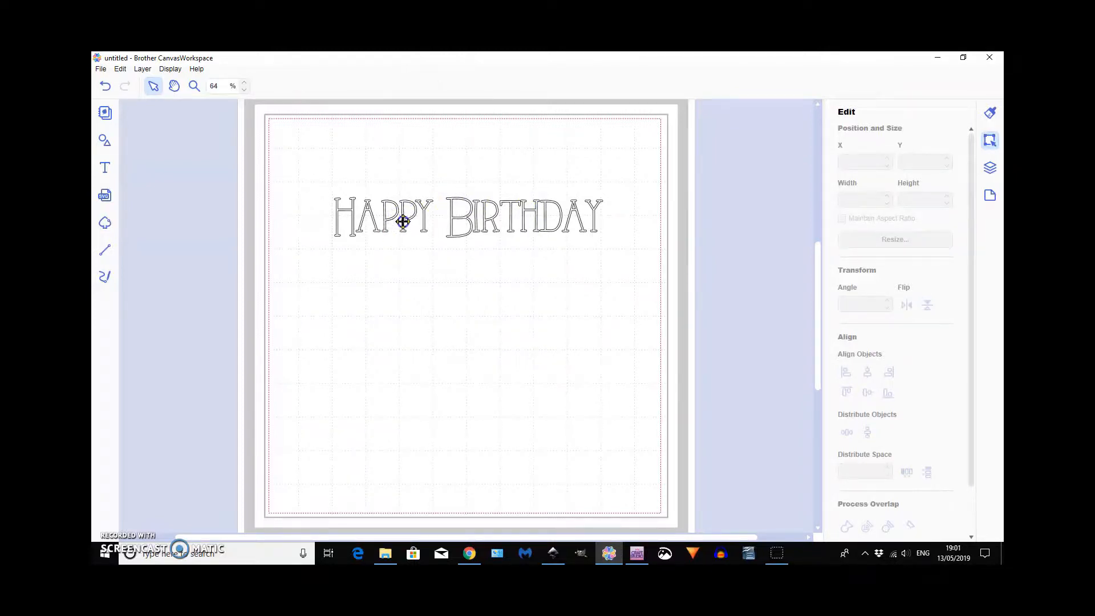
click(383, 215)
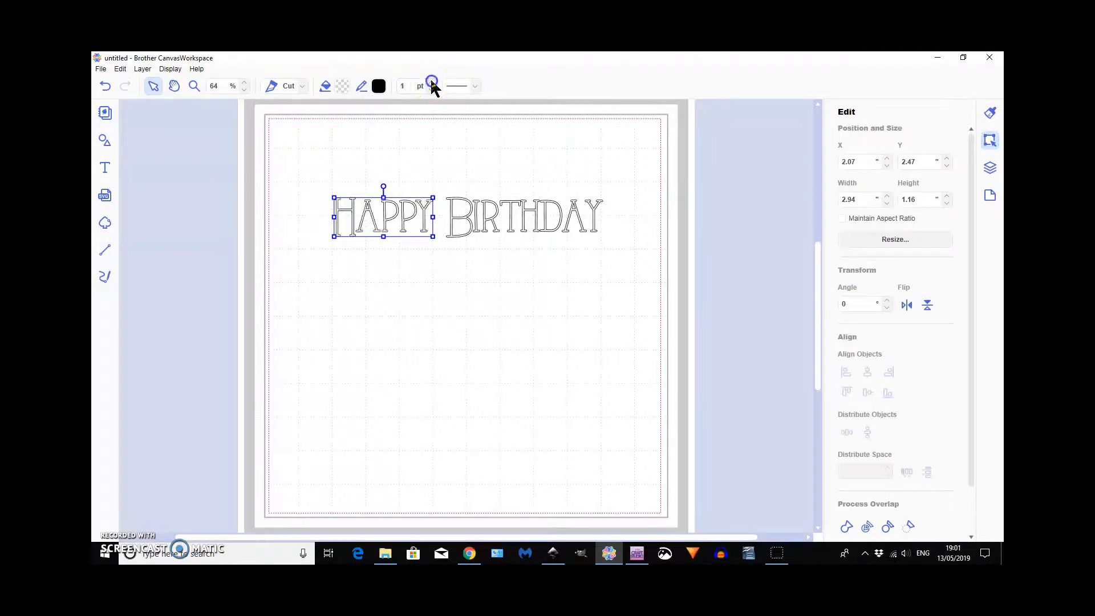
click(431, 82)
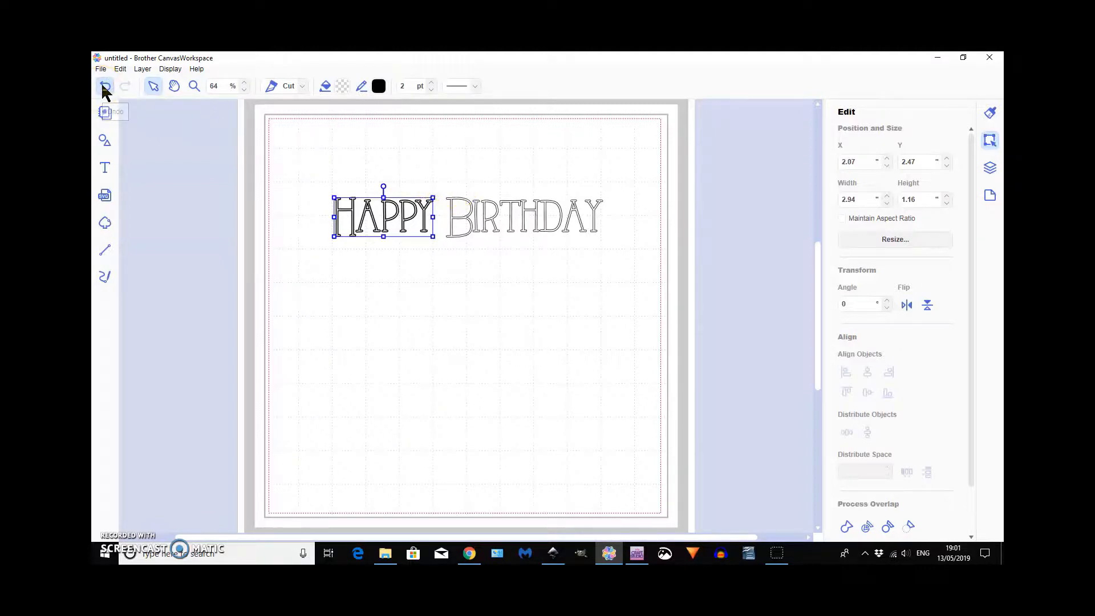
click(105, 86)
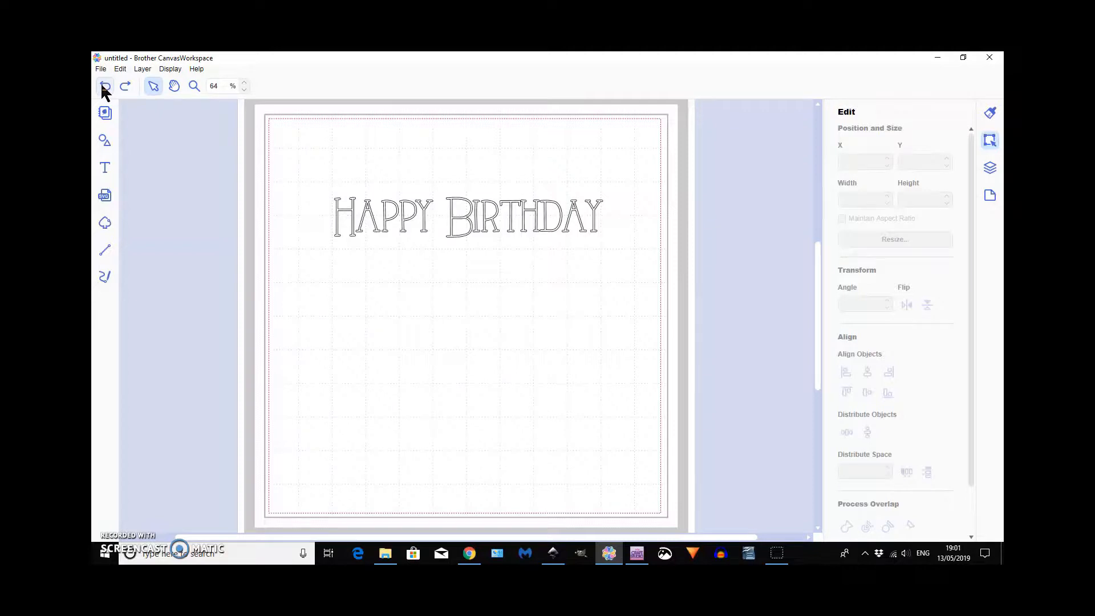
Step: Undo to editable text, tighten character spacing to -6, and select the second P
click(467, 216)
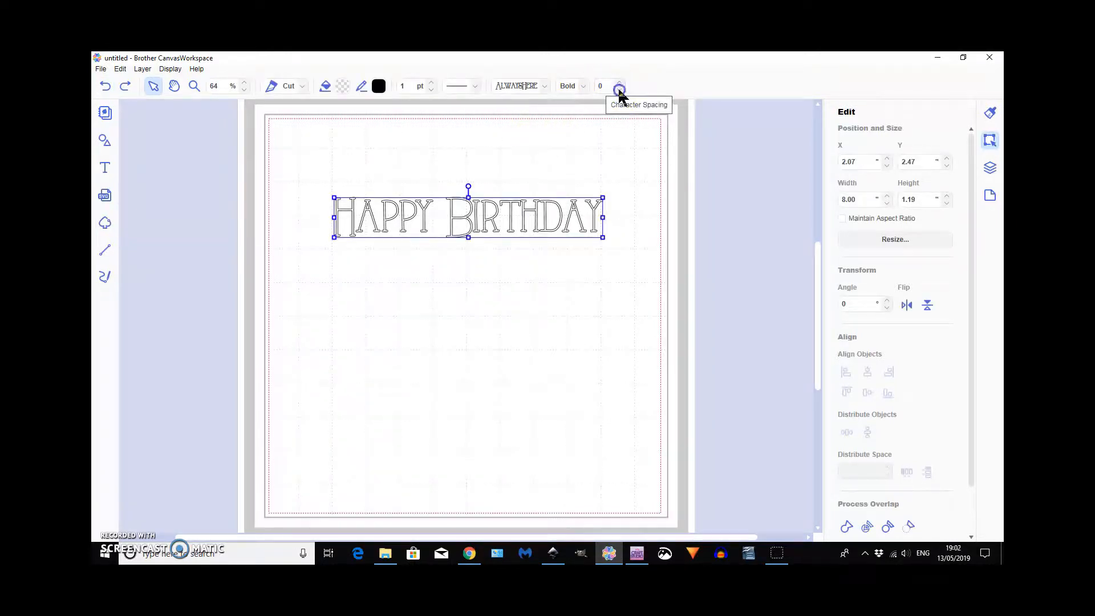
click(618, 89)
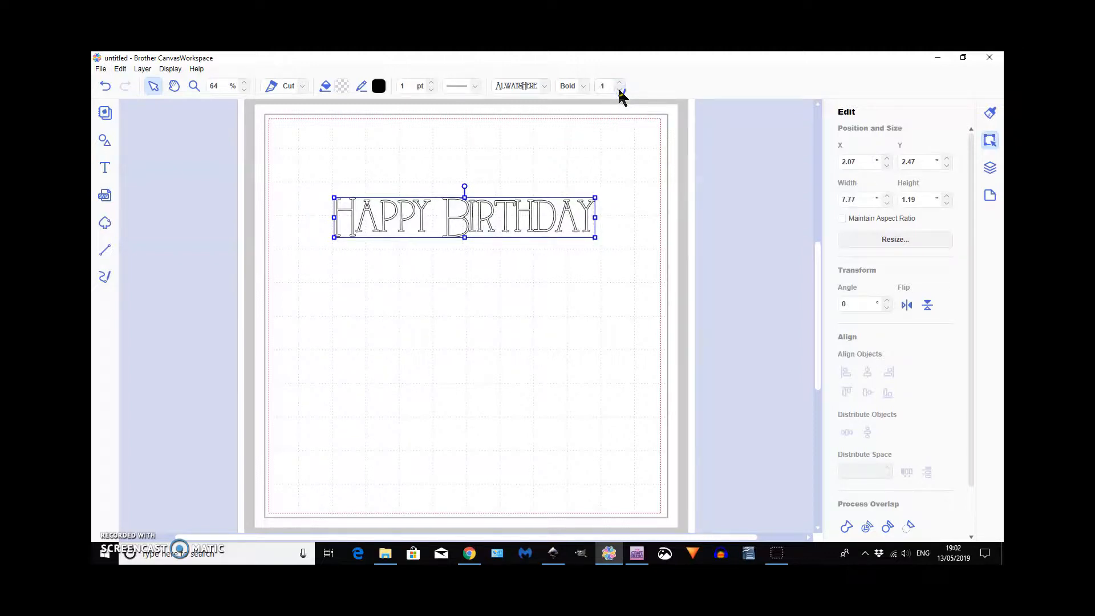
click(619, 89)
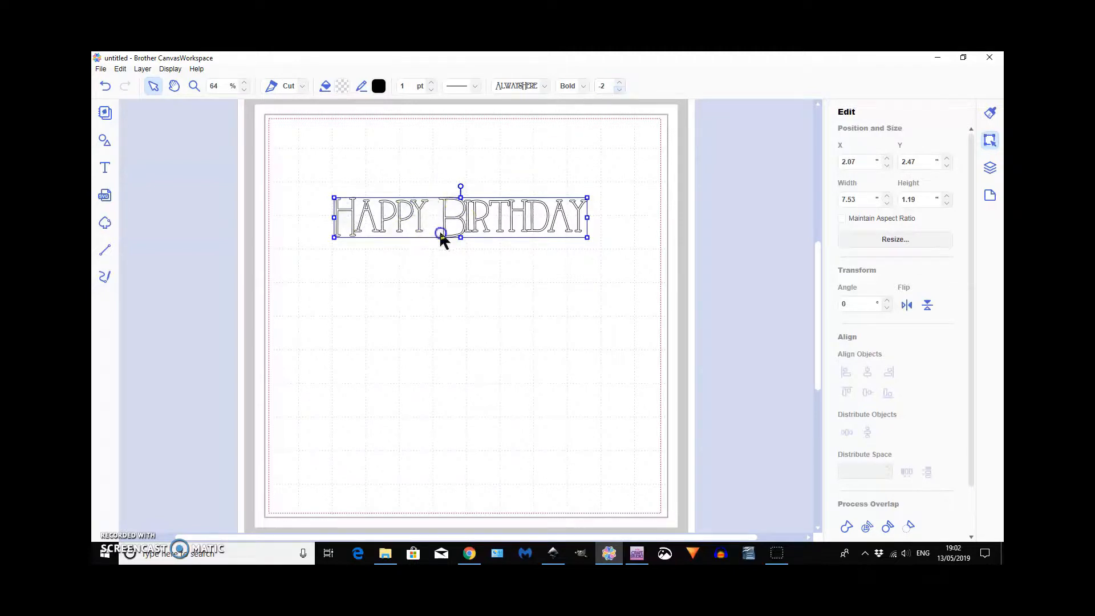
click(617, 89)
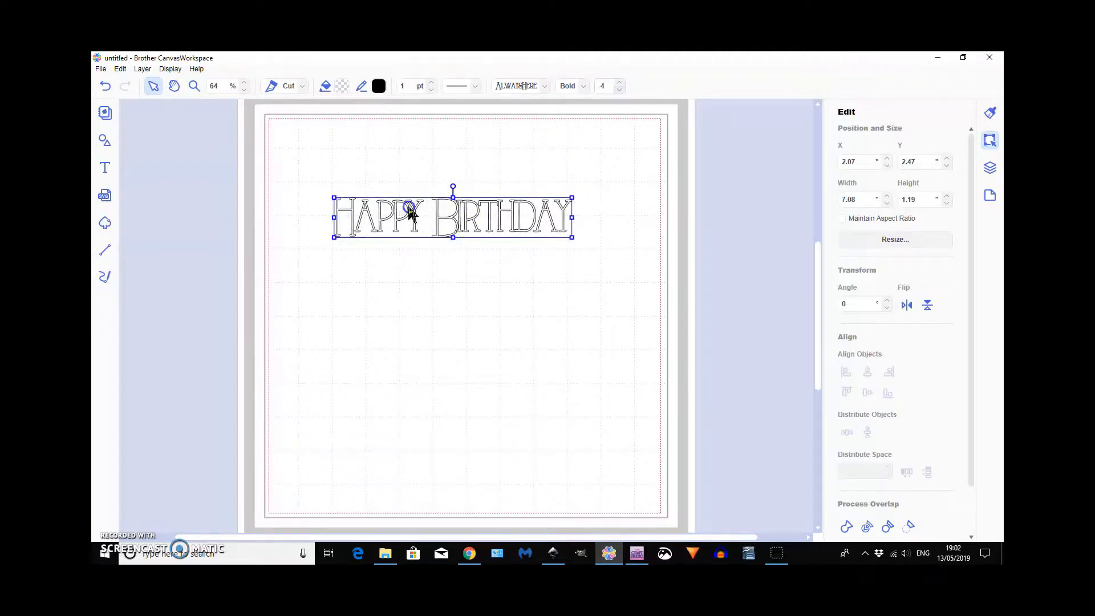
drag(573, 217, 564, 217)
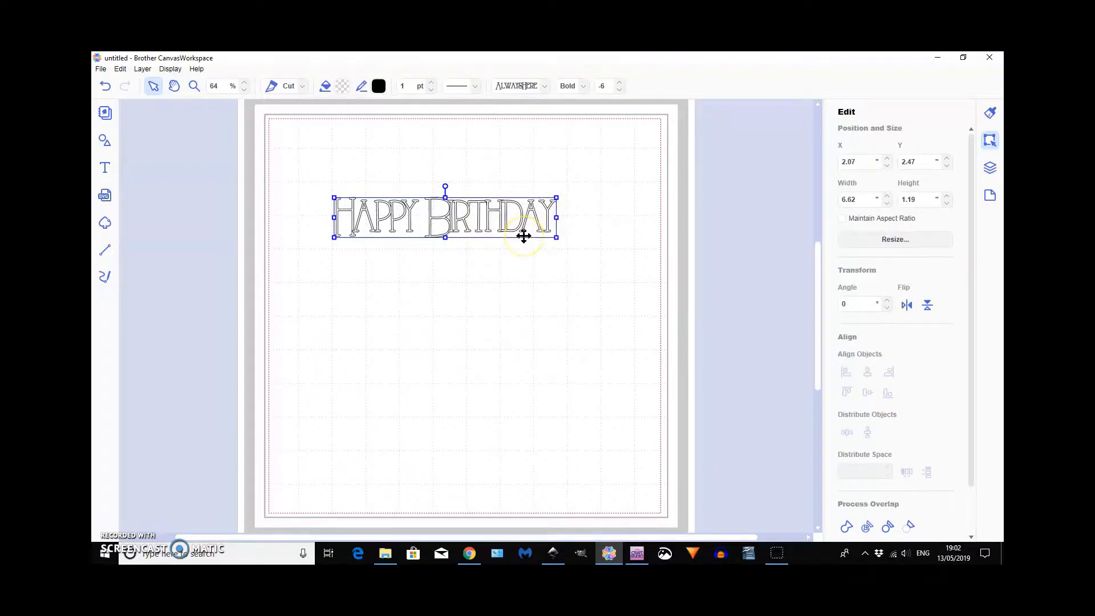
mouse_move(525, 256)
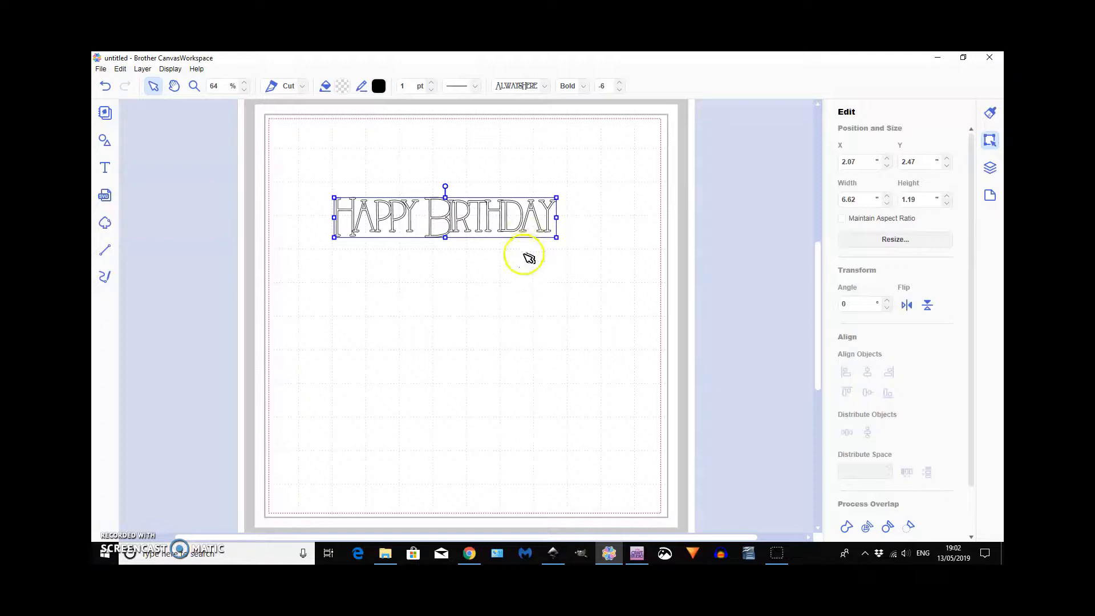
mouse_move(653, 308)
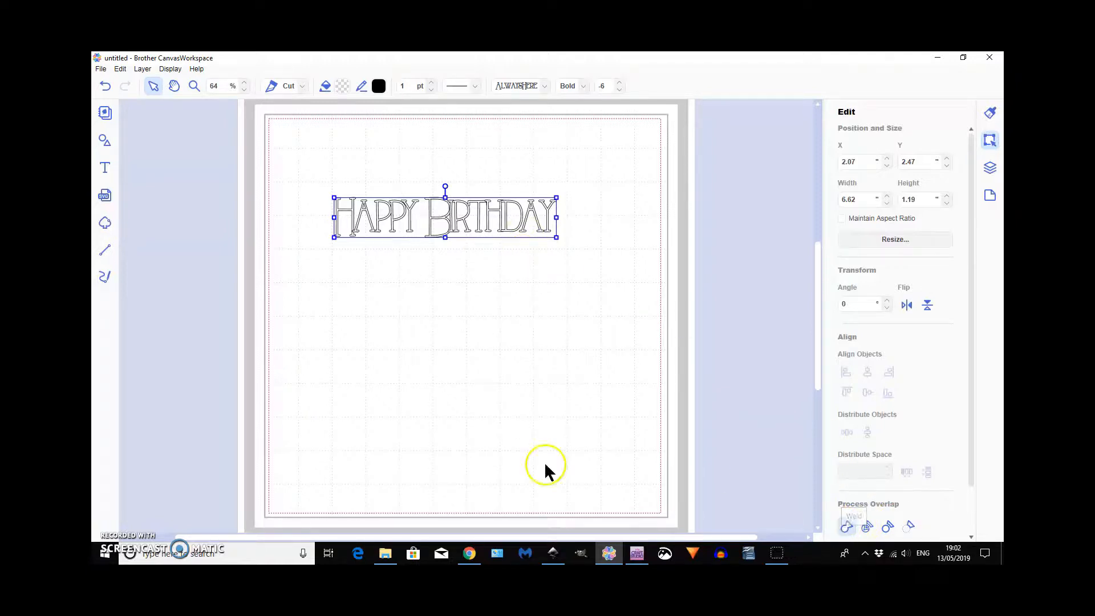
mouse_move(336, 320)
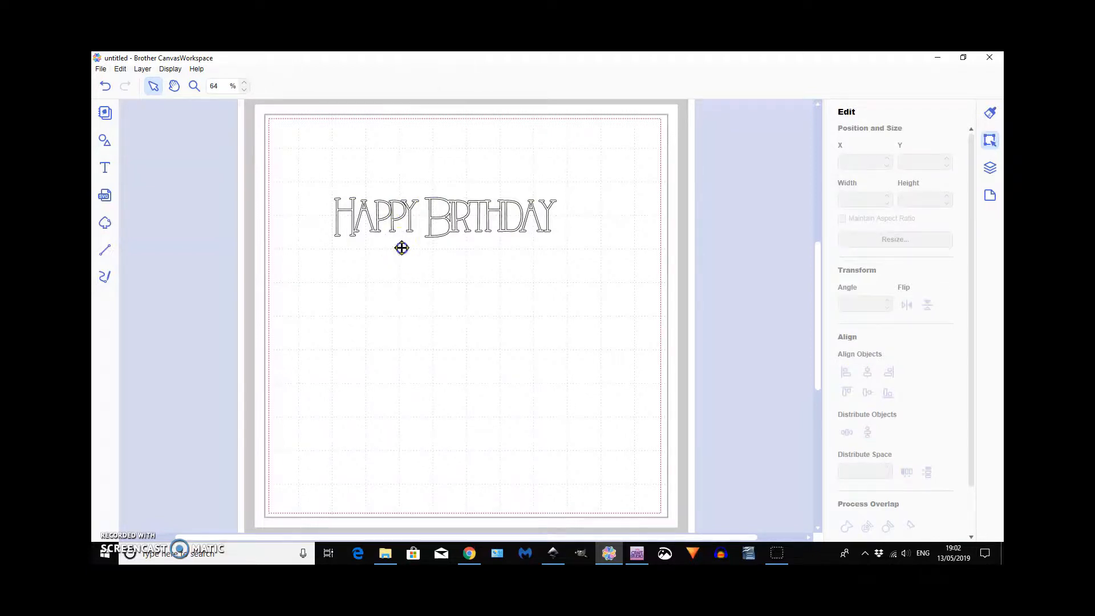
click(403, 215)
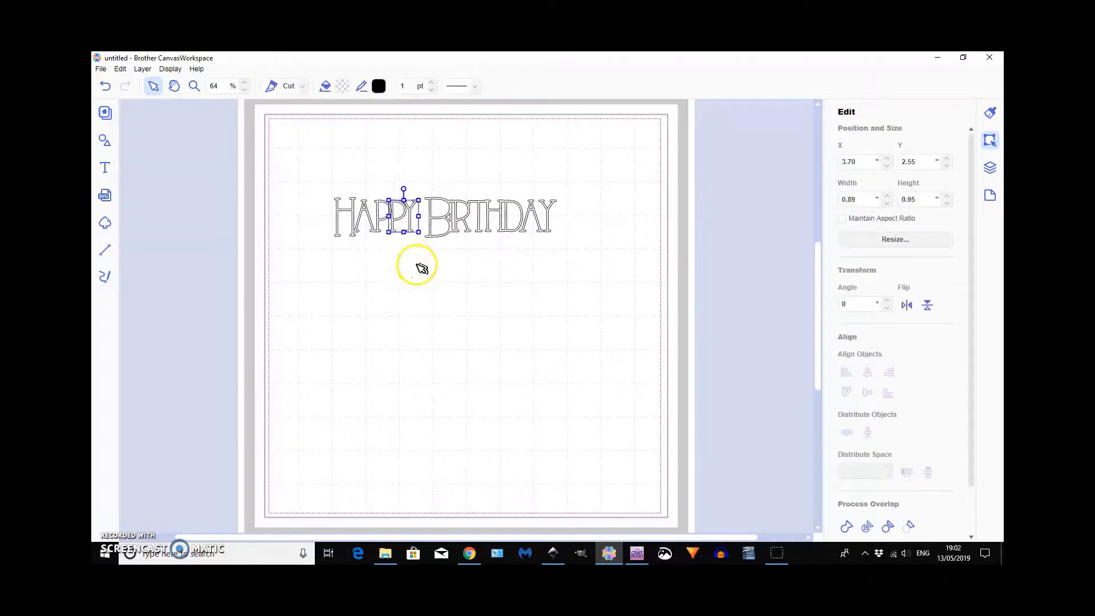
mouse_move(412, 264)
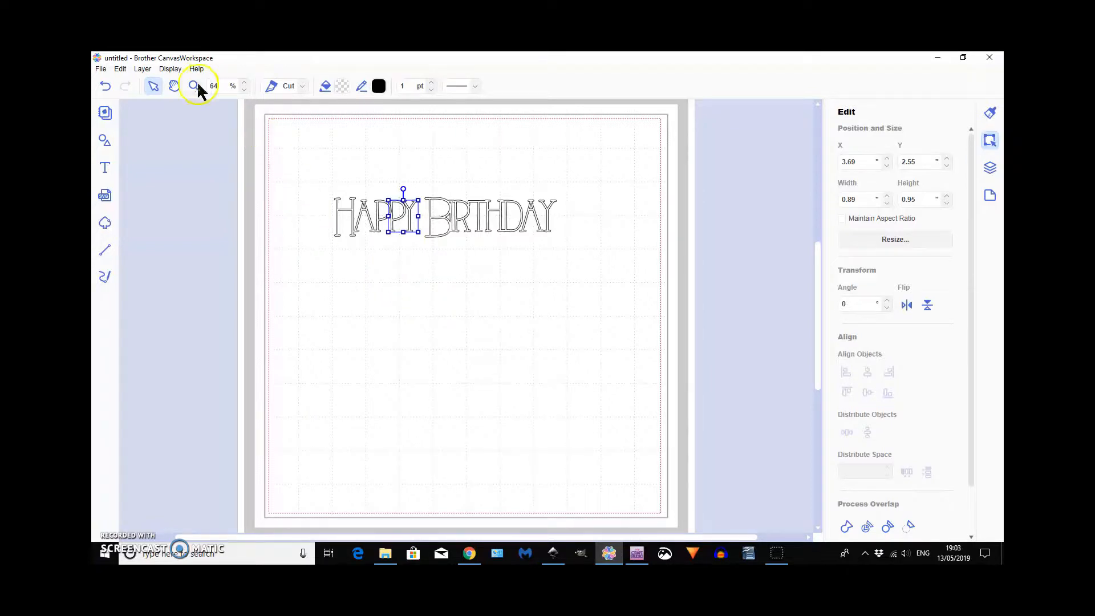
Step: Zoom to 325%, nudge the Y into the A, and select BIRTHDAY's letters together
click(194, 85)
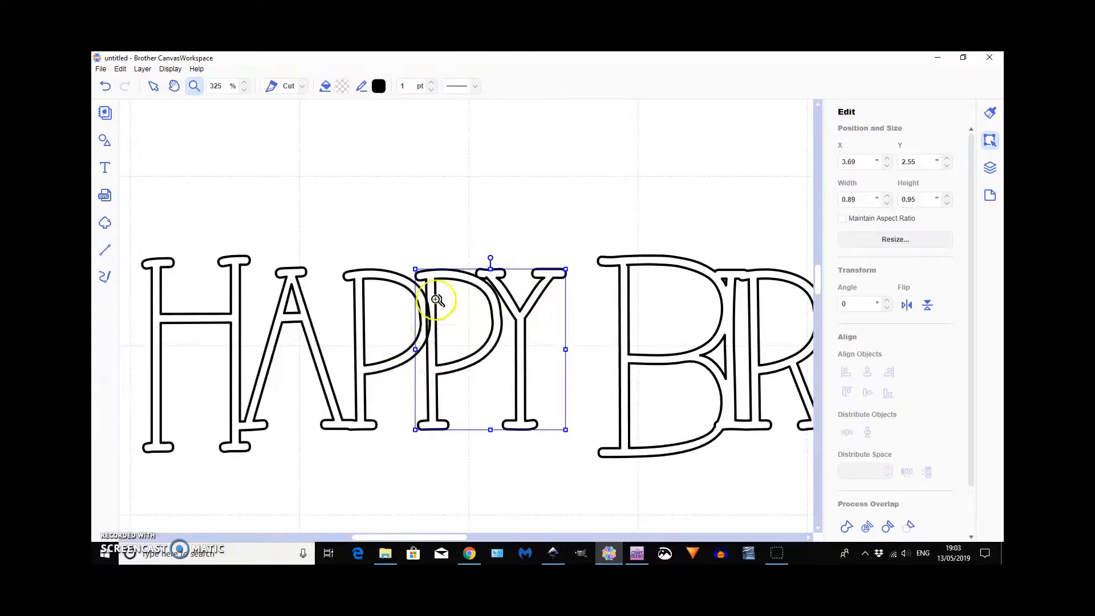
mouse_move(131, 105)
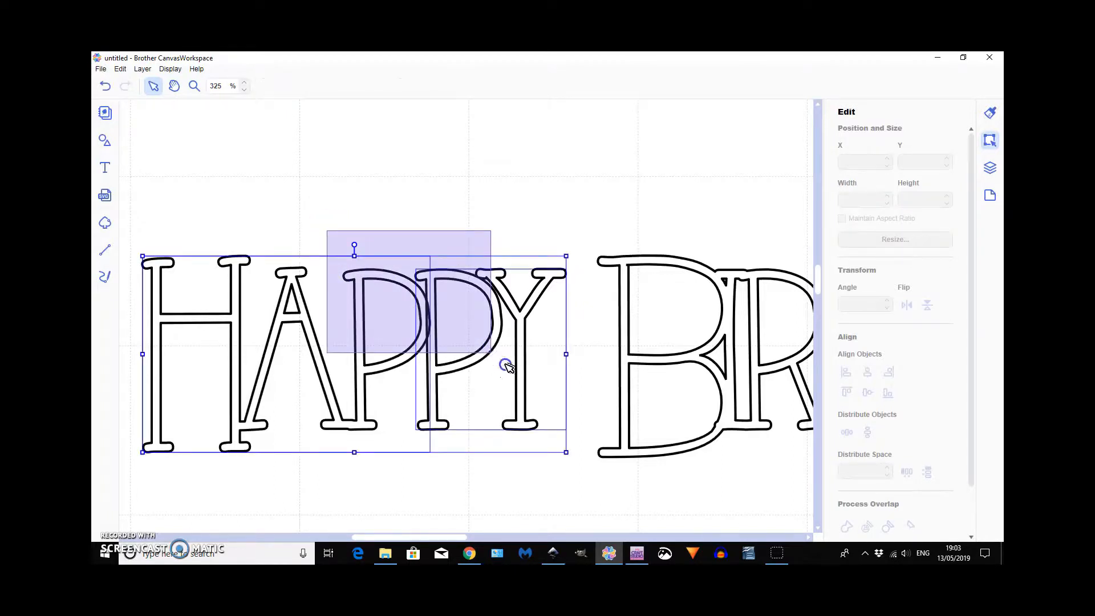
mouse_move(867, 526)
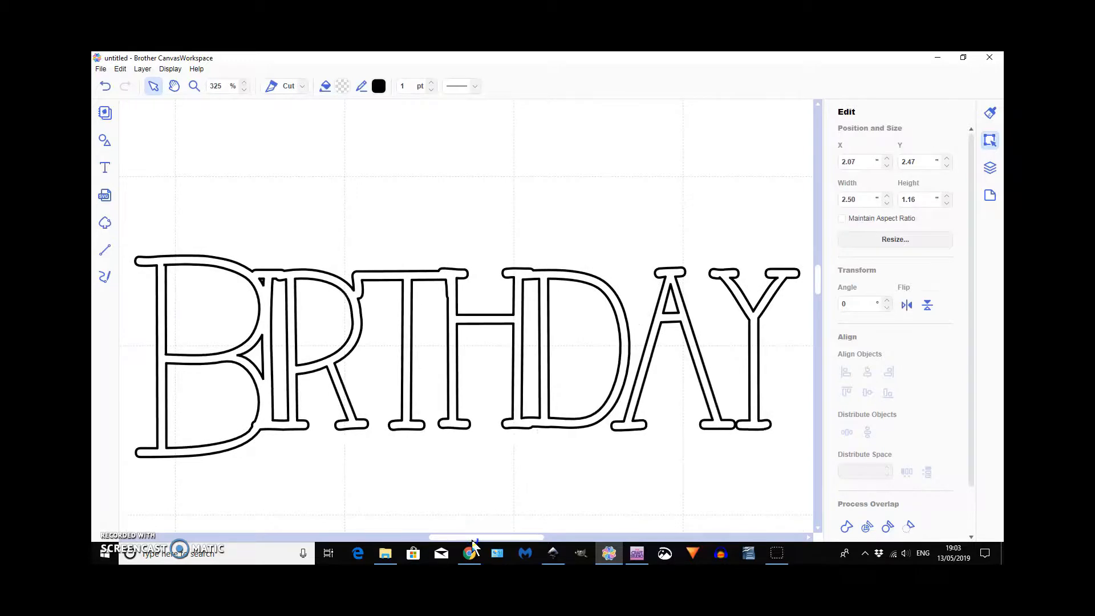
click(672, 314)
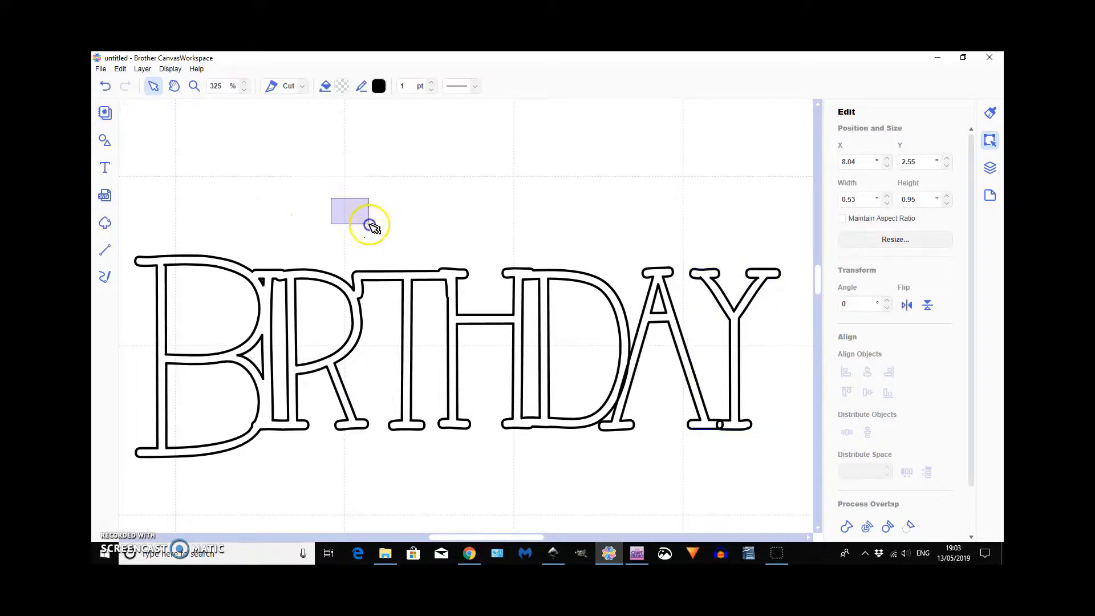
drag(349, 209, 758, 457)
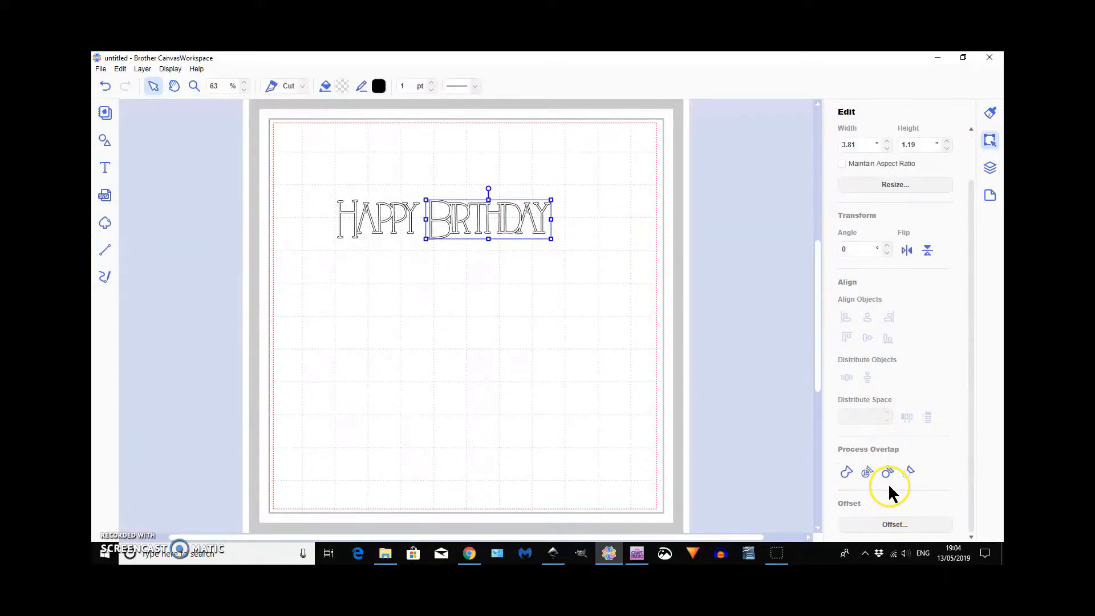
Step: Add a round outward offset around BIRTHDAY's outer edge only, with reduced spacing
click(894, 525)
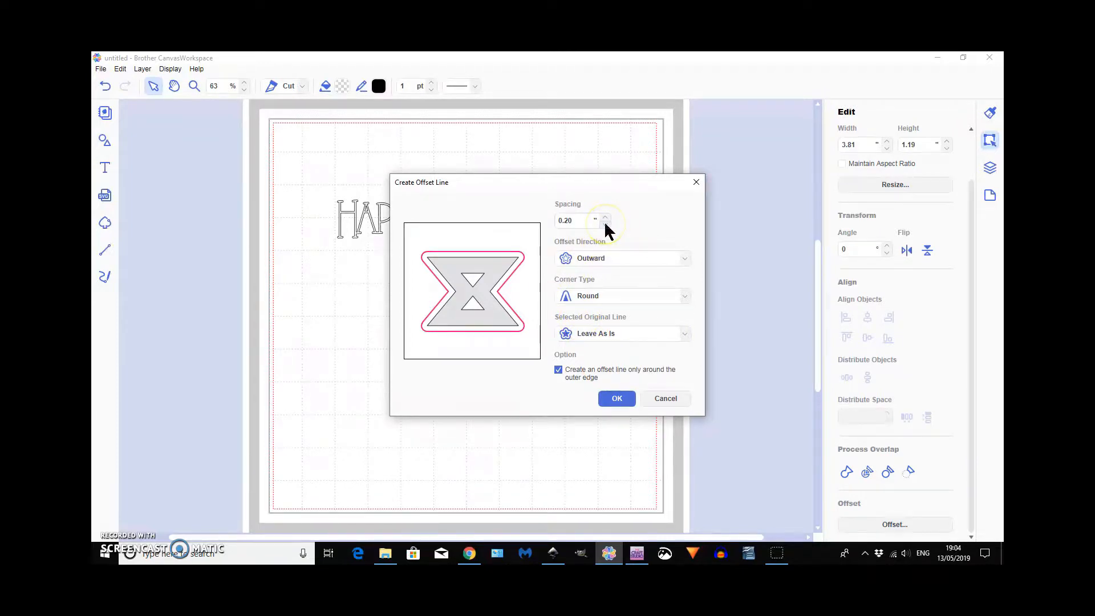
click(605, 223)
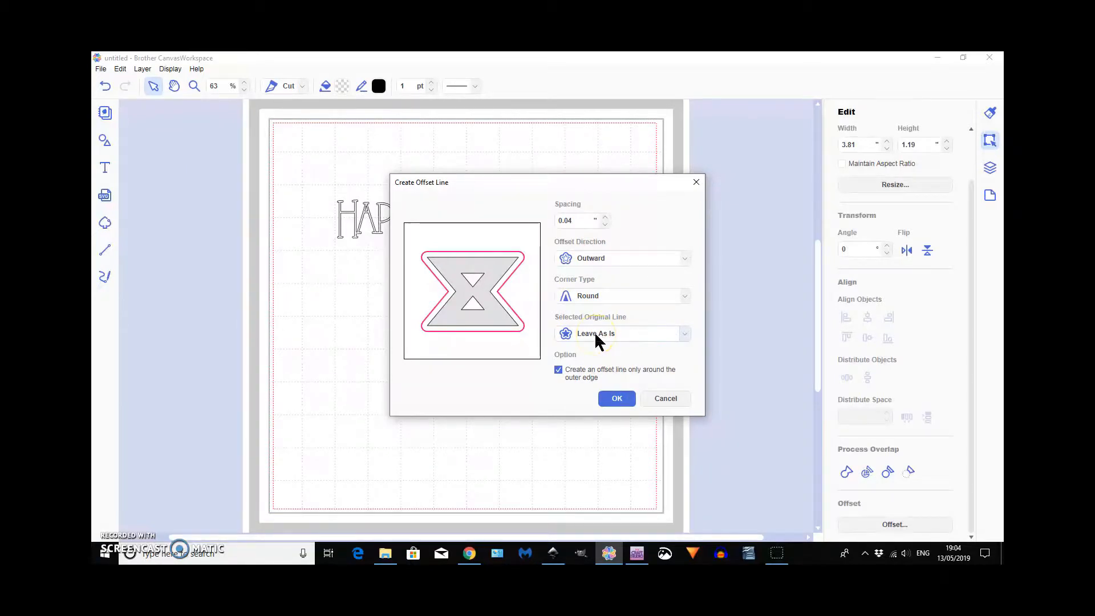
click(616, 398)
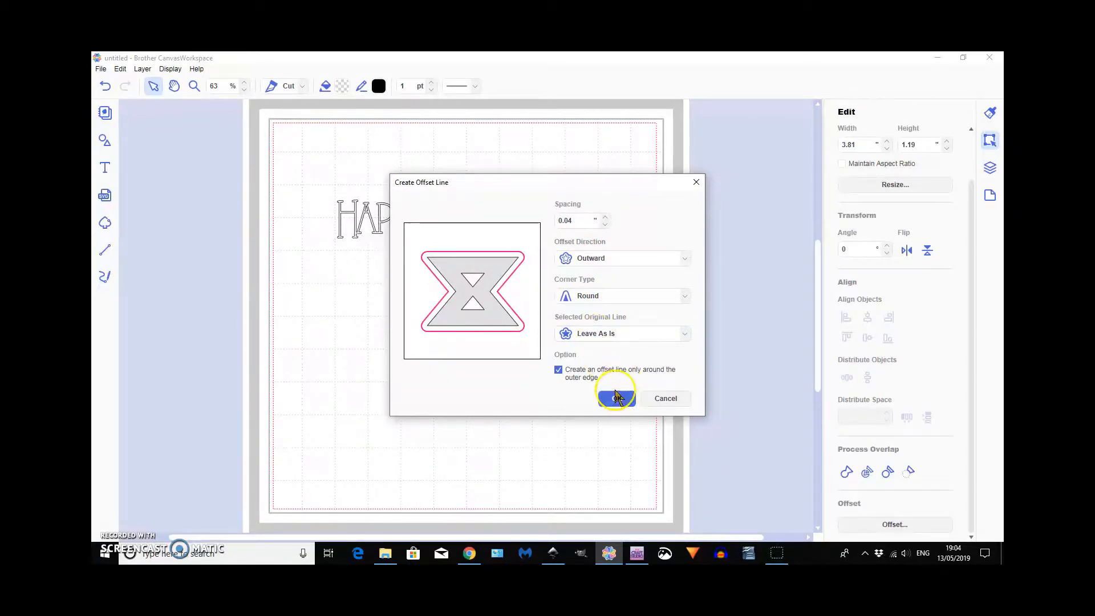
click(616, 398)
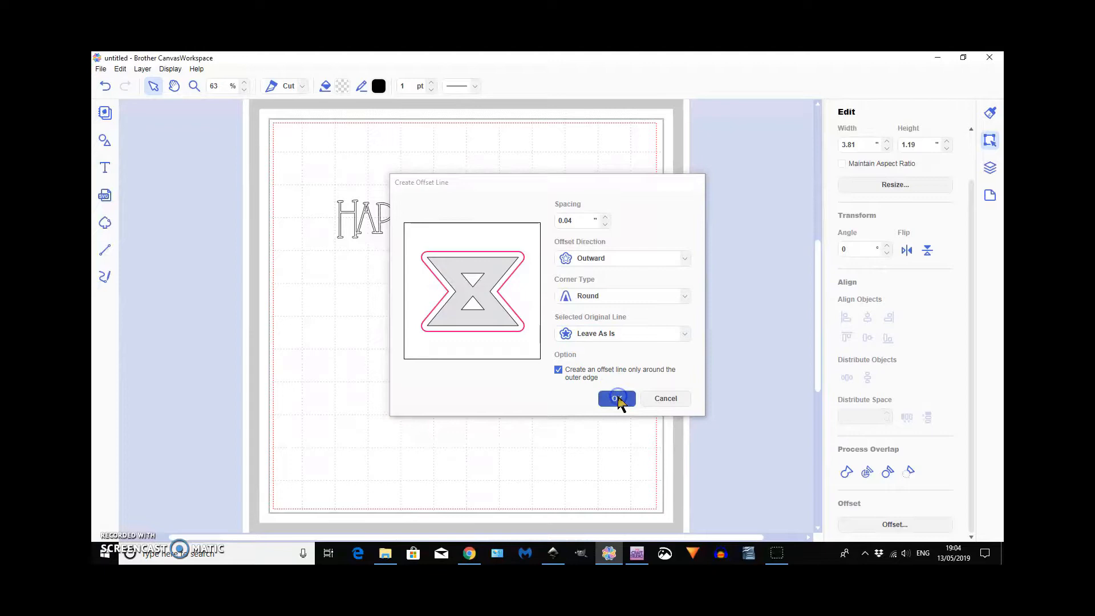
click(616, 399)
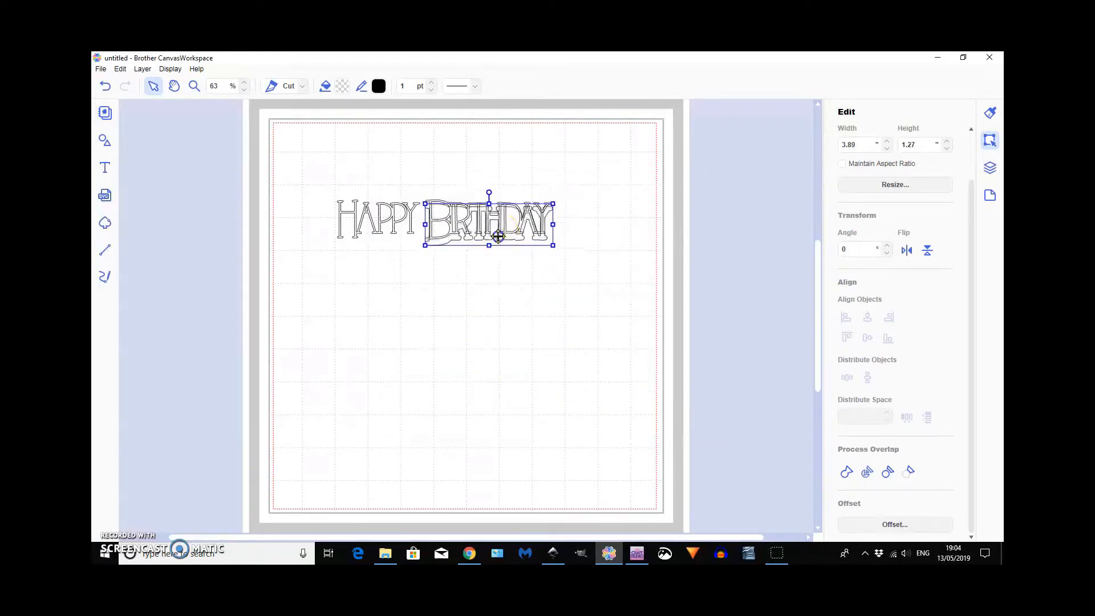
Step: Move the BIRTHDAY outline down, add an outer-edge offset to HAPPY, and move it below
drag(497, 236, 547, 301)
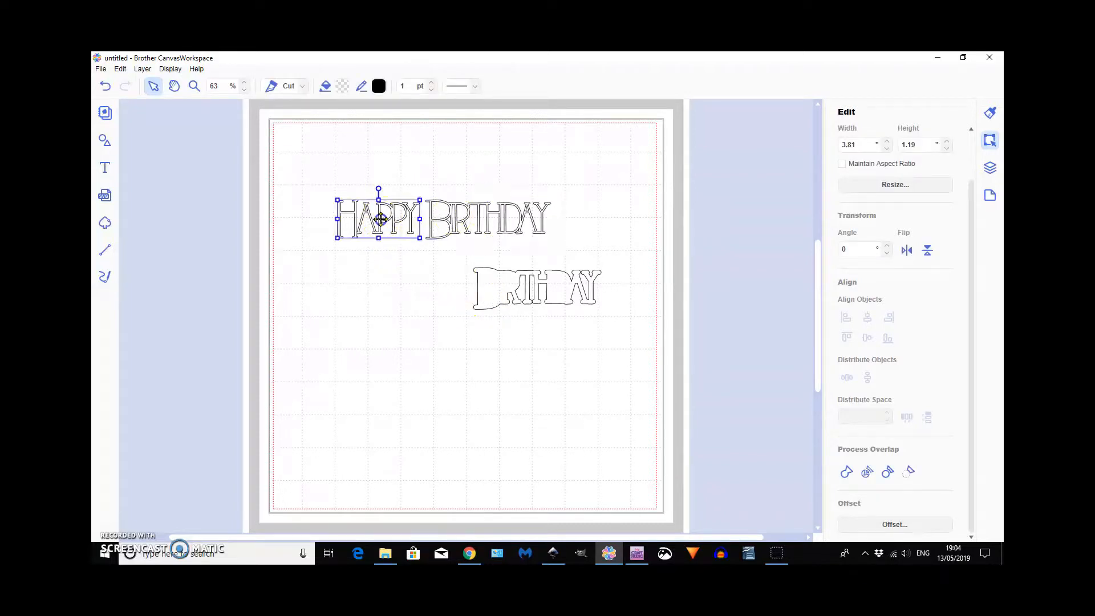
mouse_move(895, 525)
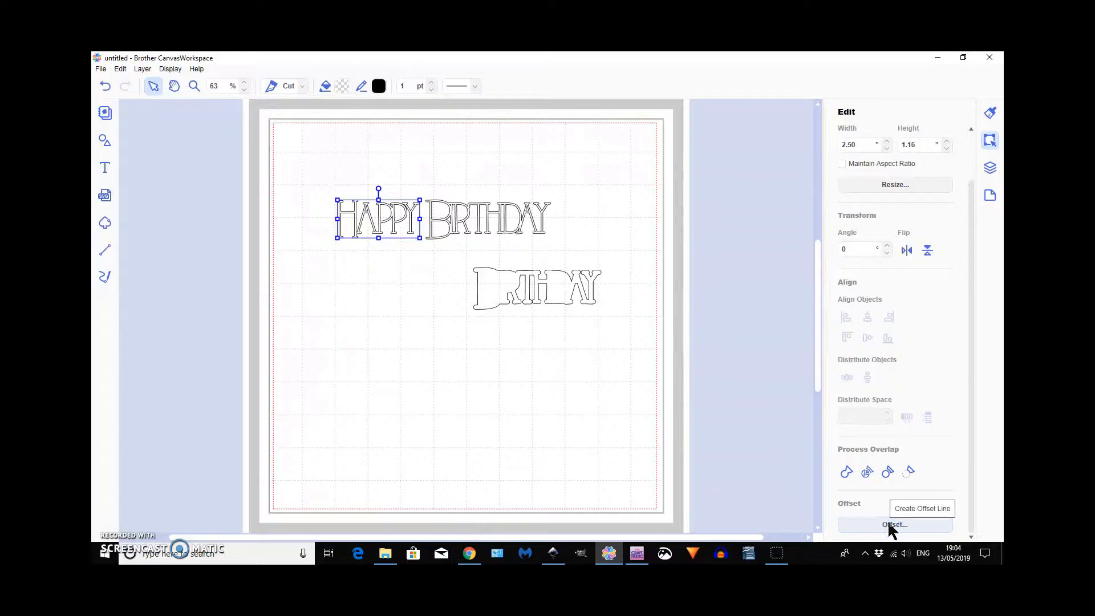
click(895, 525)
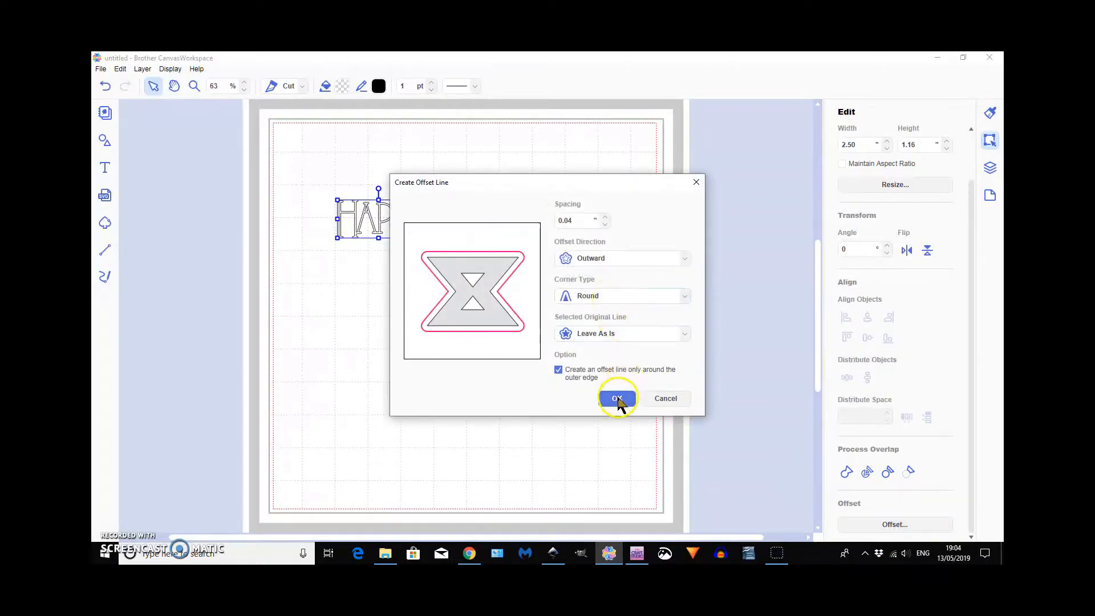
click(617, 398)
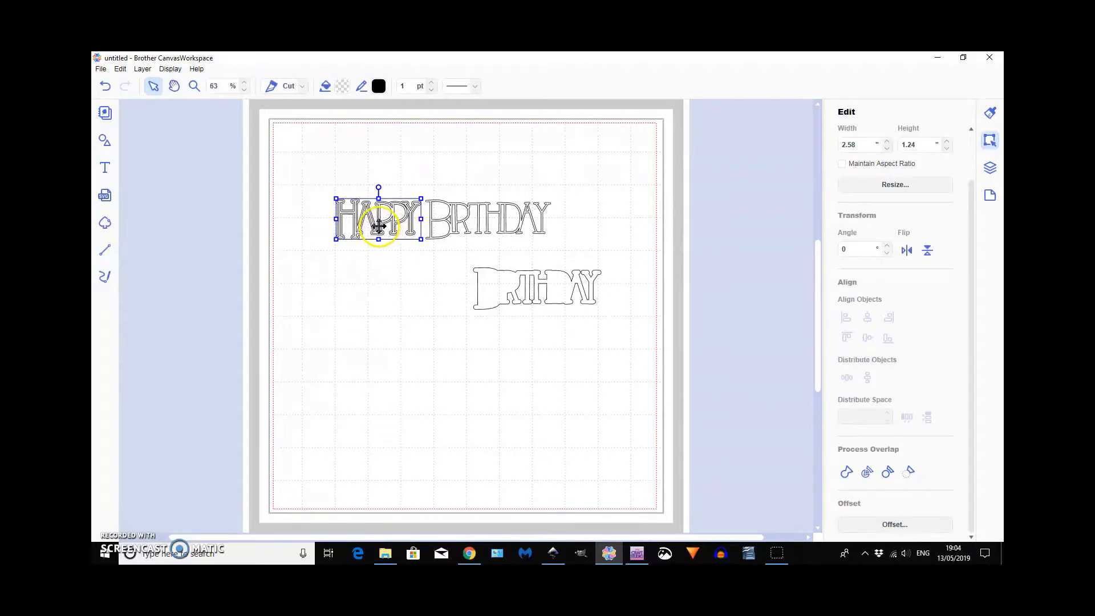
drag(377, 220, 391, 293)
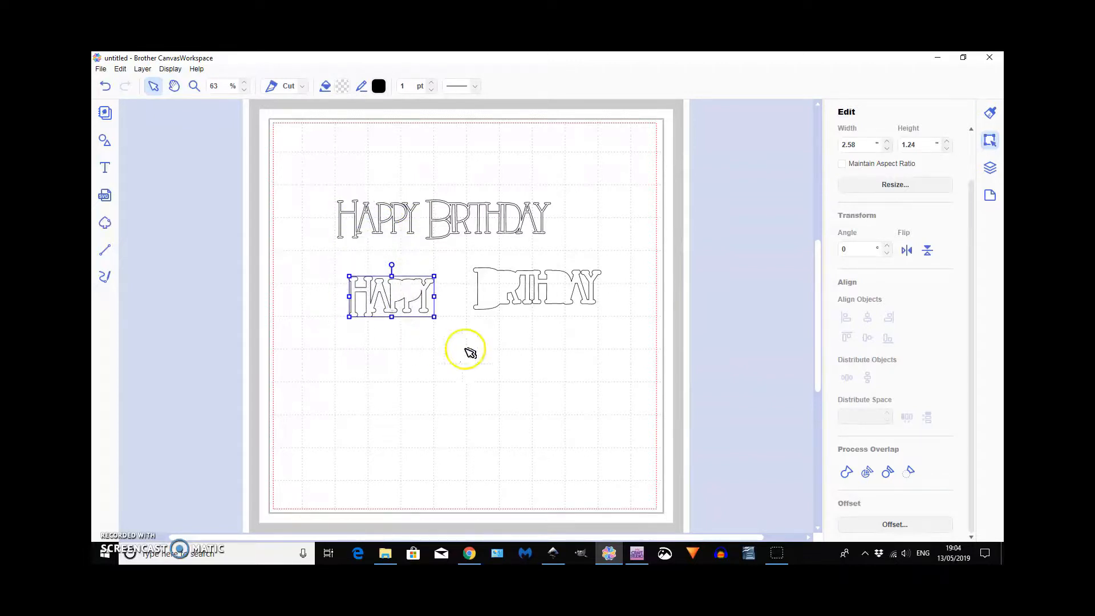
drag(391, 293, 391, 218)
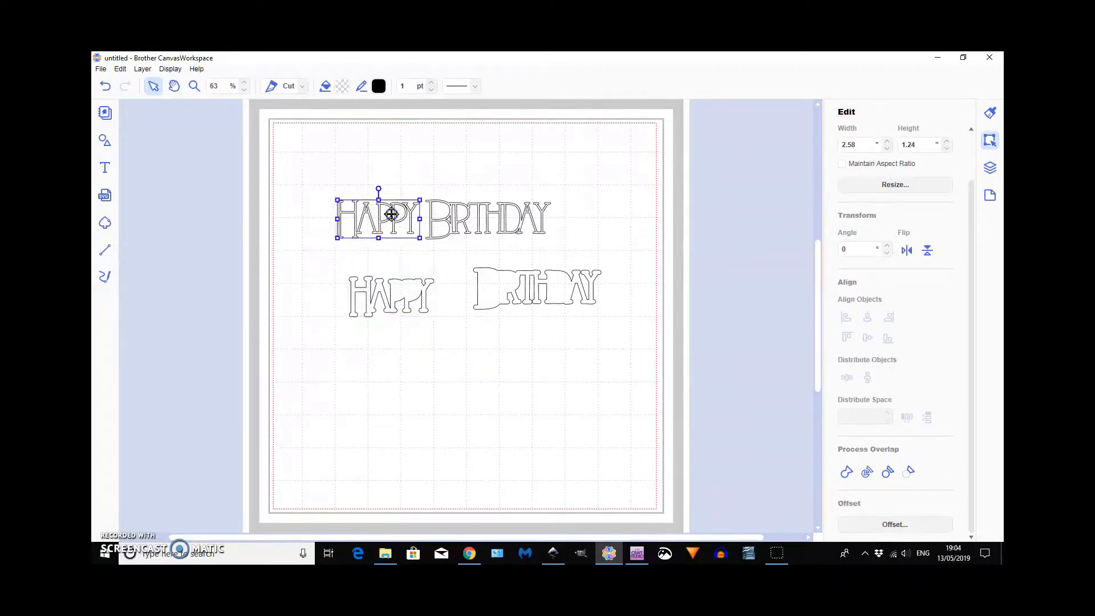
Step: Create a full offset outline of HAPPY and move it to the lower left
click(894, 525)
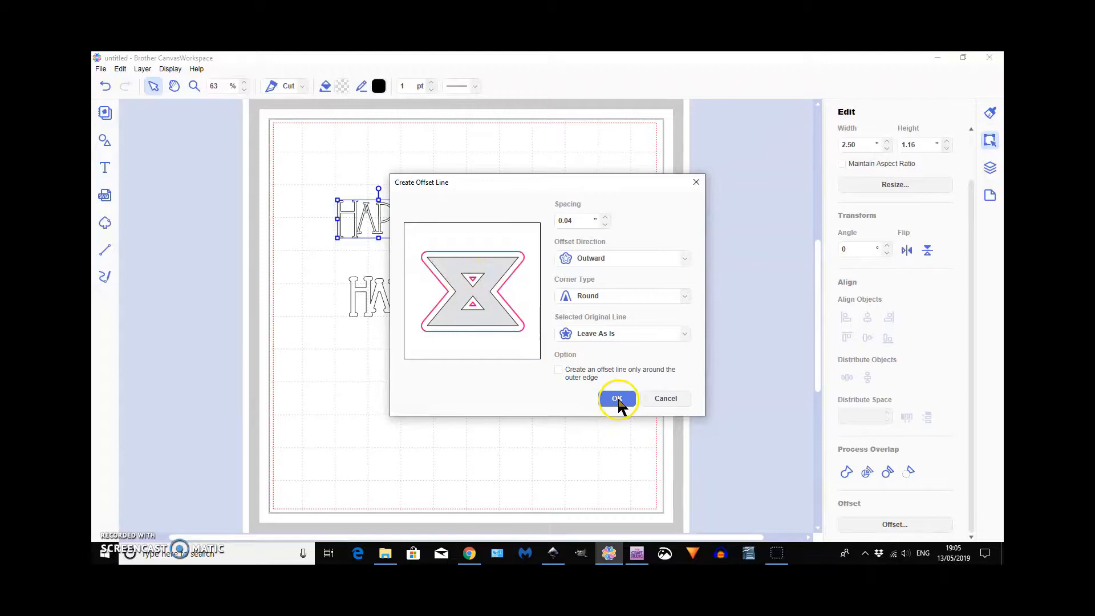
click(616, 398)
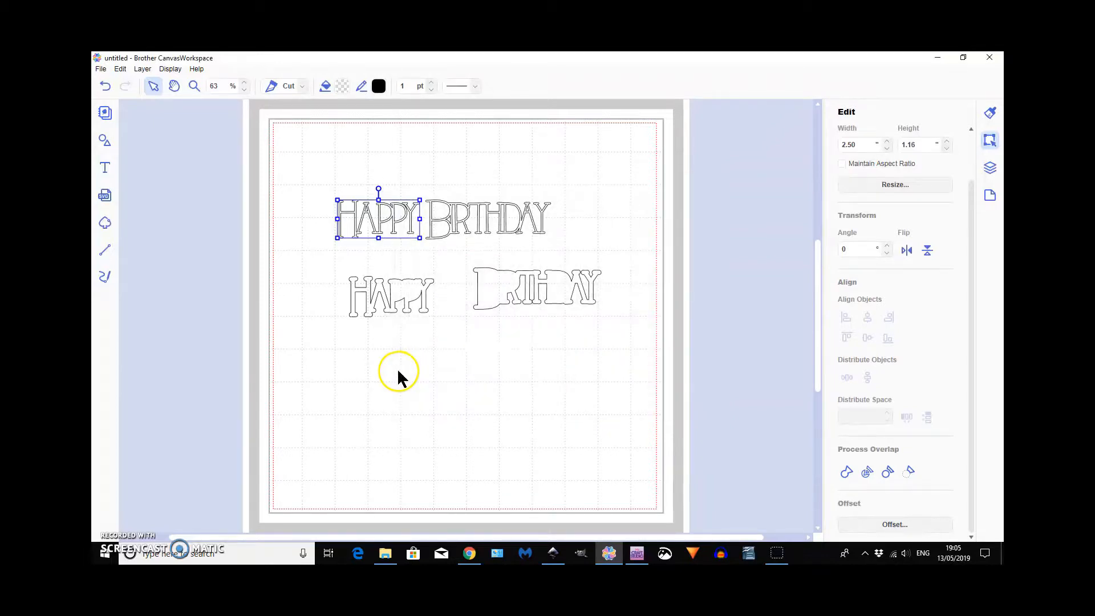
click(384, 234)
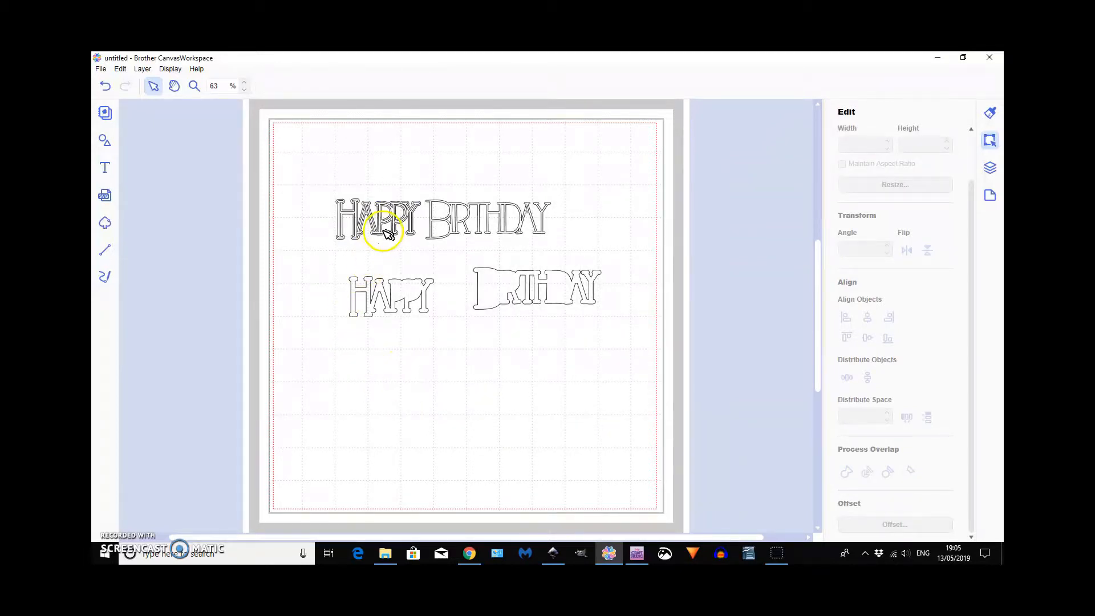
click(380, 220)
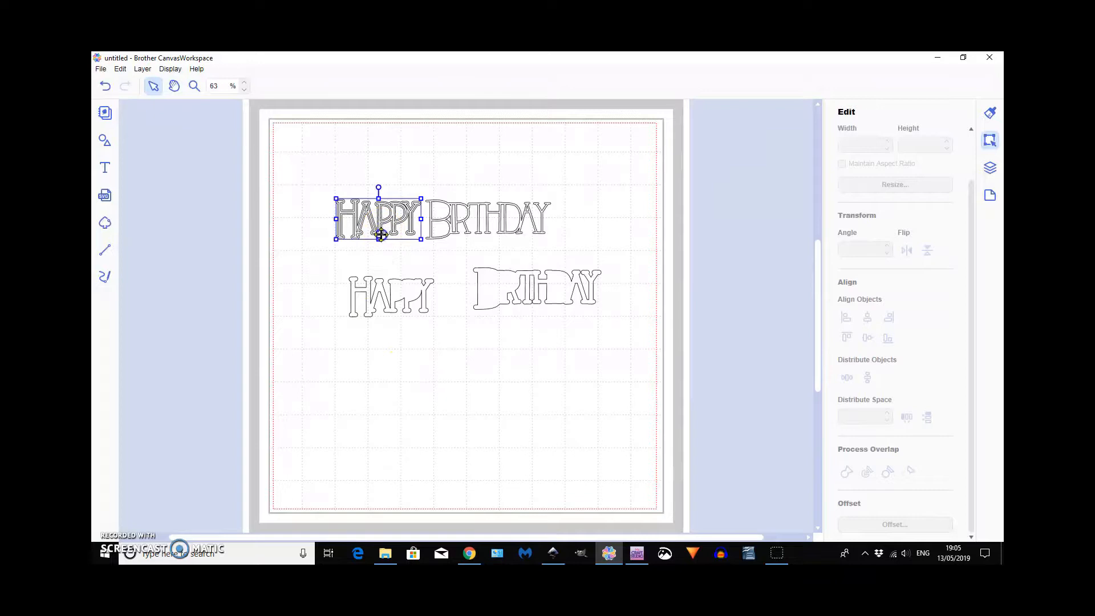
drag(379, 218, 318, 333)
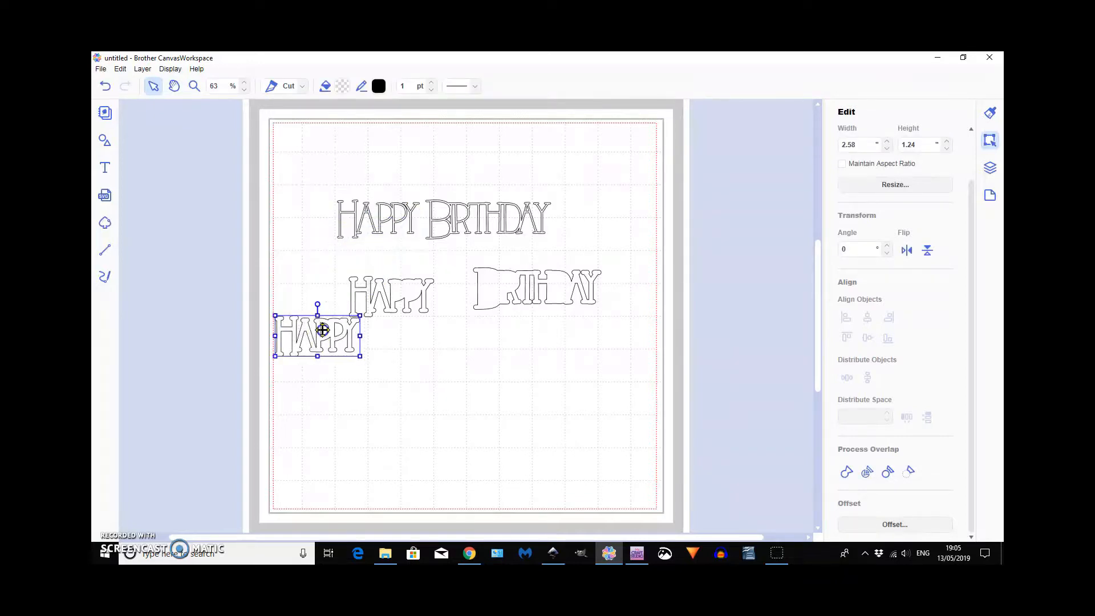
drag(318, 332, 340, 368)
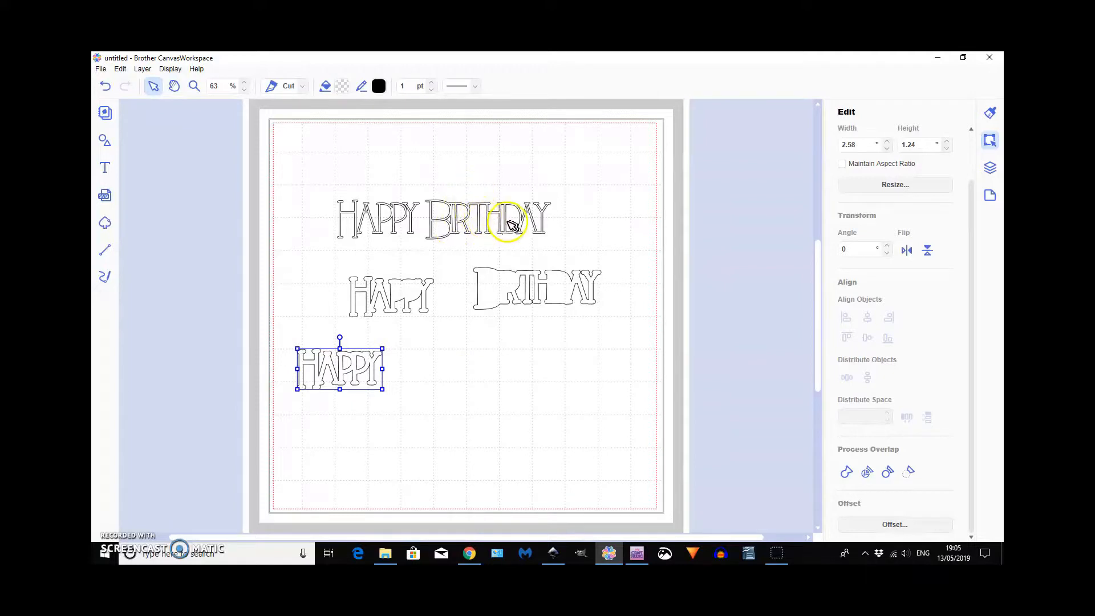
Step: Create a full offset outline of the block word BIRTHDAY in place
click(498, 224)
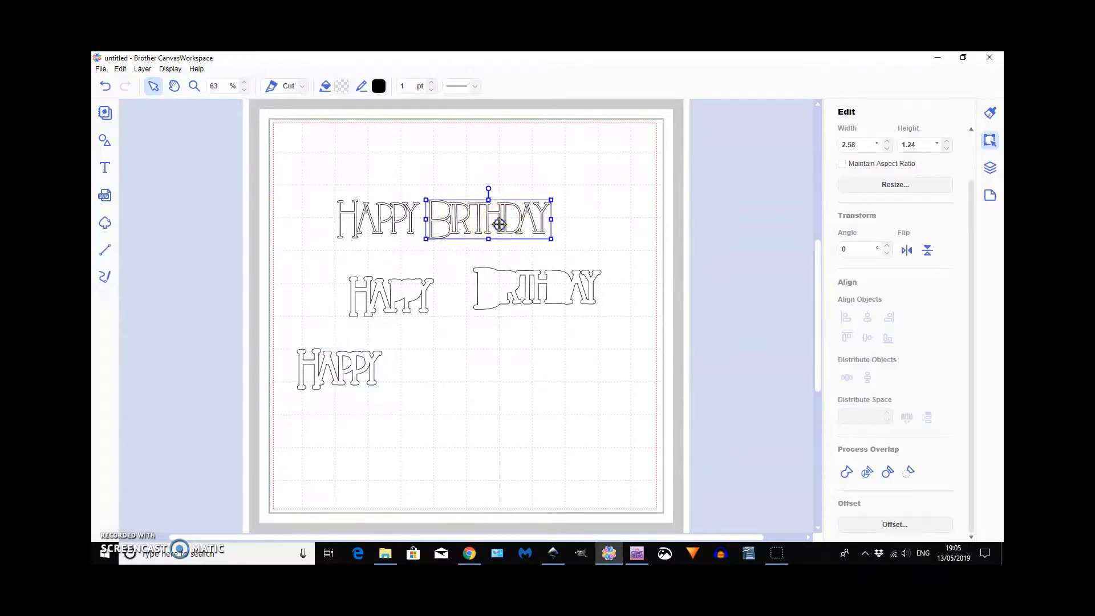
mouse_move(895, 525)
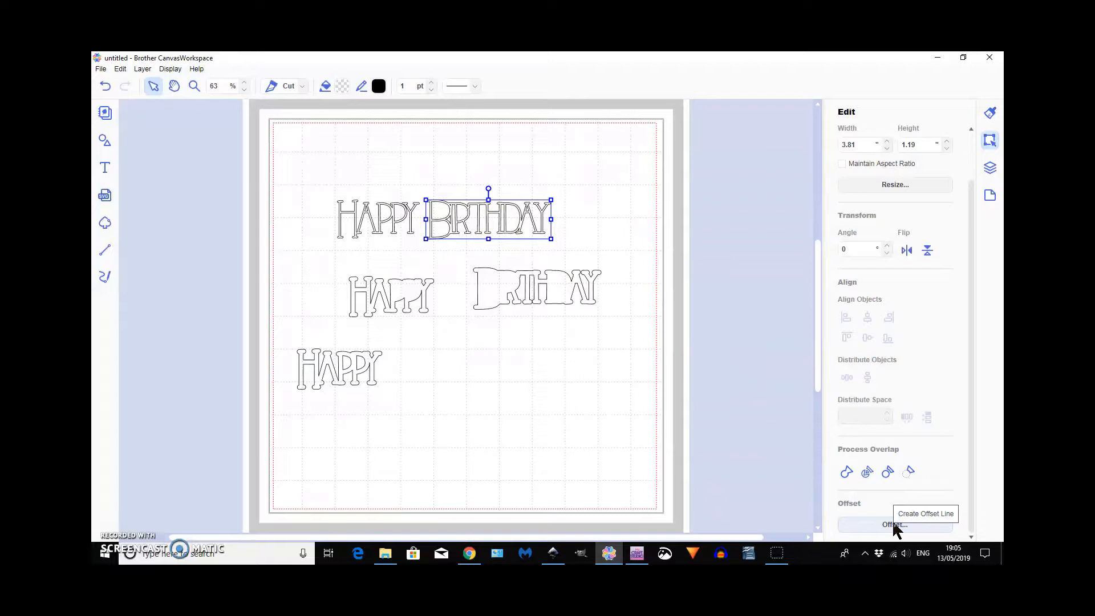
click(895, 525)
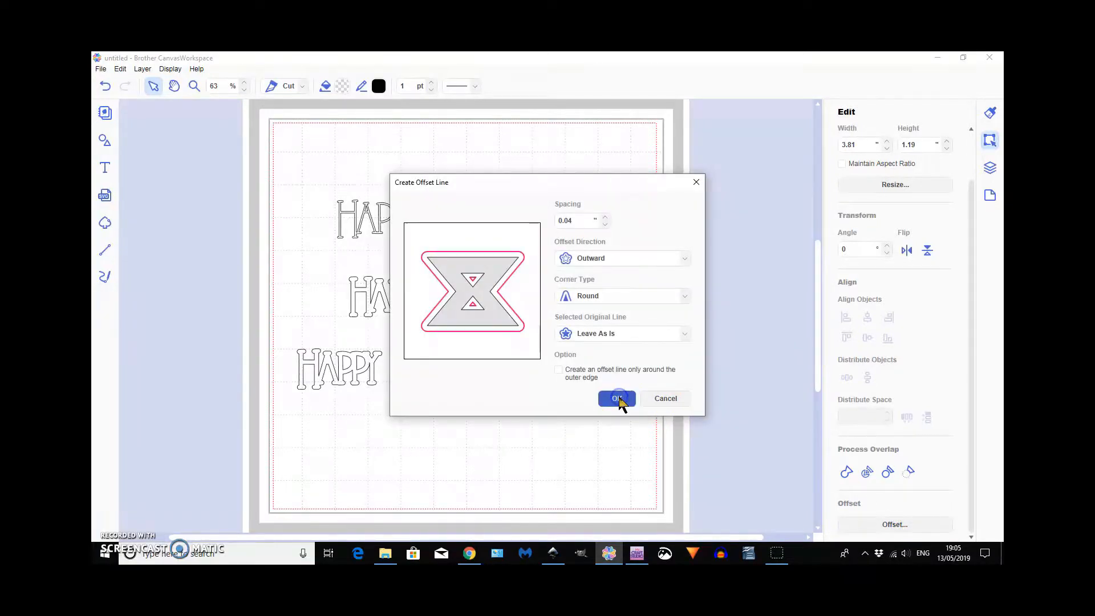
click(615, 398)
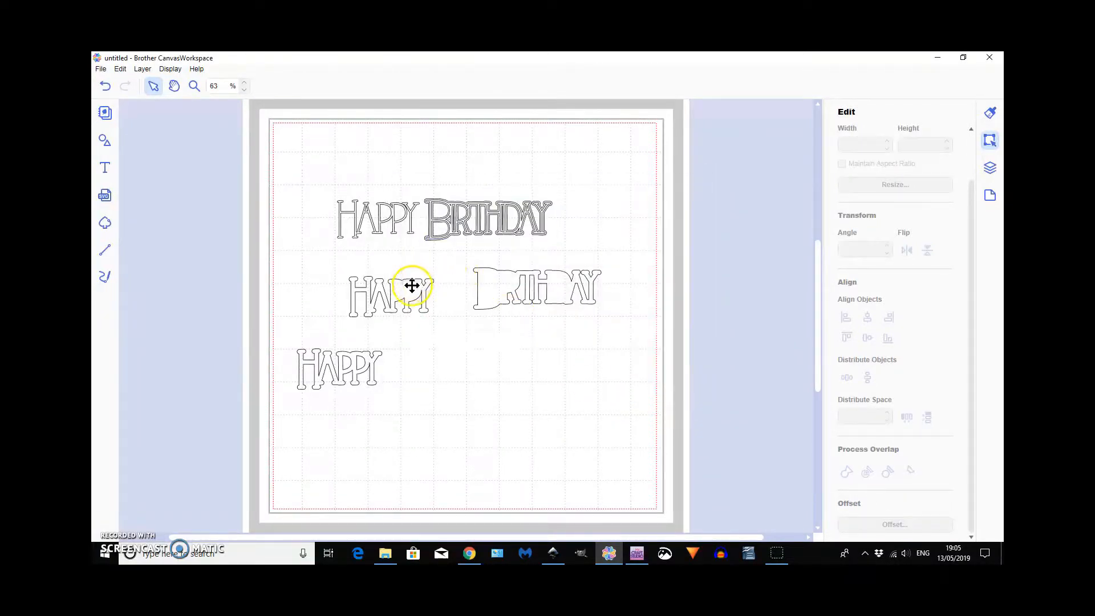
mouse_move(488, 238)
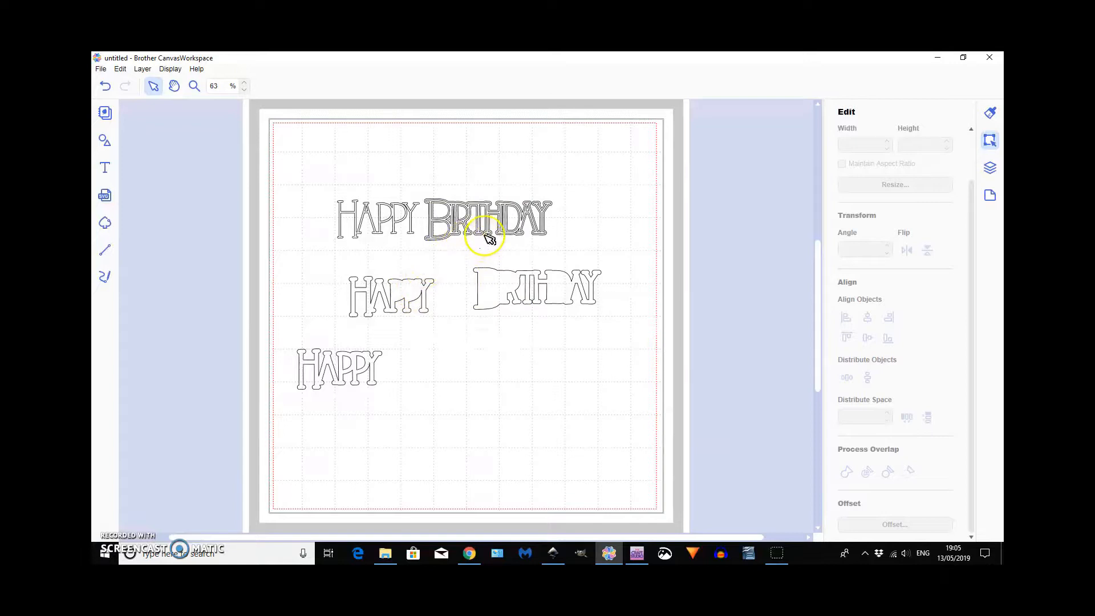
Step: Move the BIRTHDAY outline beside the HAPPY outline and generate another offset layer of it
click(485, 236)
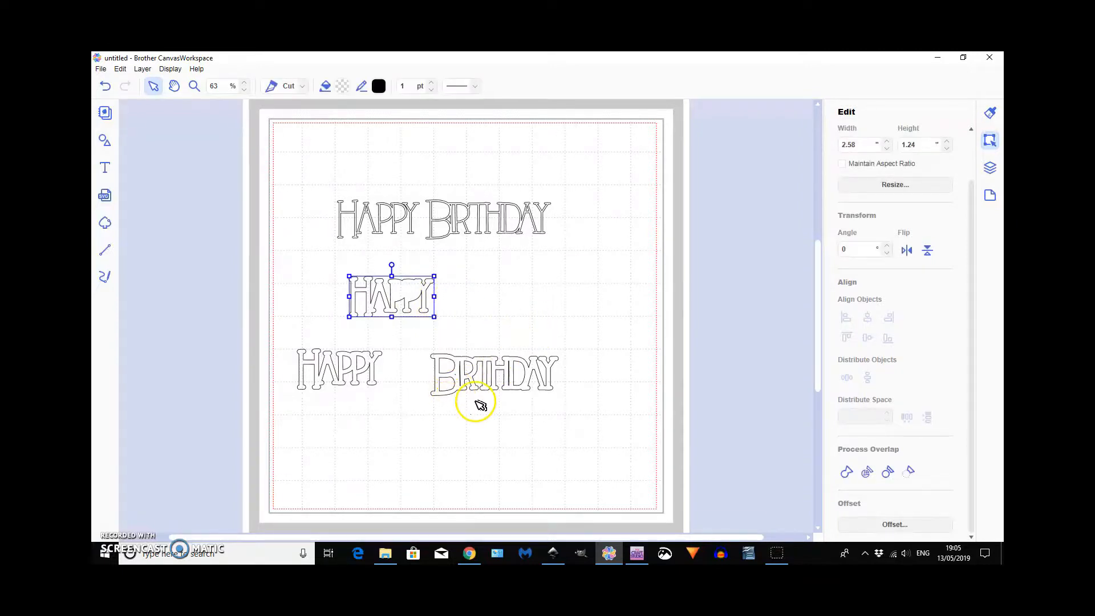
click(493, 373)
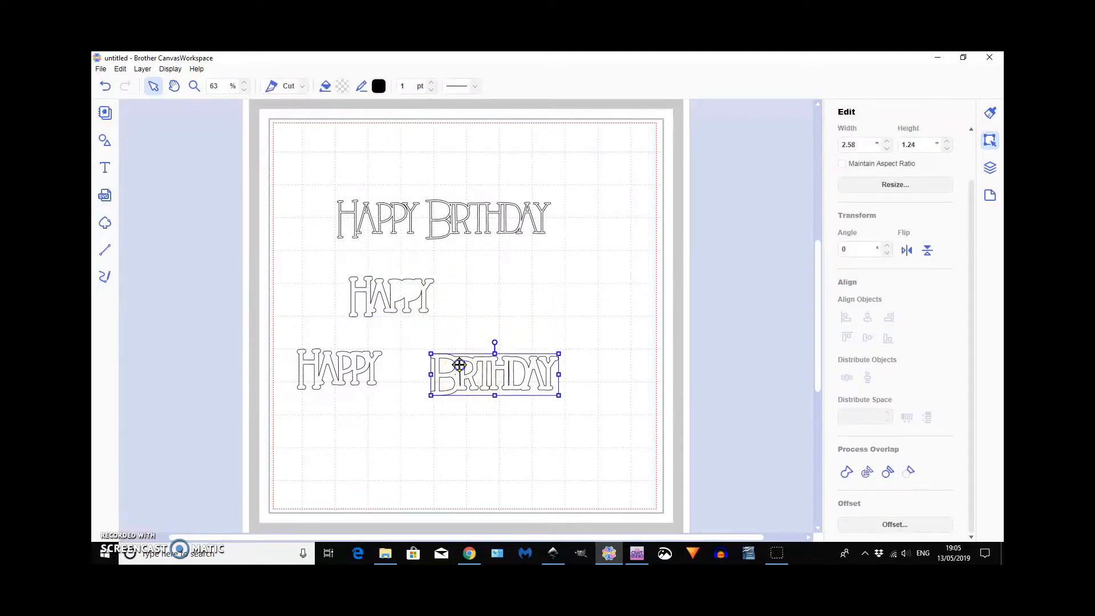
drag(494, 374, 563, 307)
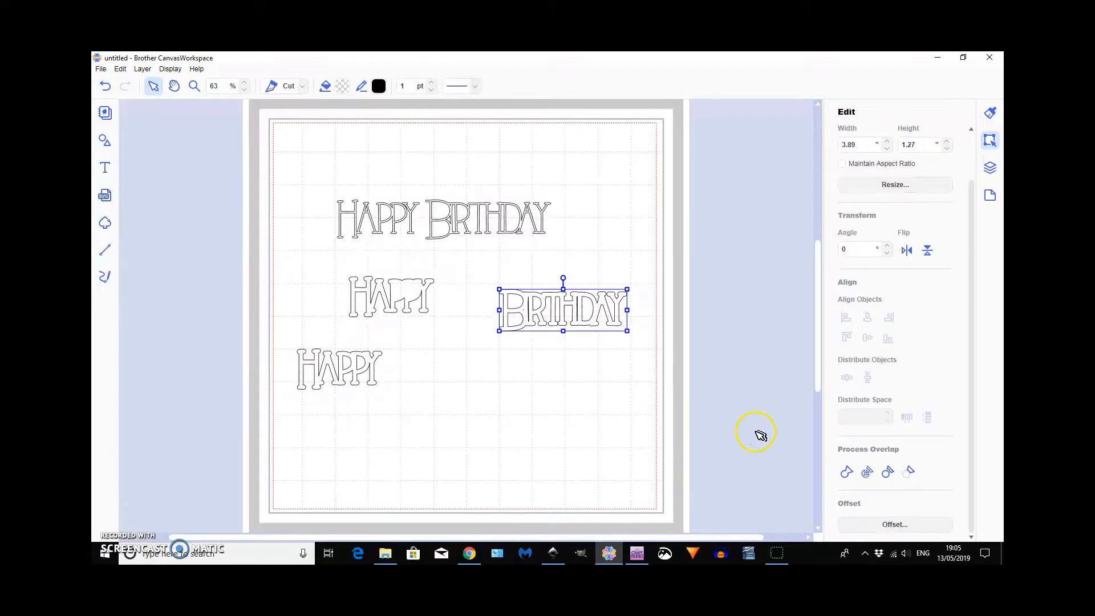
click(894, 525)
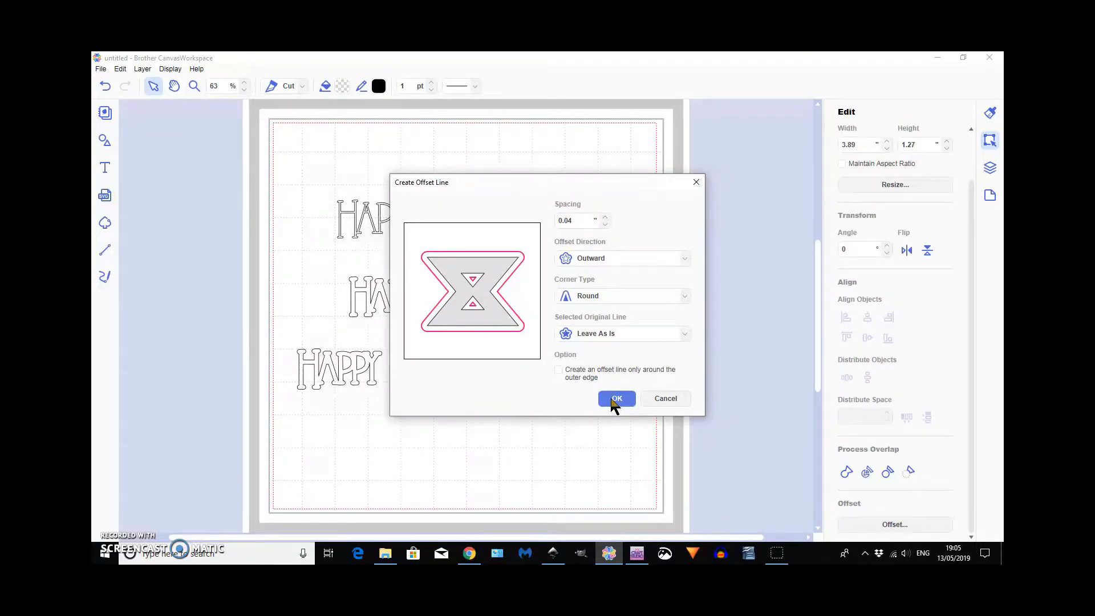
click(615, 398)
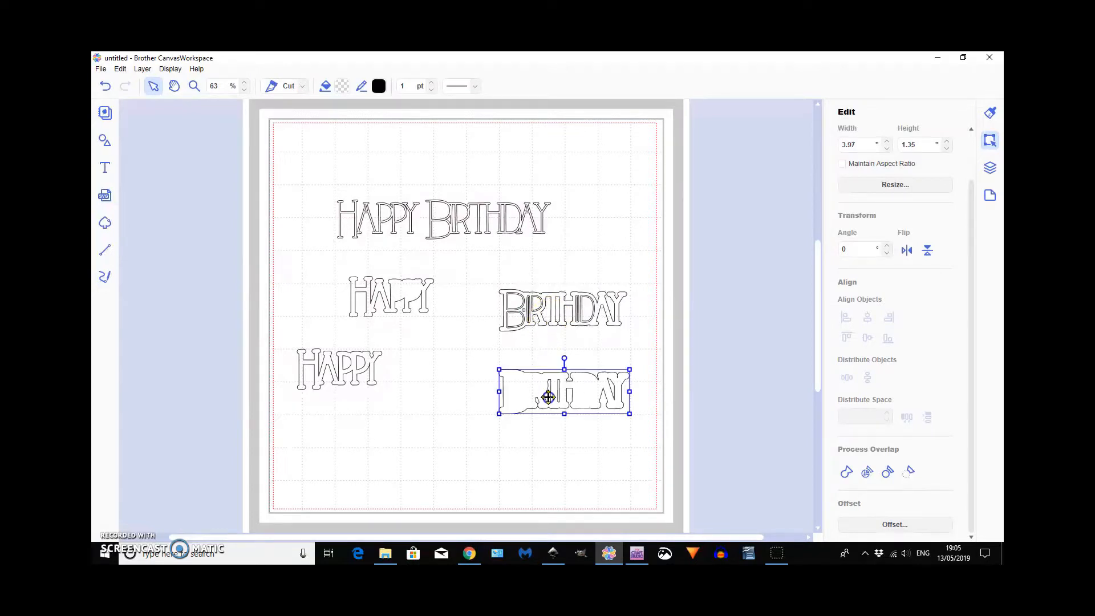
mouse_move(515, 319)
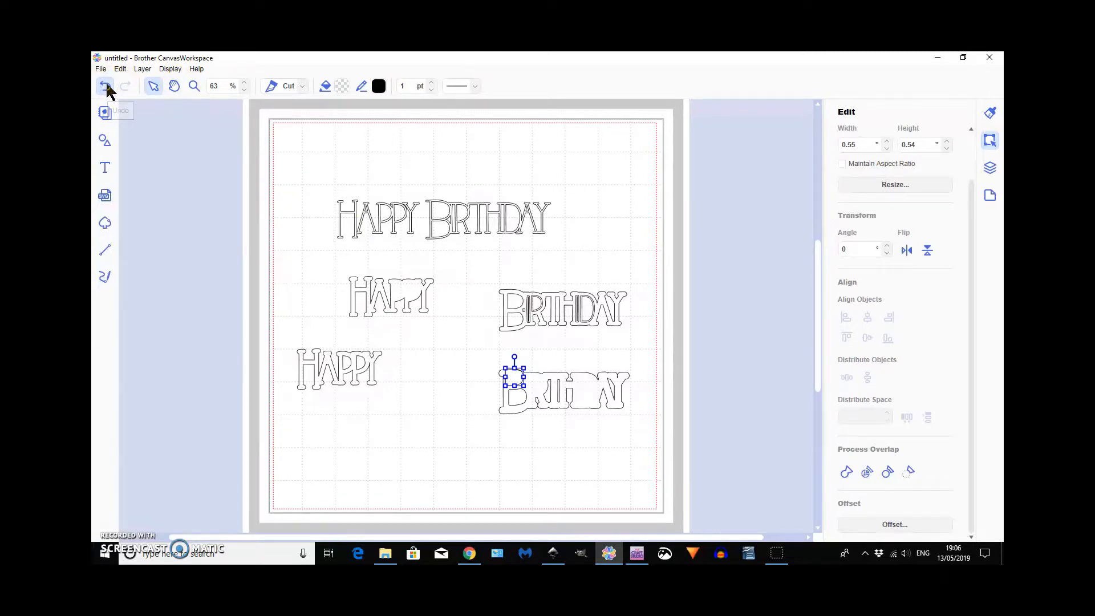
Step: Undo the extra BIRTHDAY copy, then add an outward outer-edge-only offset to BIRTHDAY
click(103, 85)
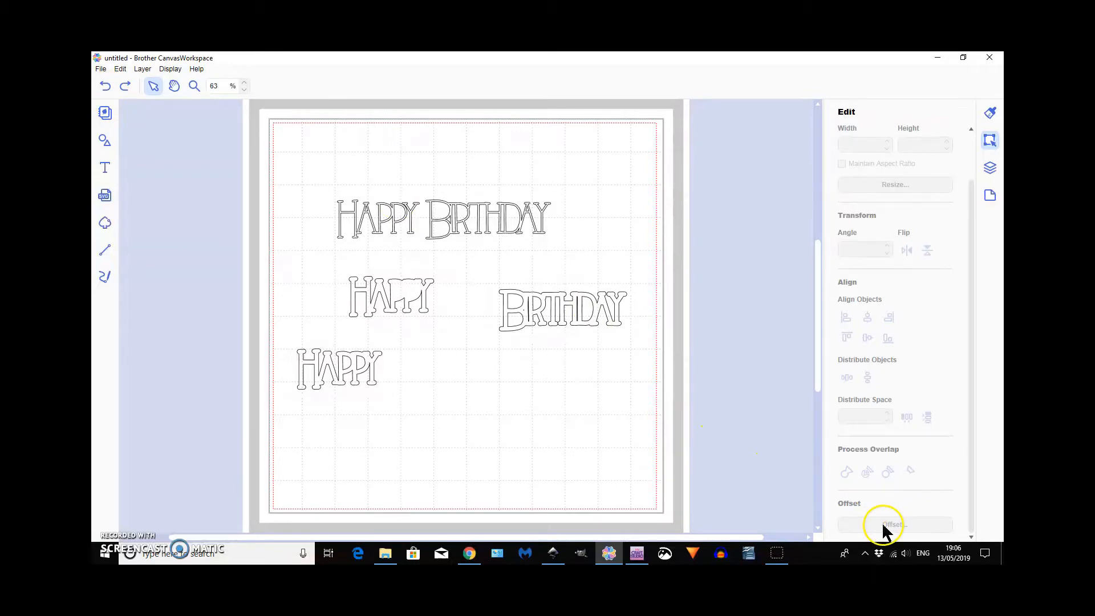
click(561, 309)
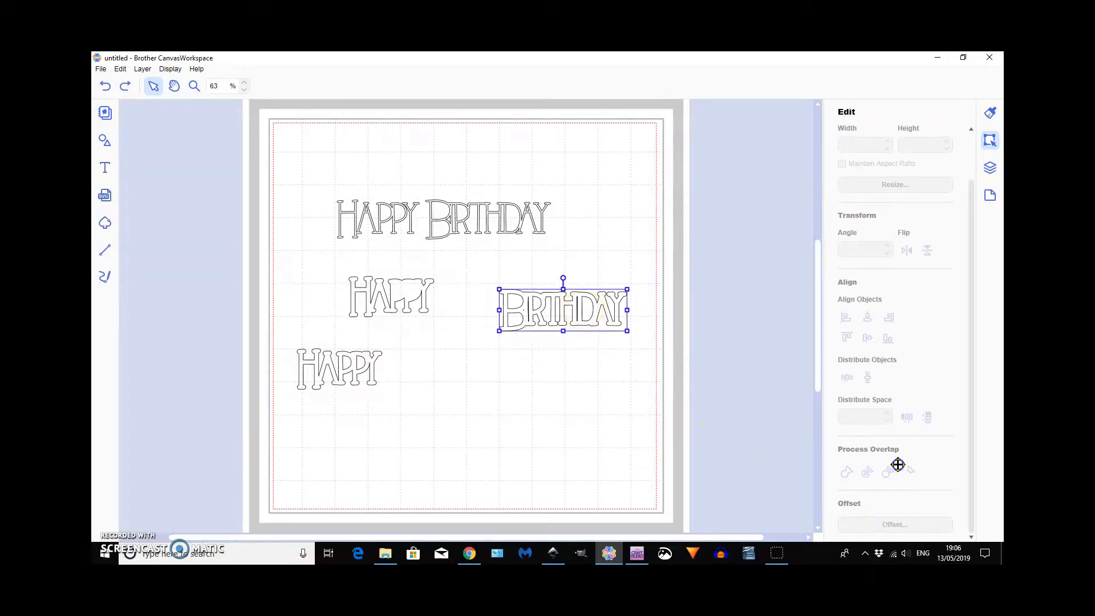
click(895, 524)
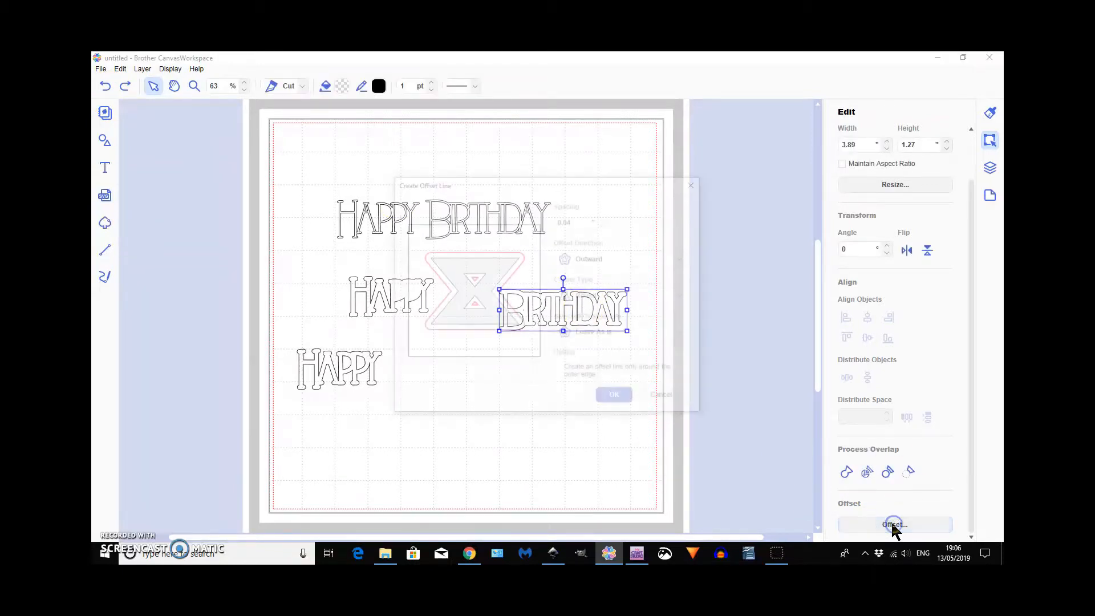
click(894, 524)
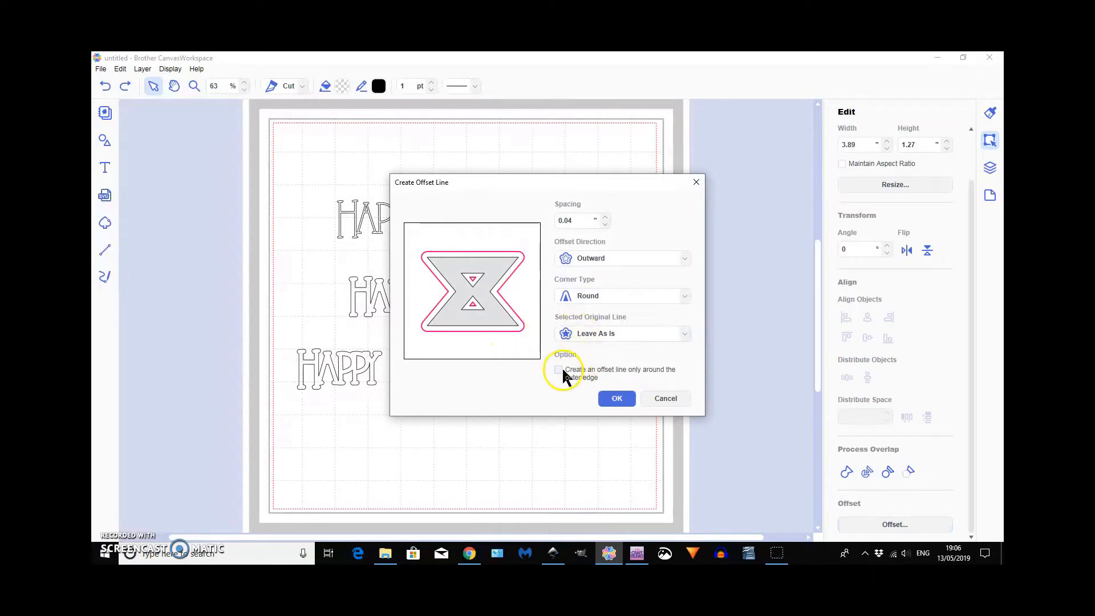
click(558, 369)
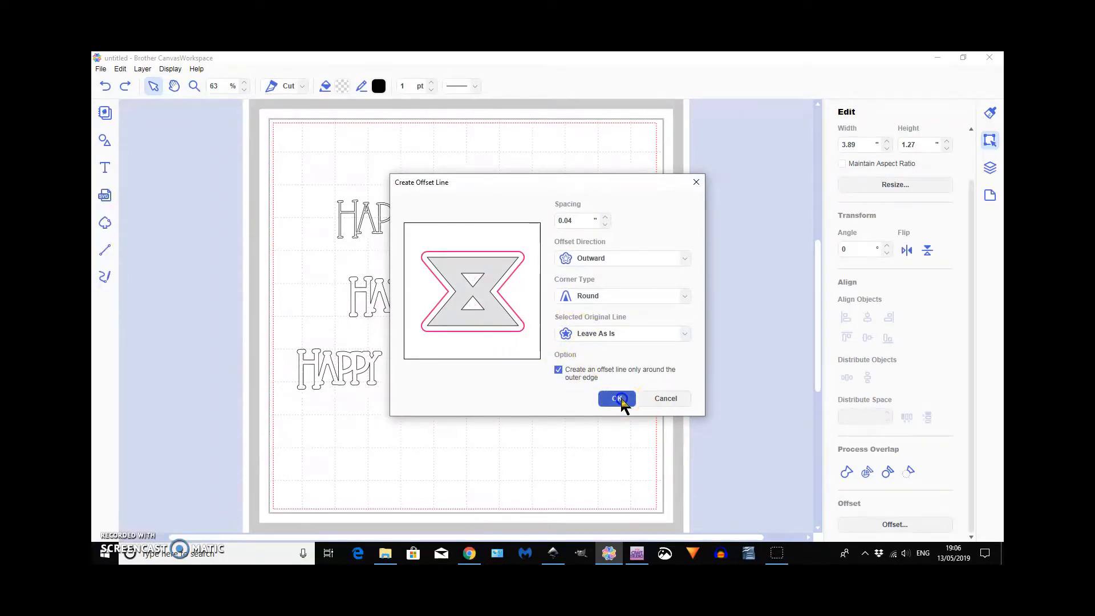
click(616, 398)
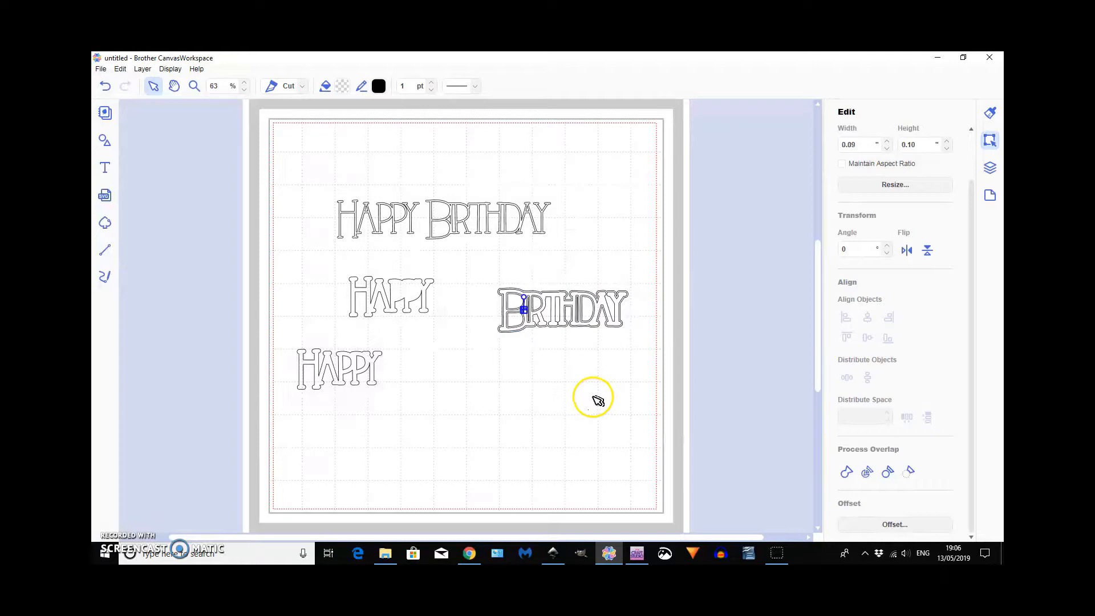
mouse_move(538, 356)
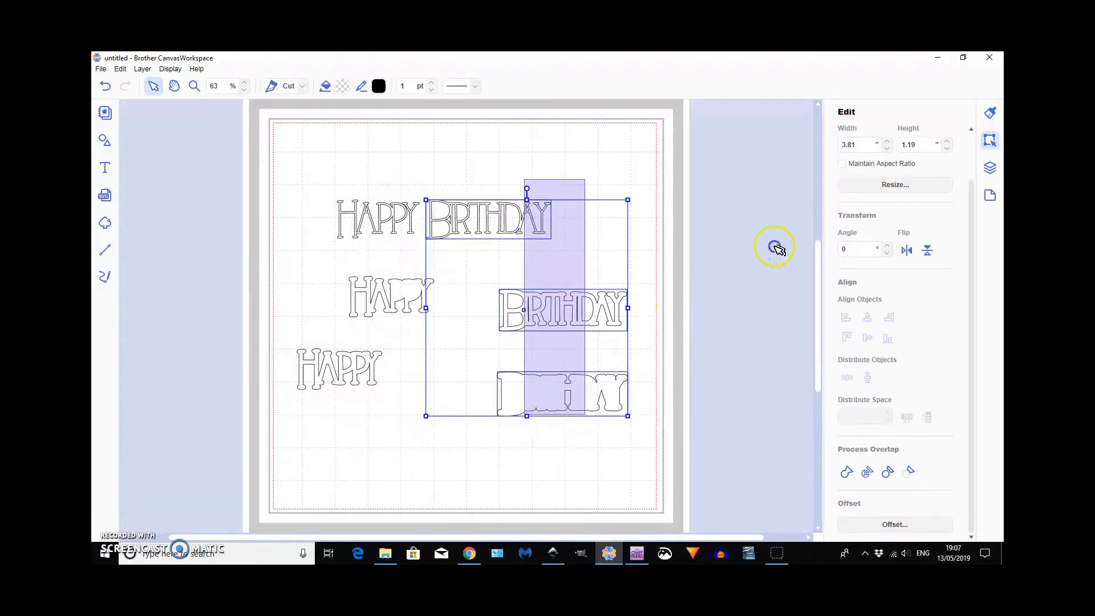
Step: Centre the BIRTHDAY offset layers horizontally and vertically, then zoom in to check the nesting
click(868, 318)
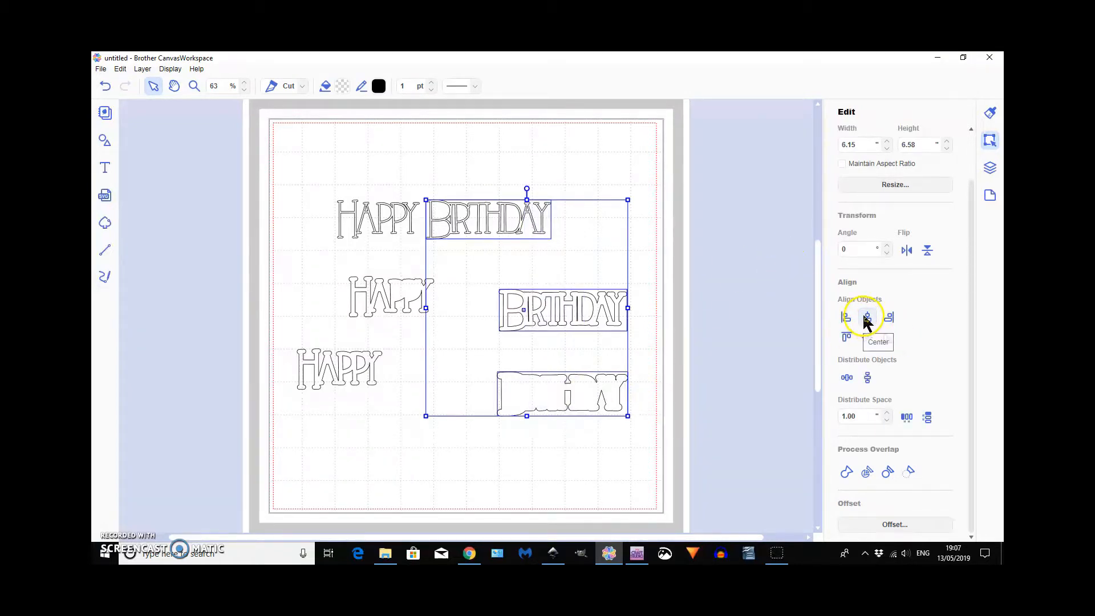
click(868, 337)
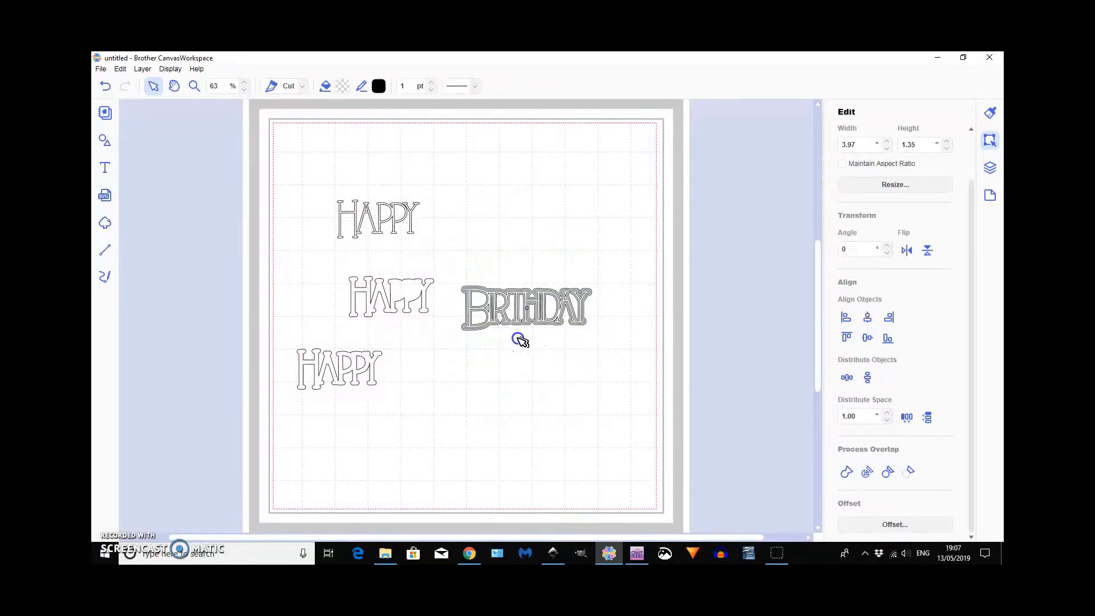
click(193, 85)
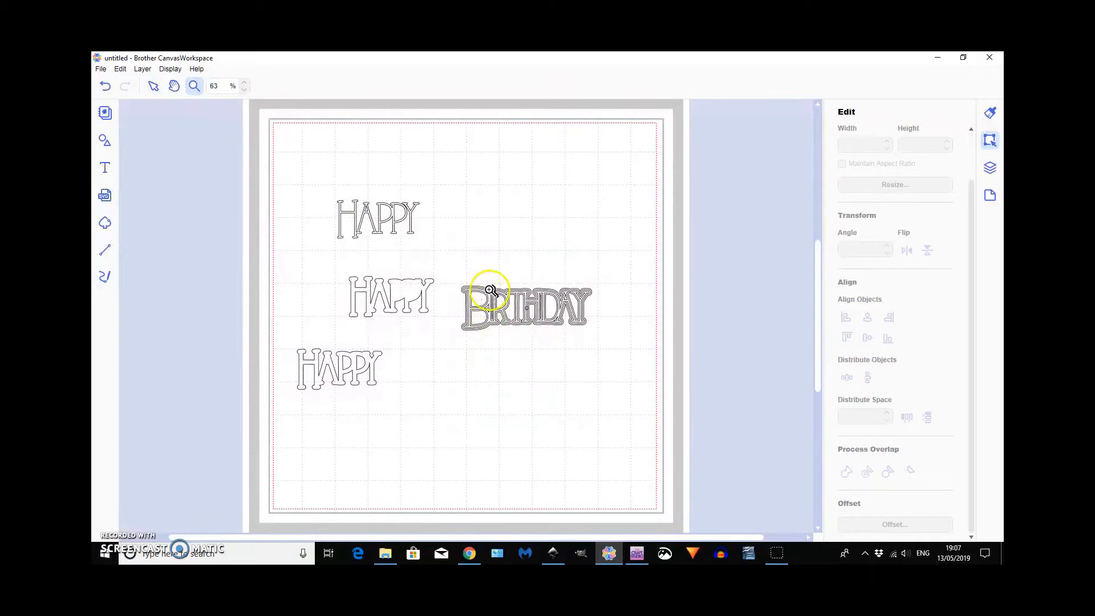
click(489, 290)
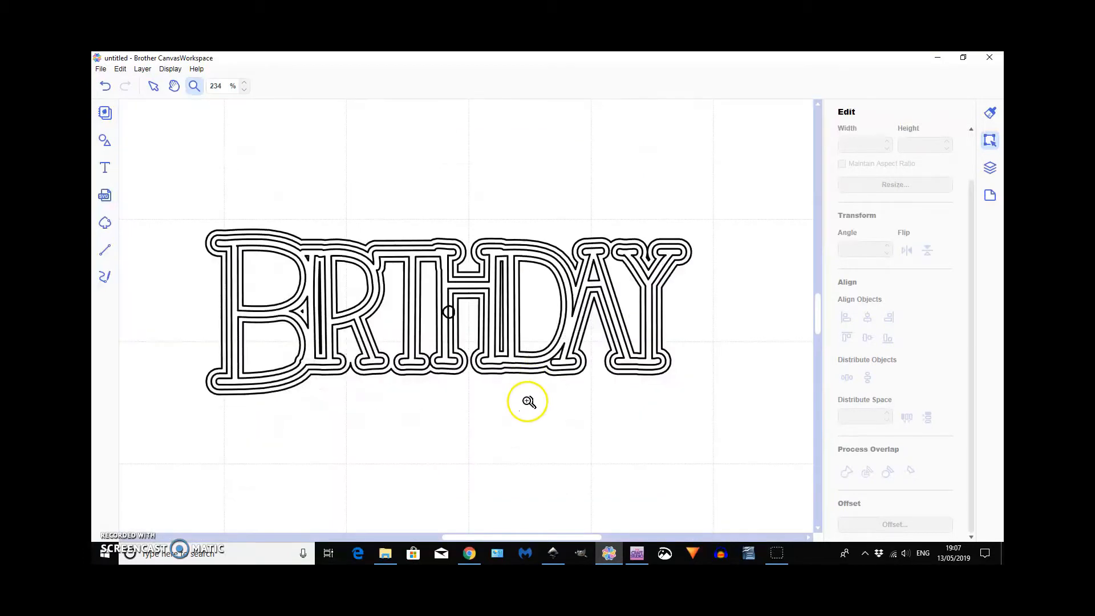
mouse_move(470, 421)
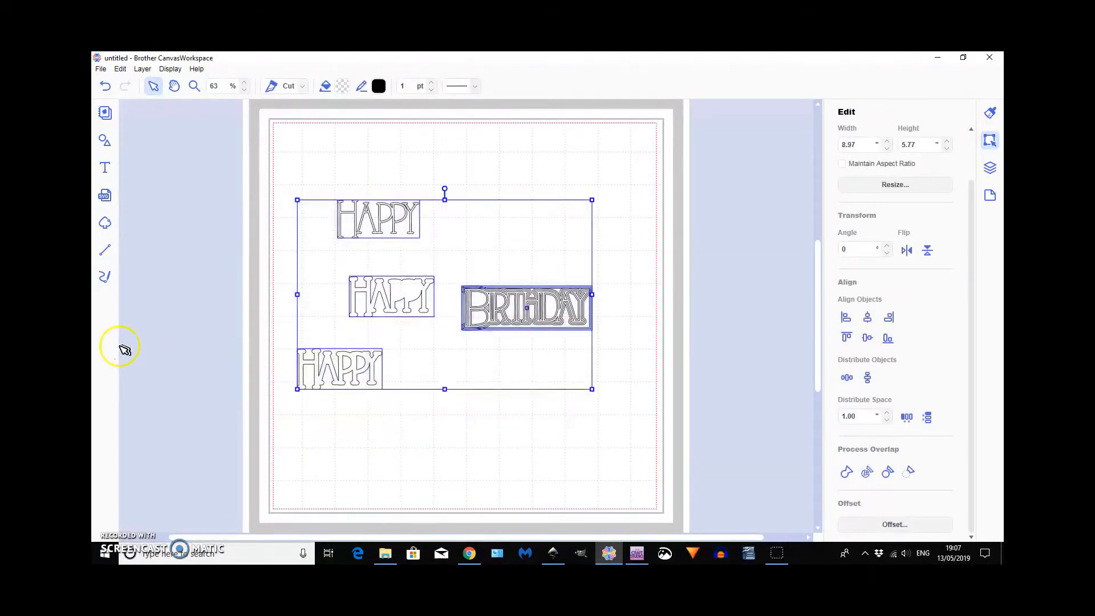
mouse_move(280, 338)
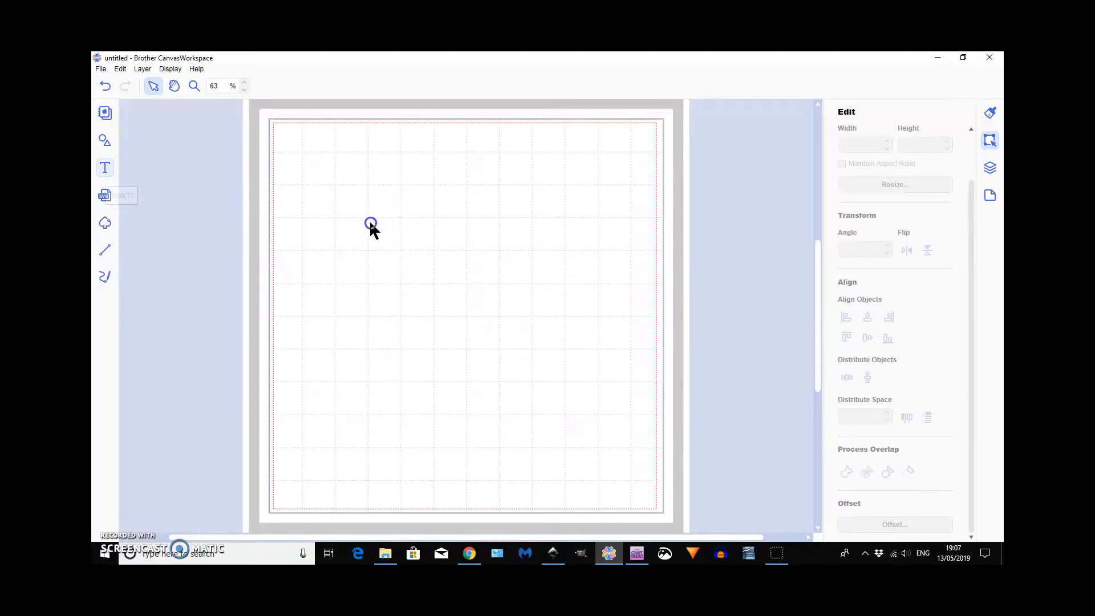
Step: Type a HAPPY BIRTHDAY text object near the top of the empty mat
click(105, 168)
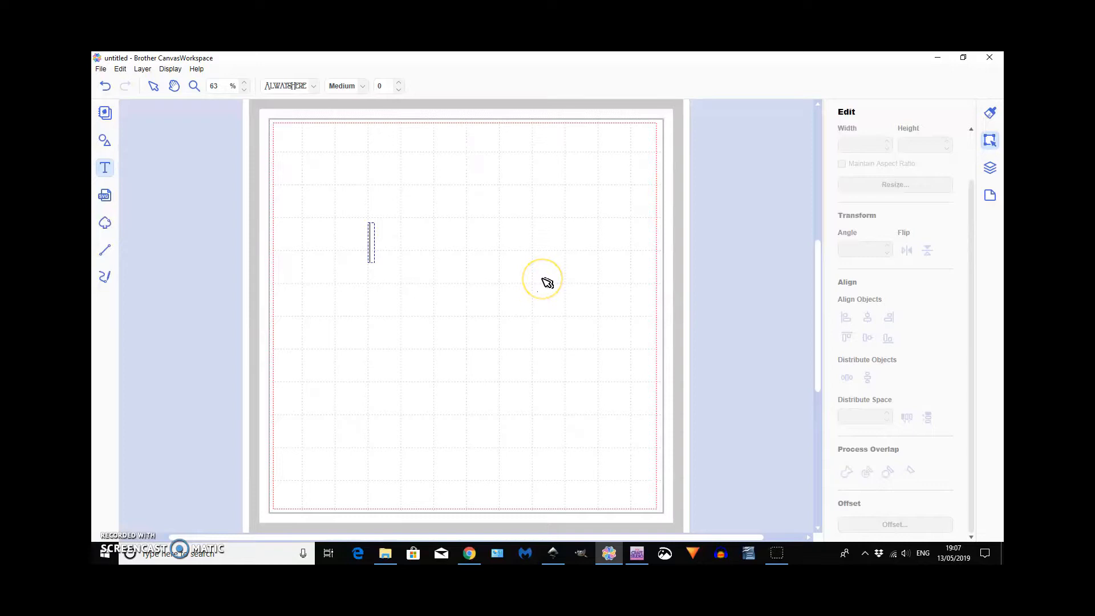
text(HAPPY BIRTH)
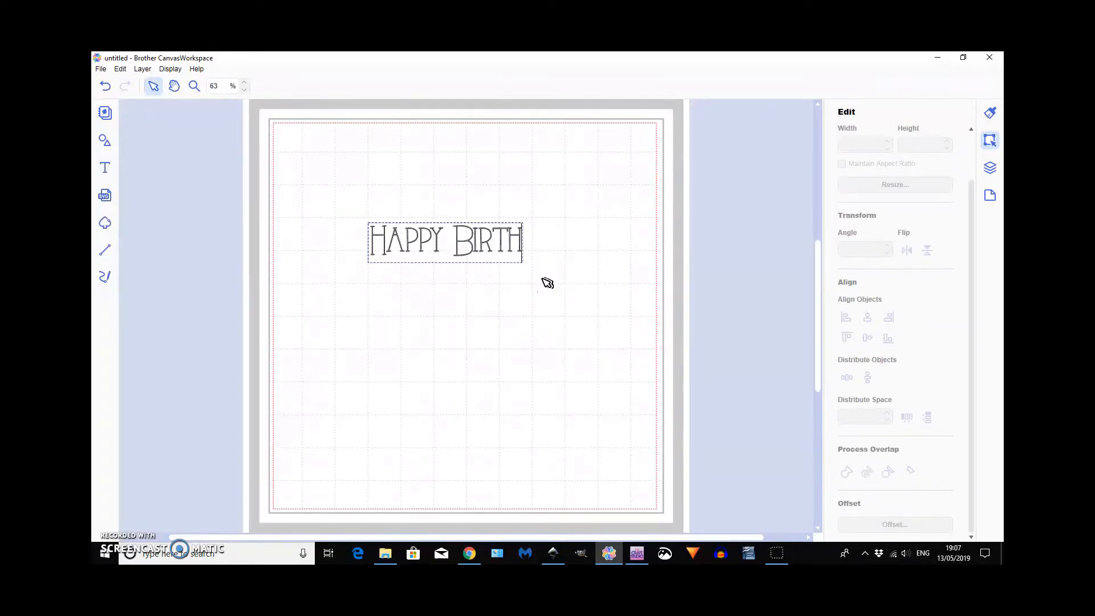
text(DAY)
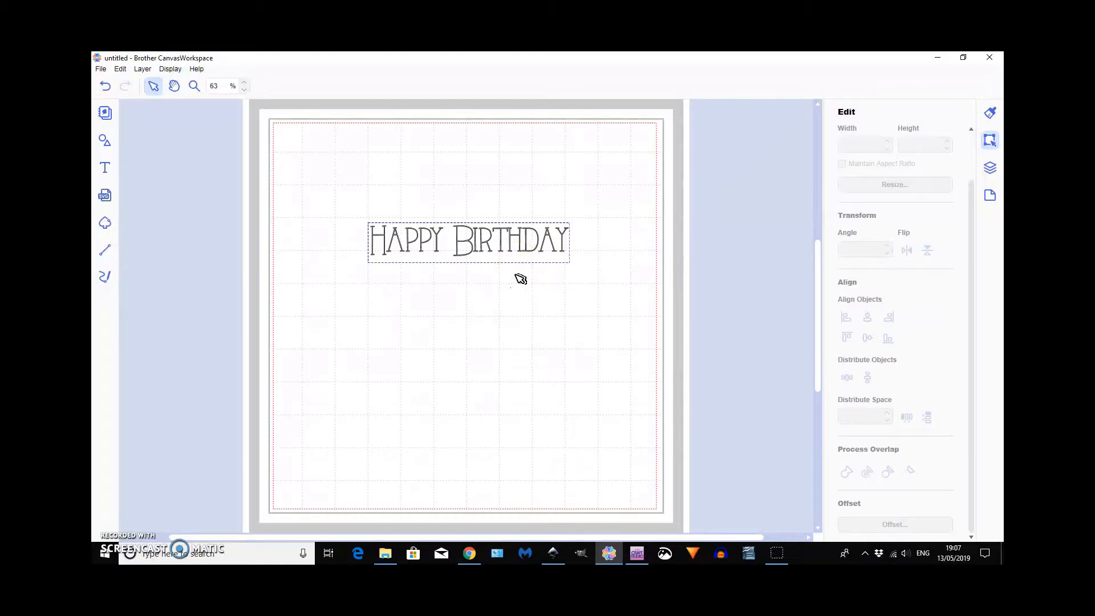
click(466, 245)
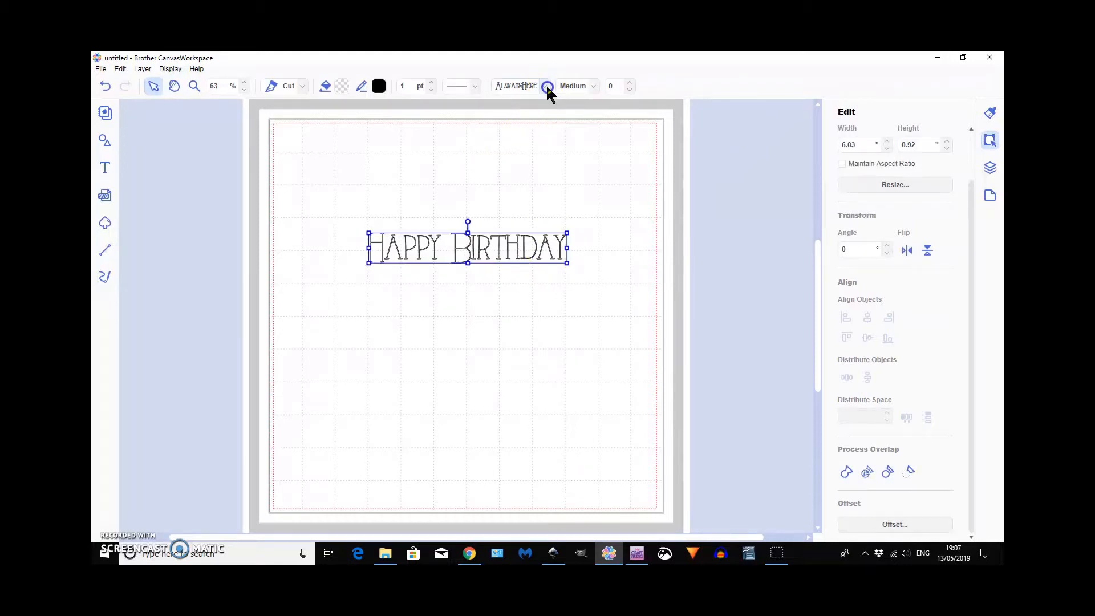
Step: Switch the Happy Birthday text to the Alex Brush script font
click(548, 87)
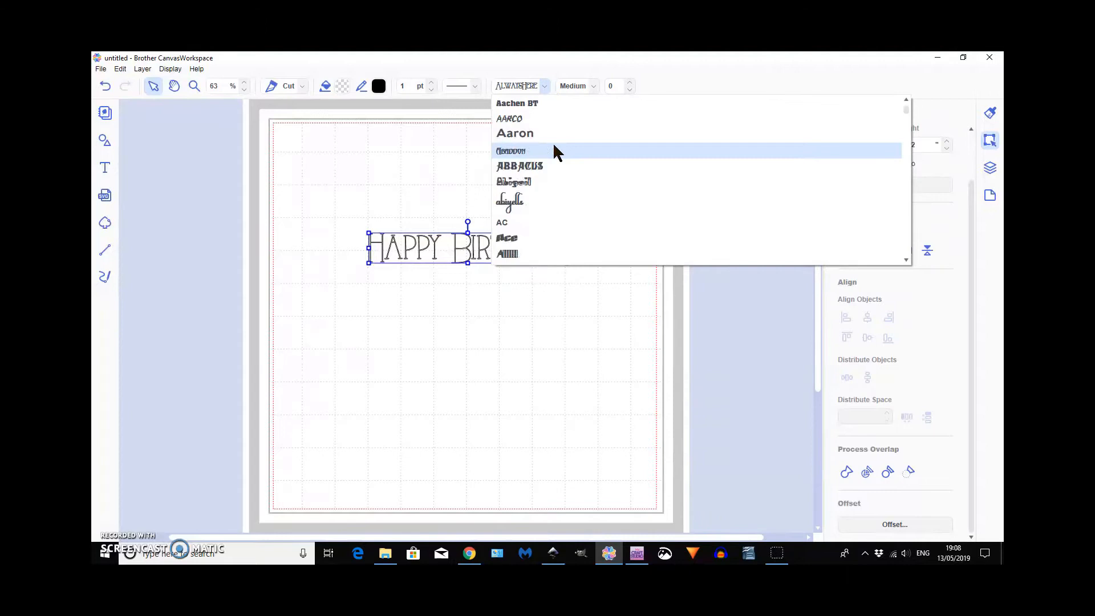
scroll(down, 3)
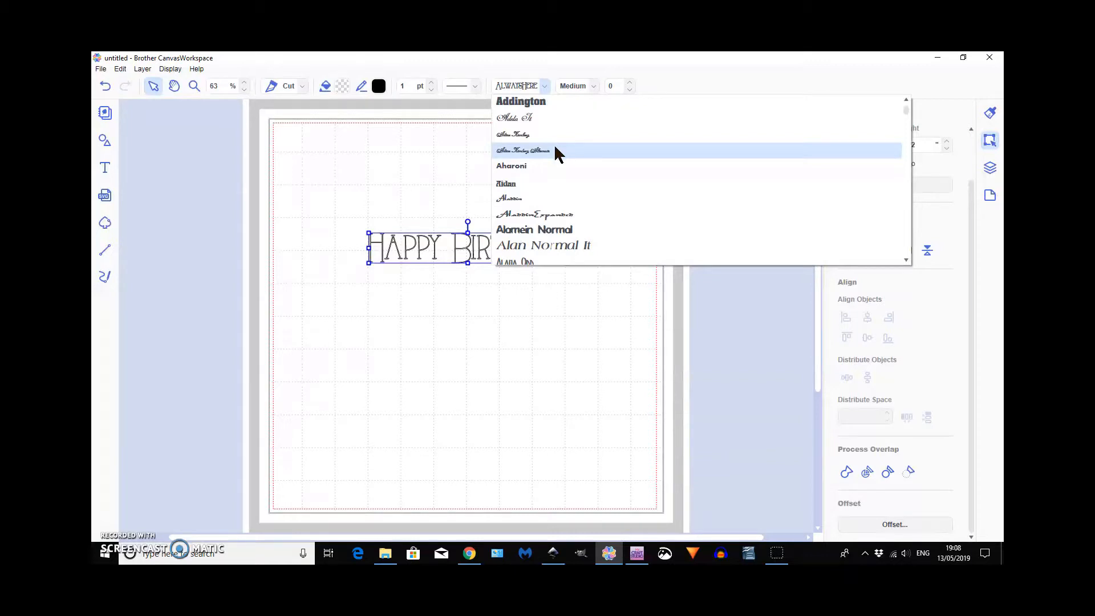
scroll(down, 3)
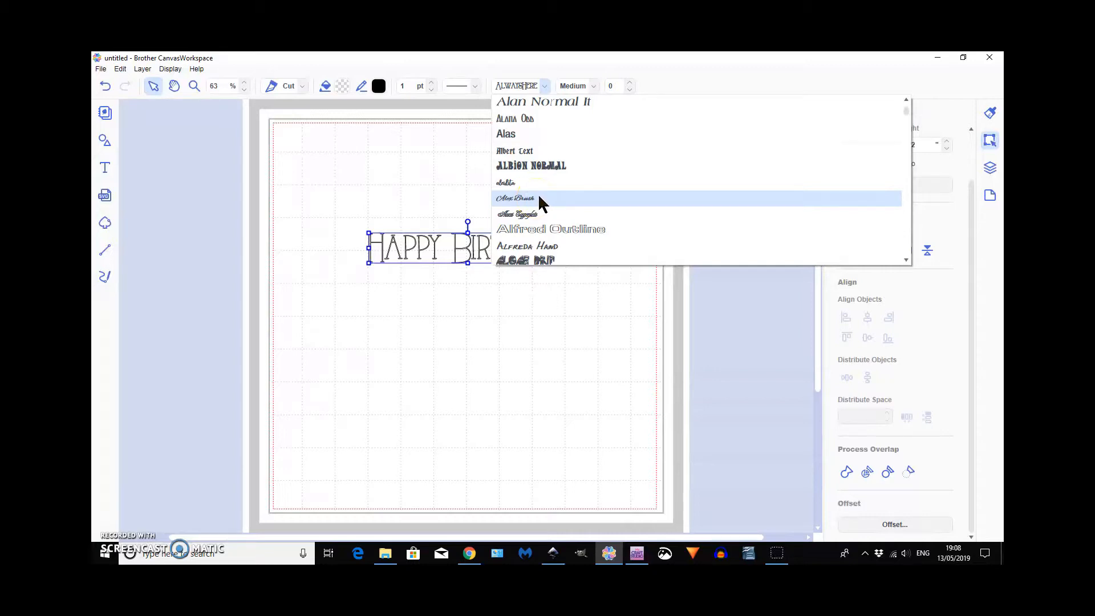
click(515, 199)
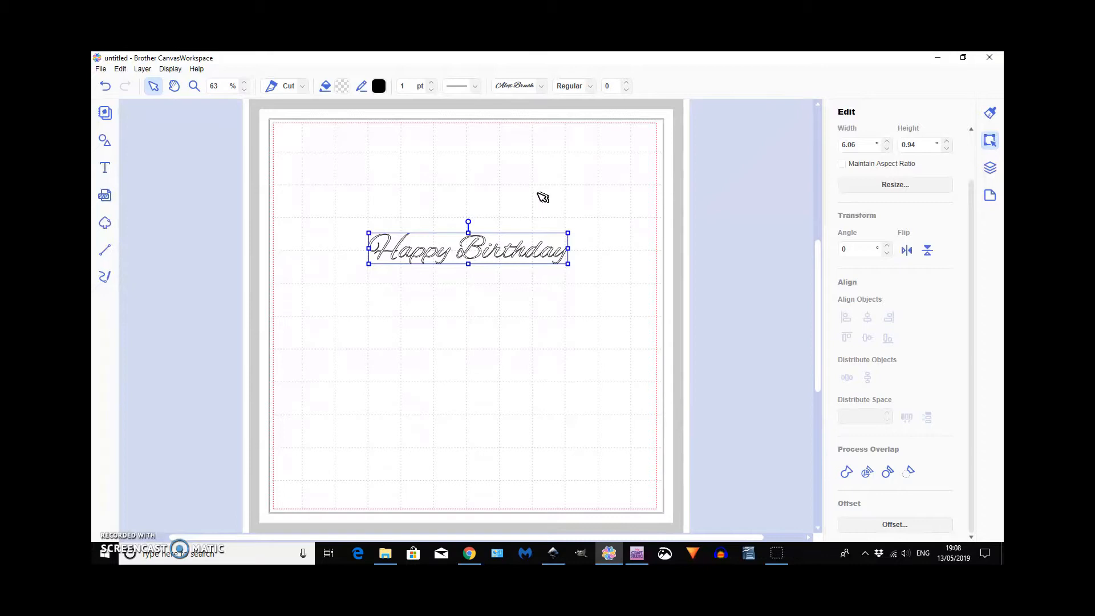
click(194, 86)
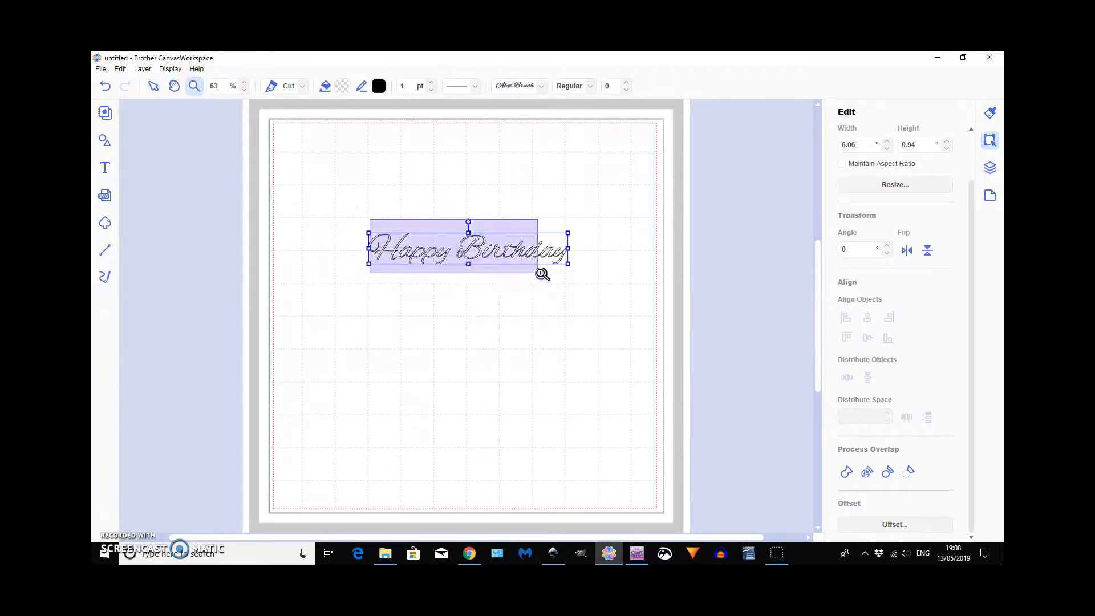
click(542, 273)
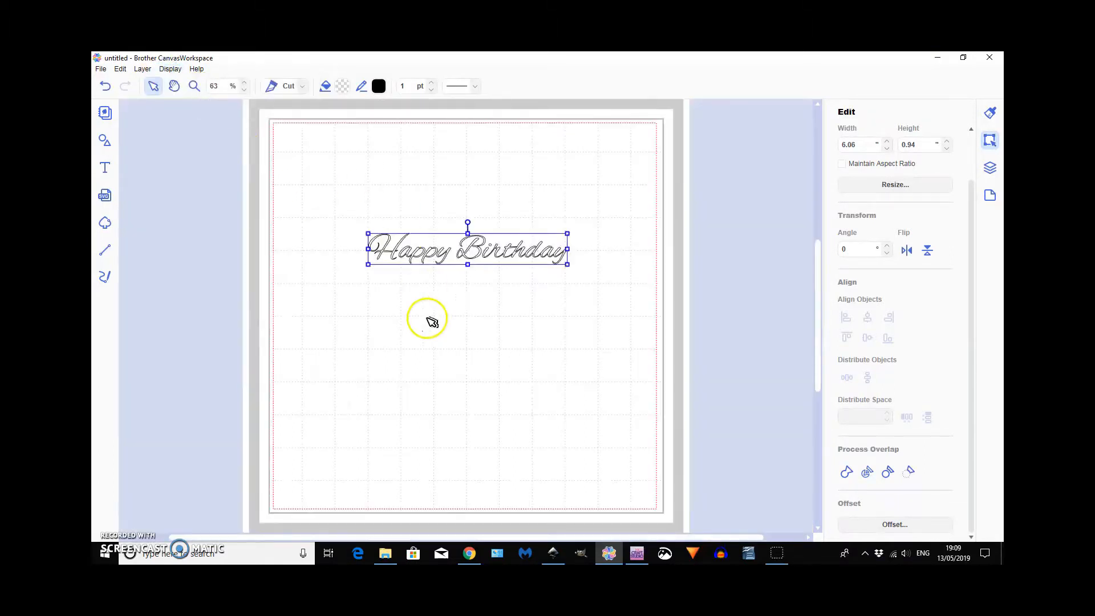
mouse_move(457, 343)
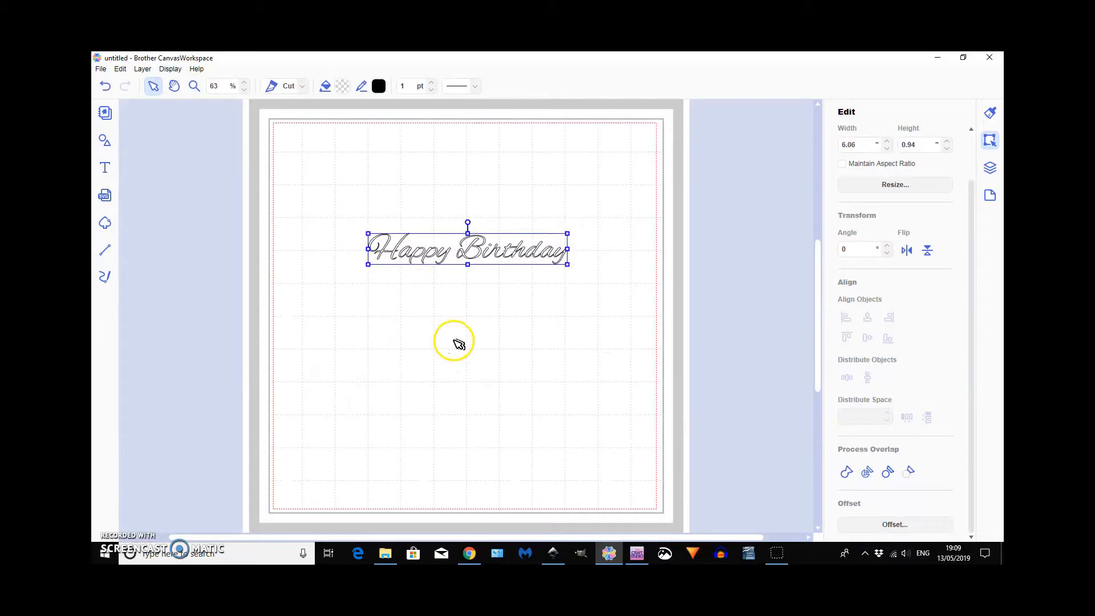
mouse_move(461, 327)
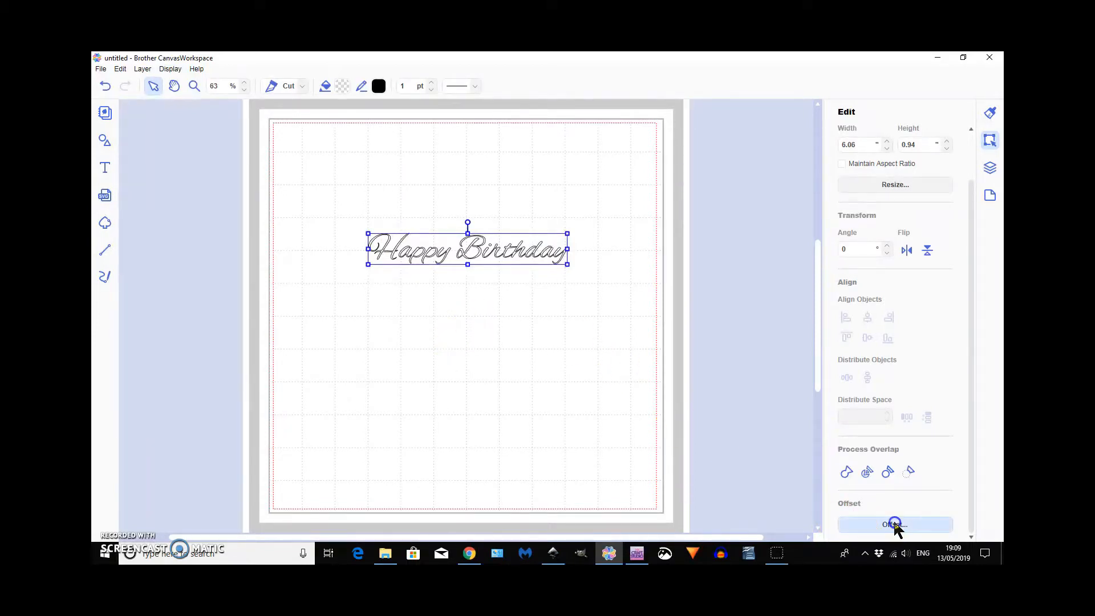
Step: Create a full offset outline around the second script Happy Birthday
click(895, 525)
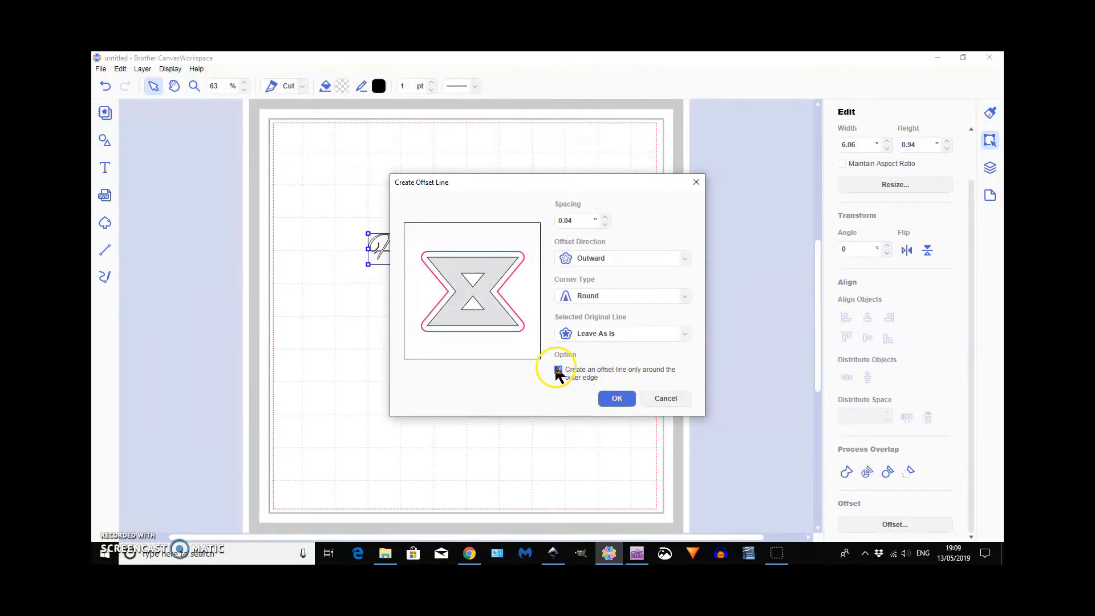
click(558, 370)
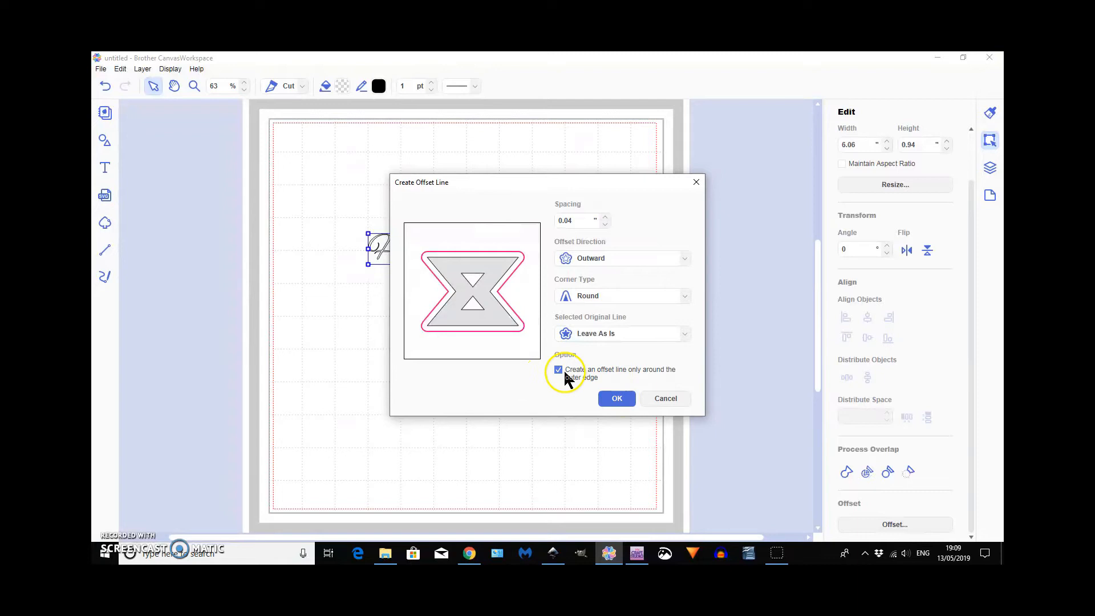
click(558, 370)
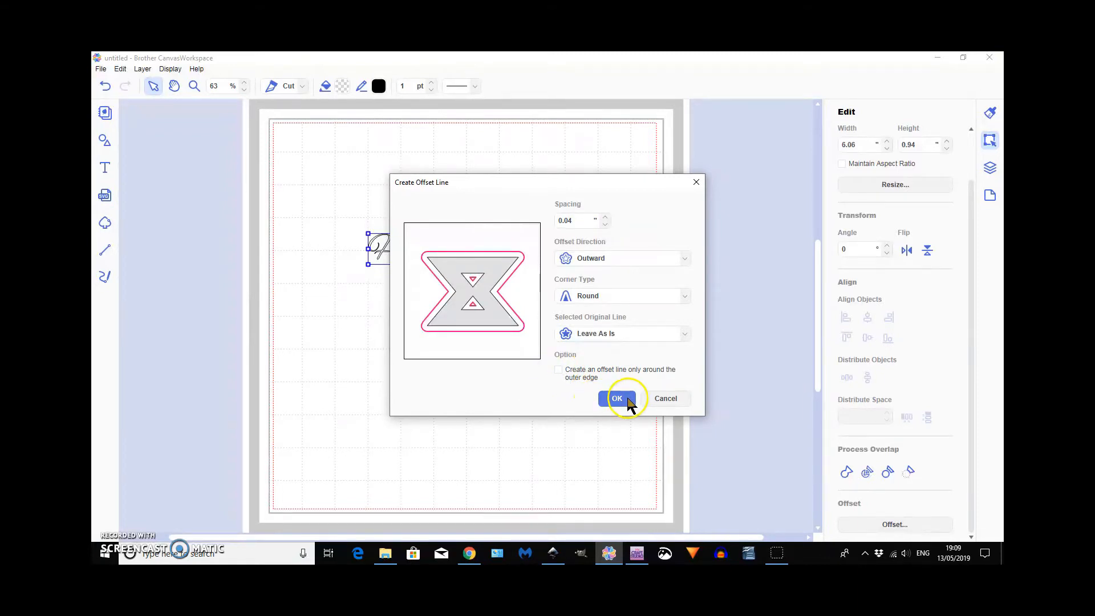
click(616, 398)
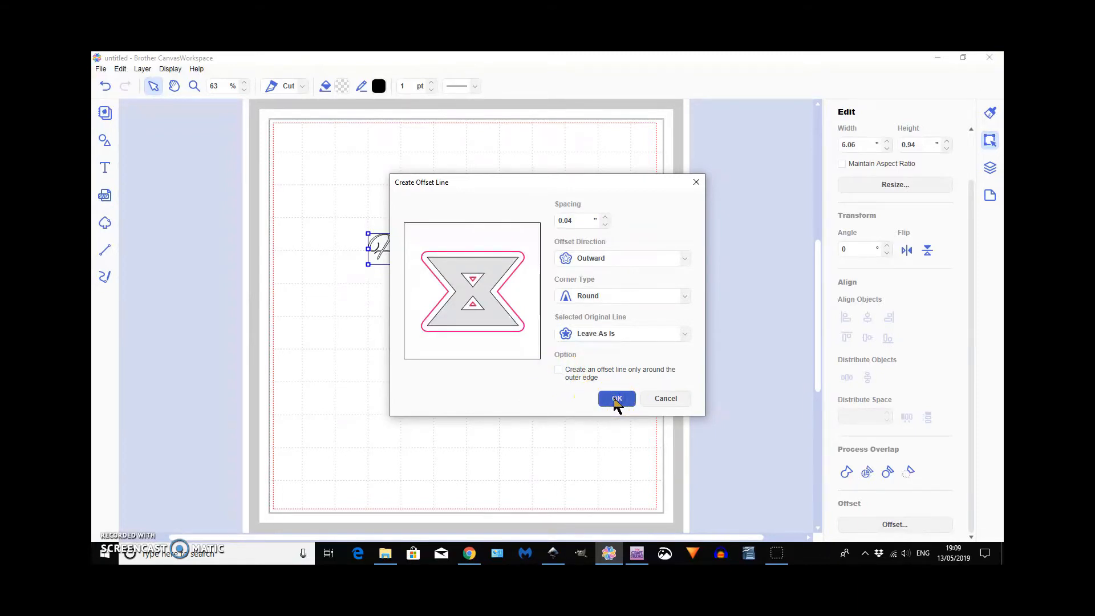
click(617, 398)
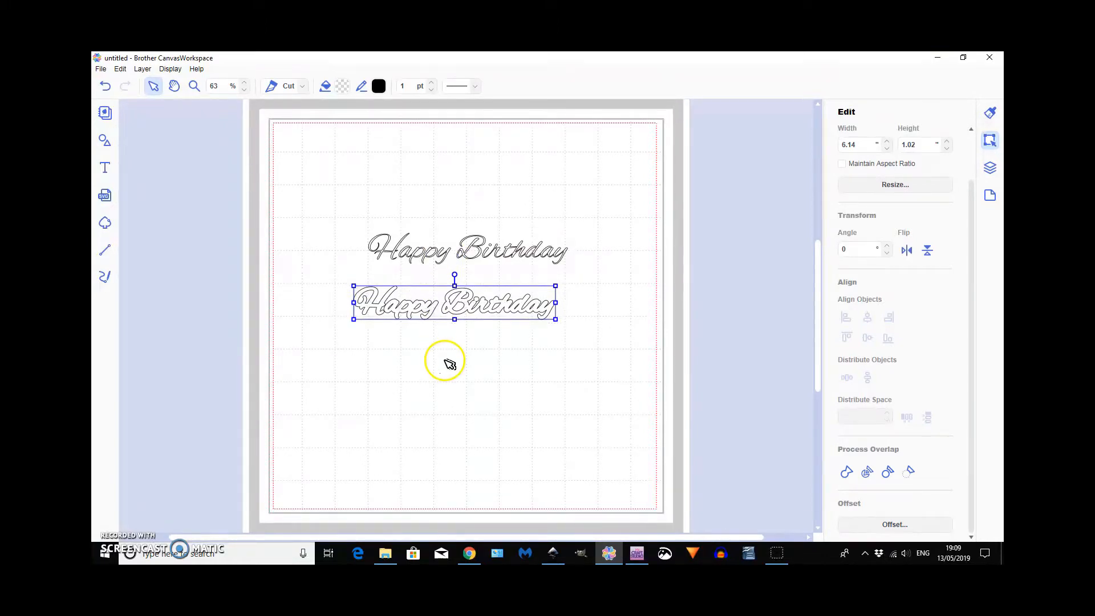
mouse_move(572, 374)
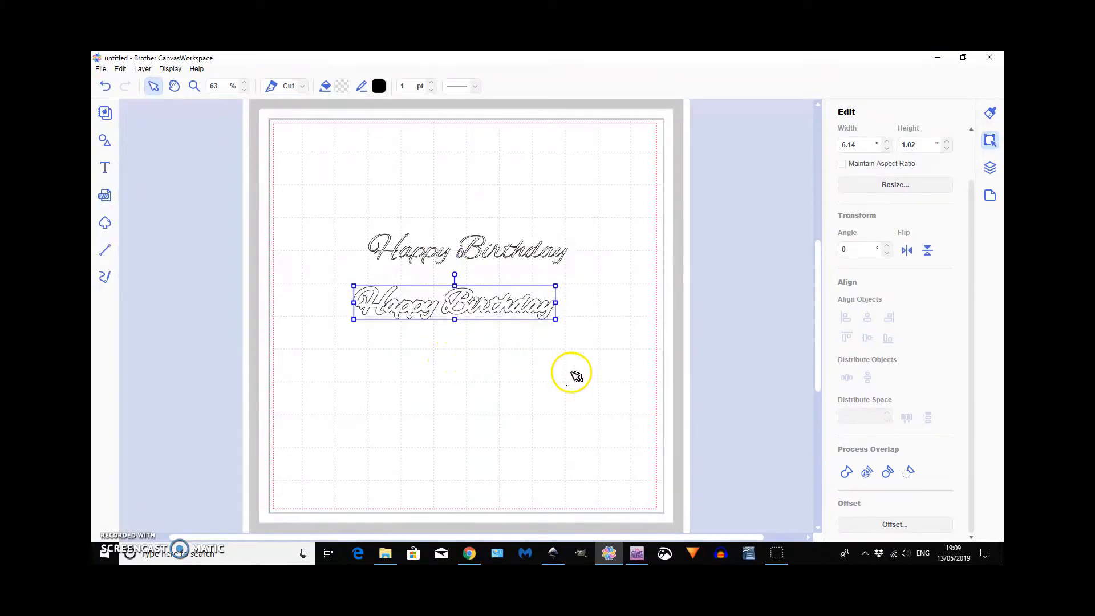
Step: Add a second offset line around only the outer edge of the script
click(895, 525)
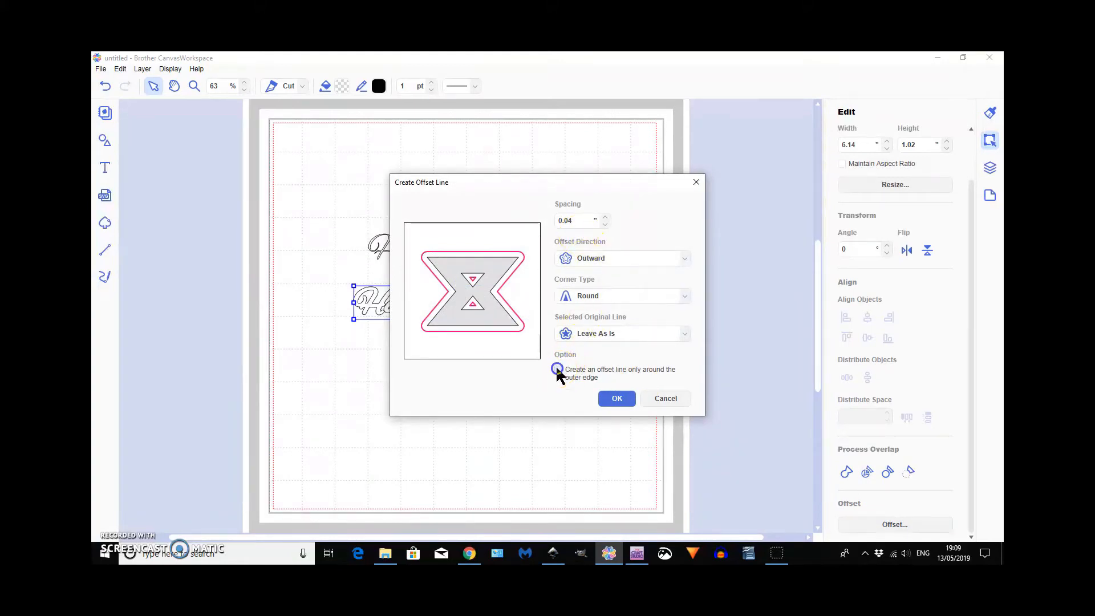
click(558, 370)
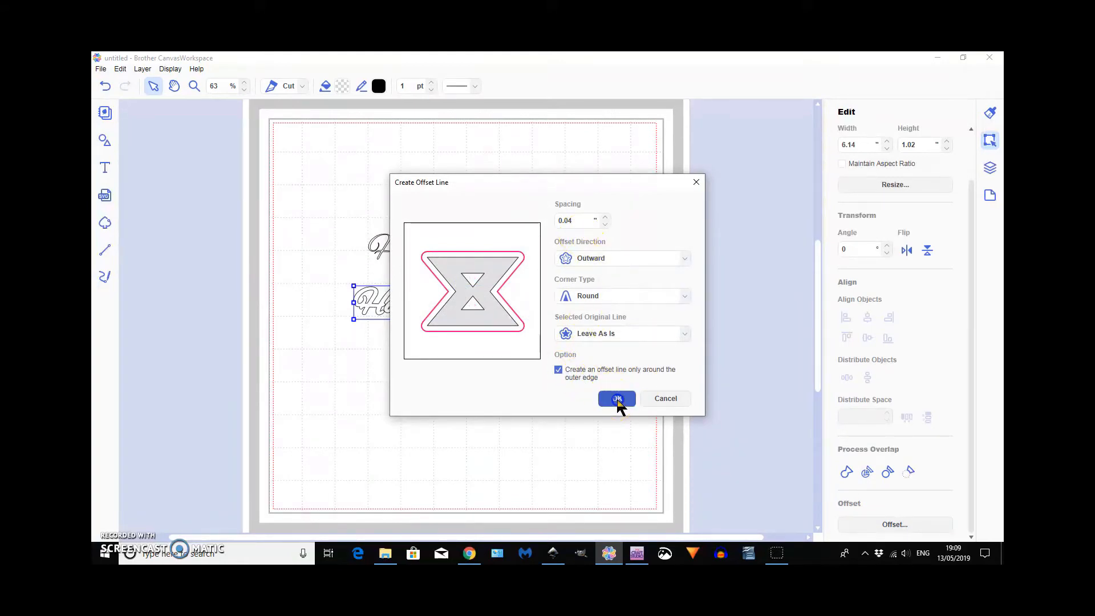
click(616, 398)
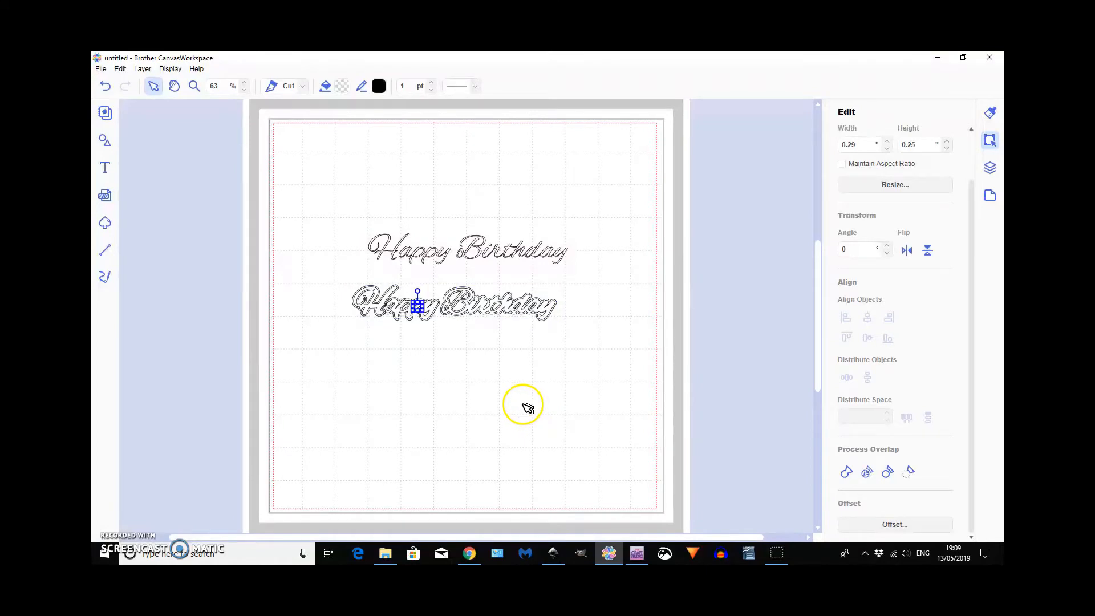
mouse_move(459, 313)
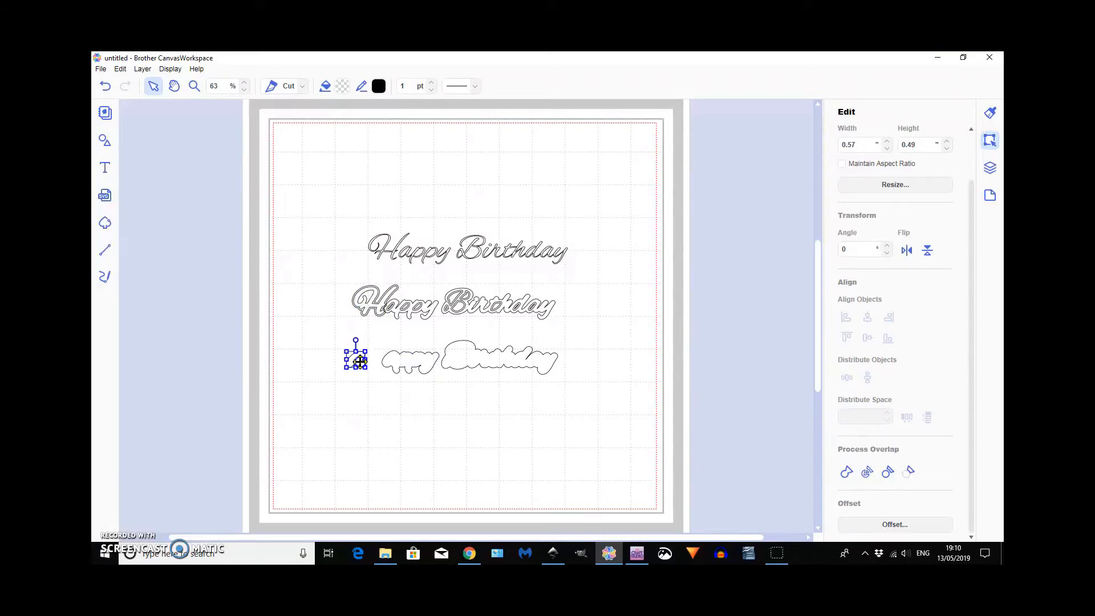
Step: Reposition the H outline section and remove stray fragments from the middle row
drag(356, 356, 279, 276)
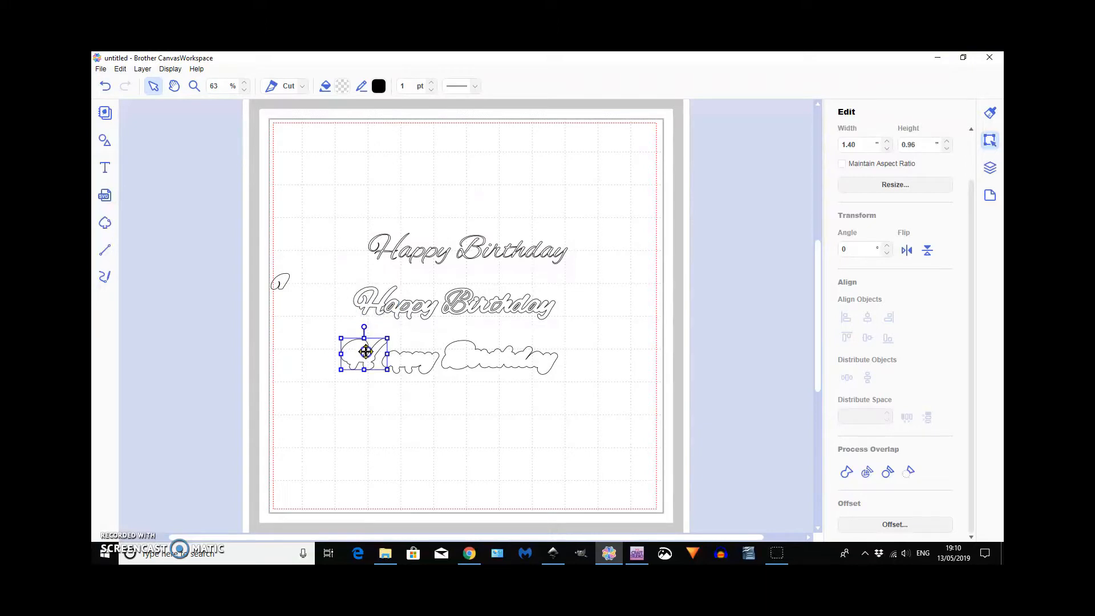
drag(363, 351, 374, 352)
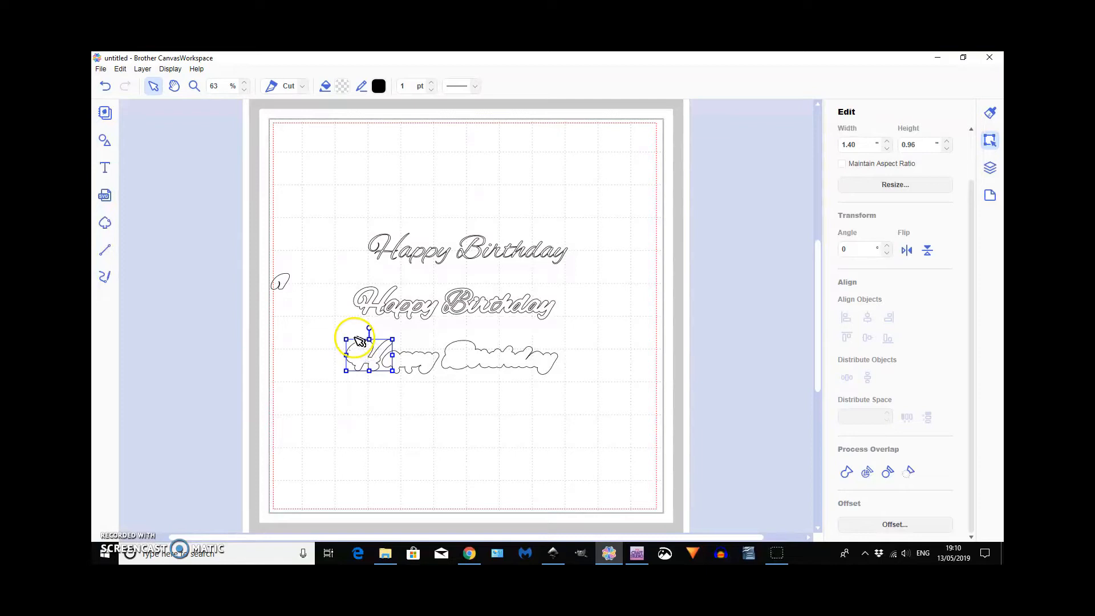
click(454, 303)
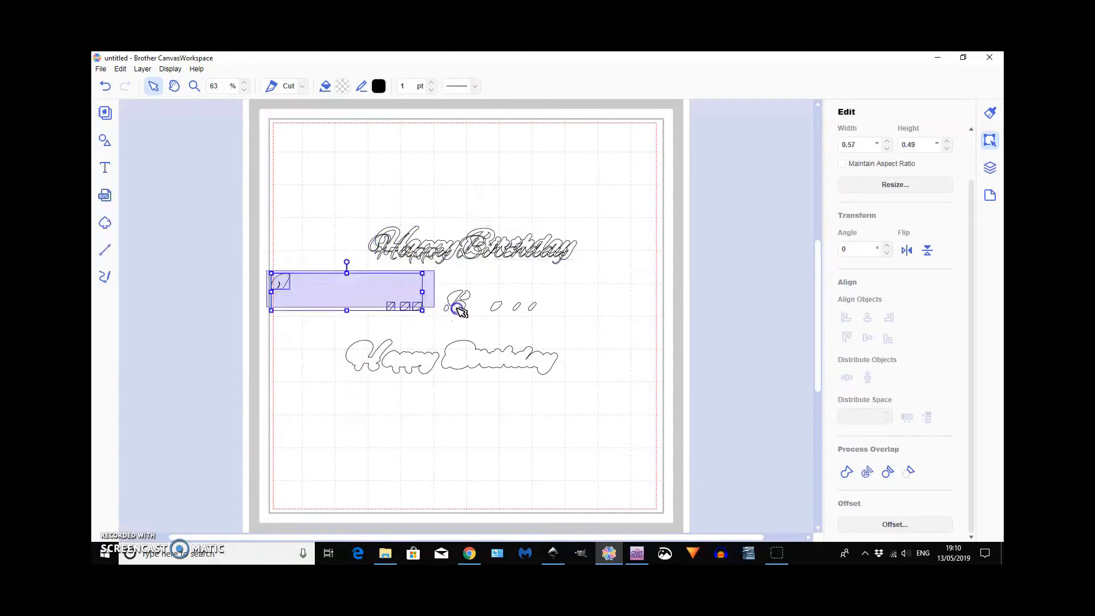
drag(421, 308, 547, 318)
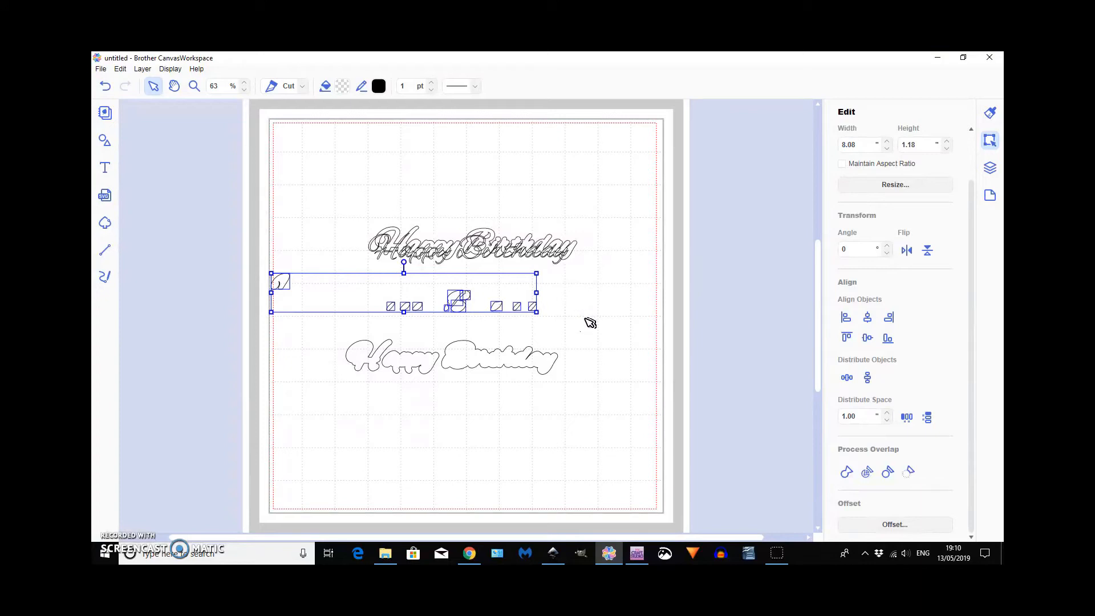
click(591, 322)
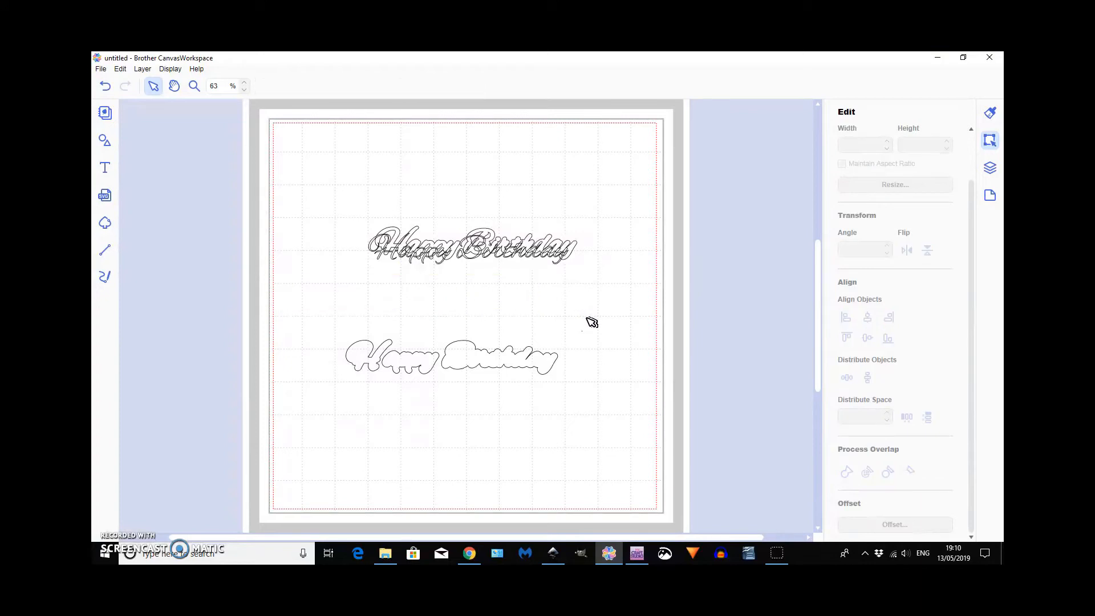
Step: Centre the stacked script layers and drag the Happy and Birthday outer outlines onto them
click(472, 245)
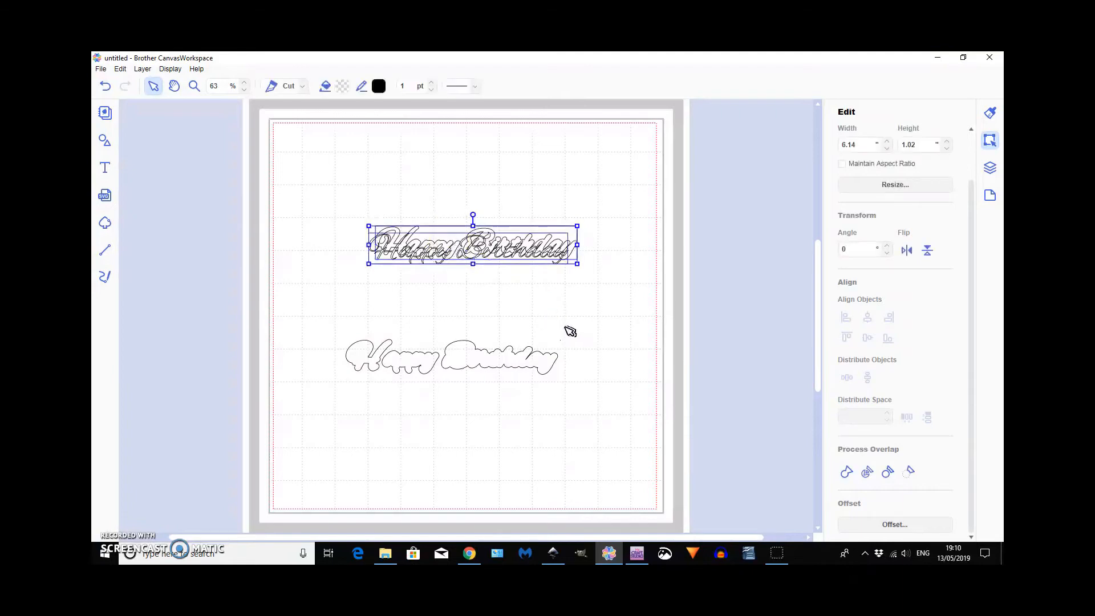
click(868, 318)
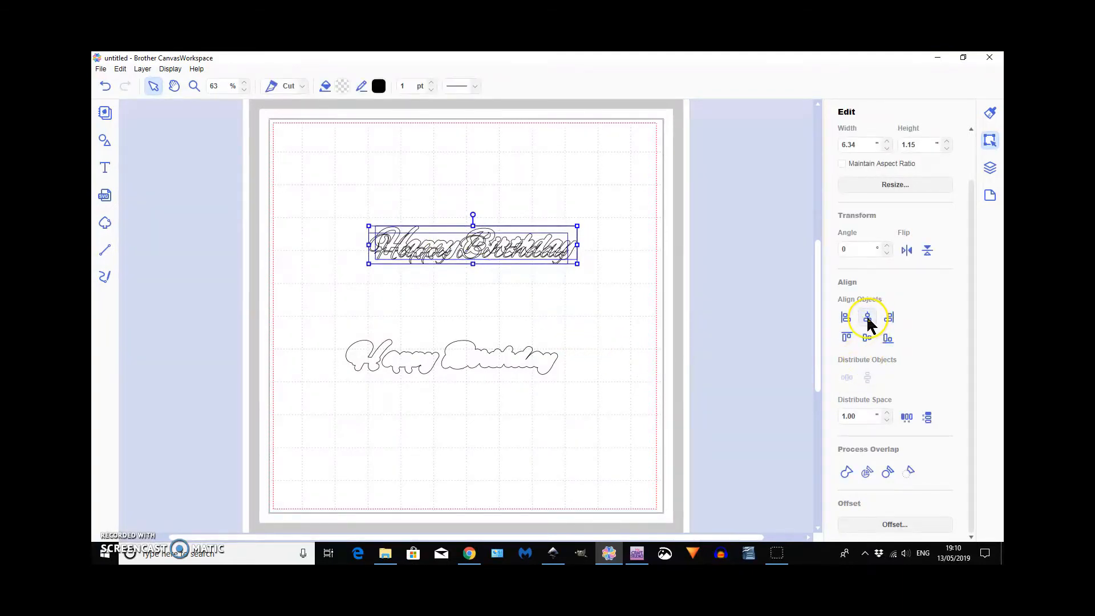
click(868, 317)
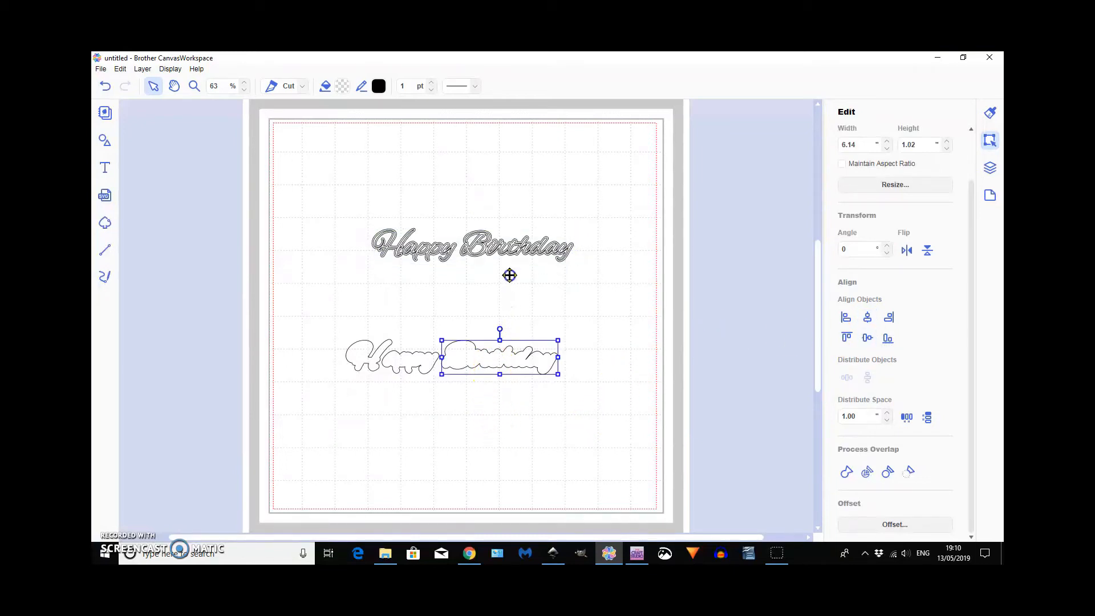
drag(500, 354, 517, 245)
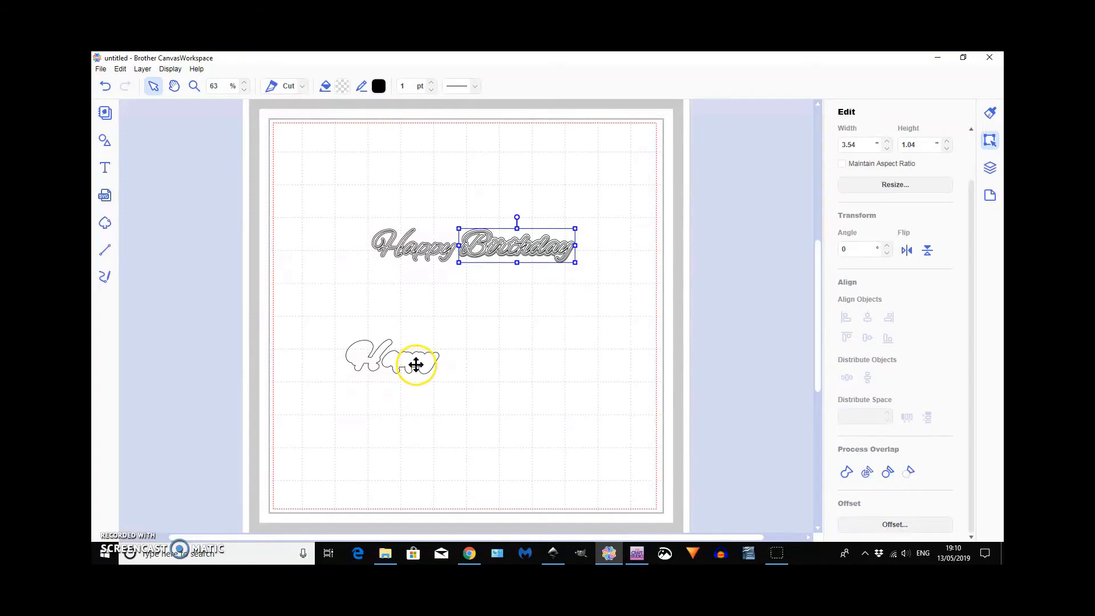
drag(416, 364, 432, 251)
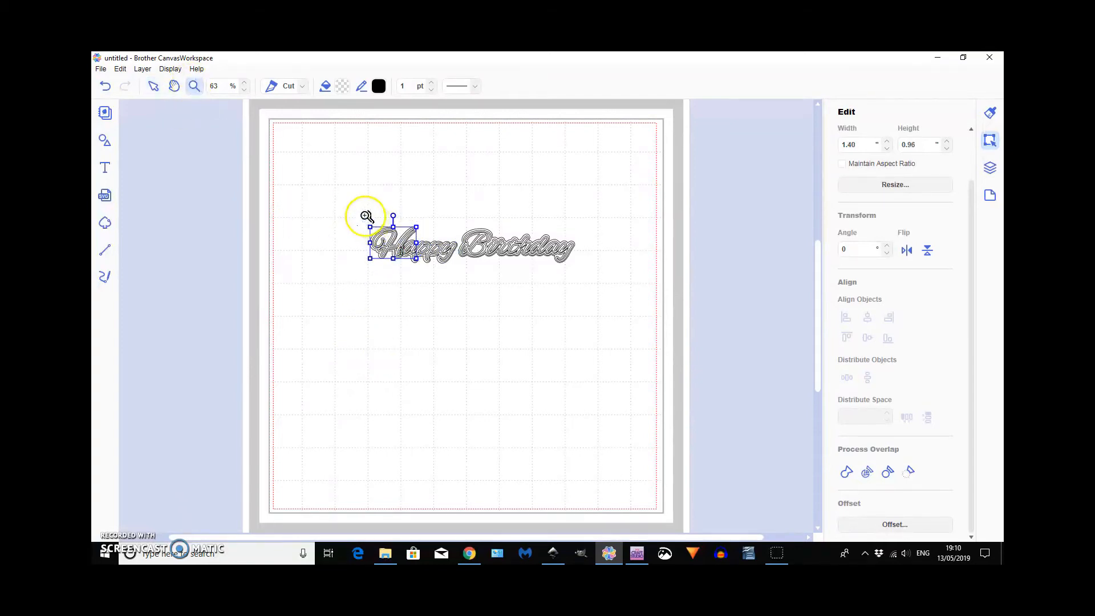
Step: Weld Happy's outer outline pieces into one shape and realign it around the lettering
click(367, 215)
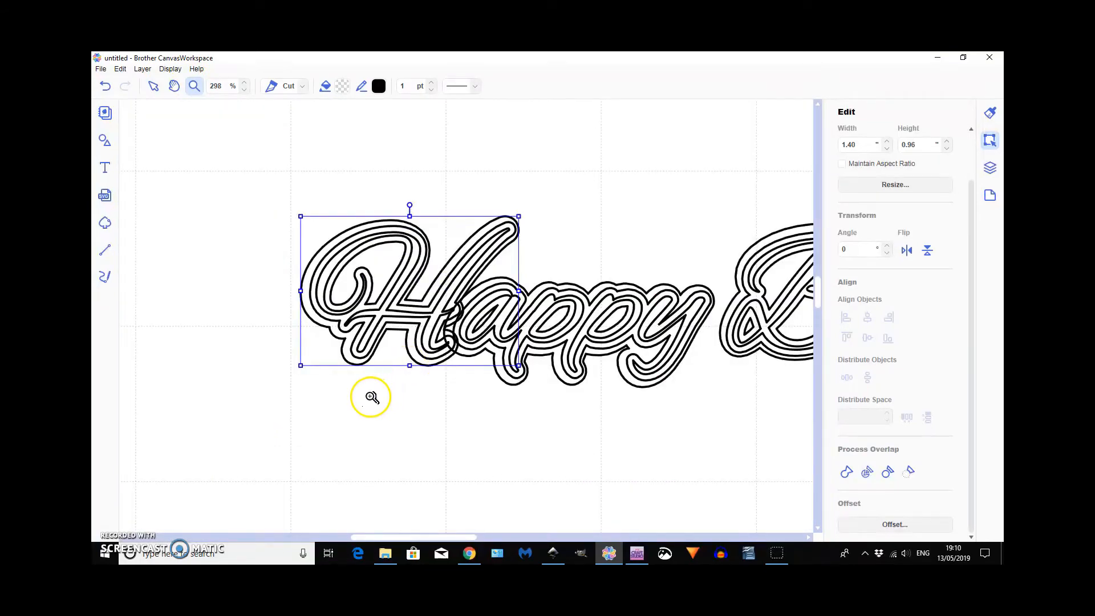
mouse_move(376, 386)
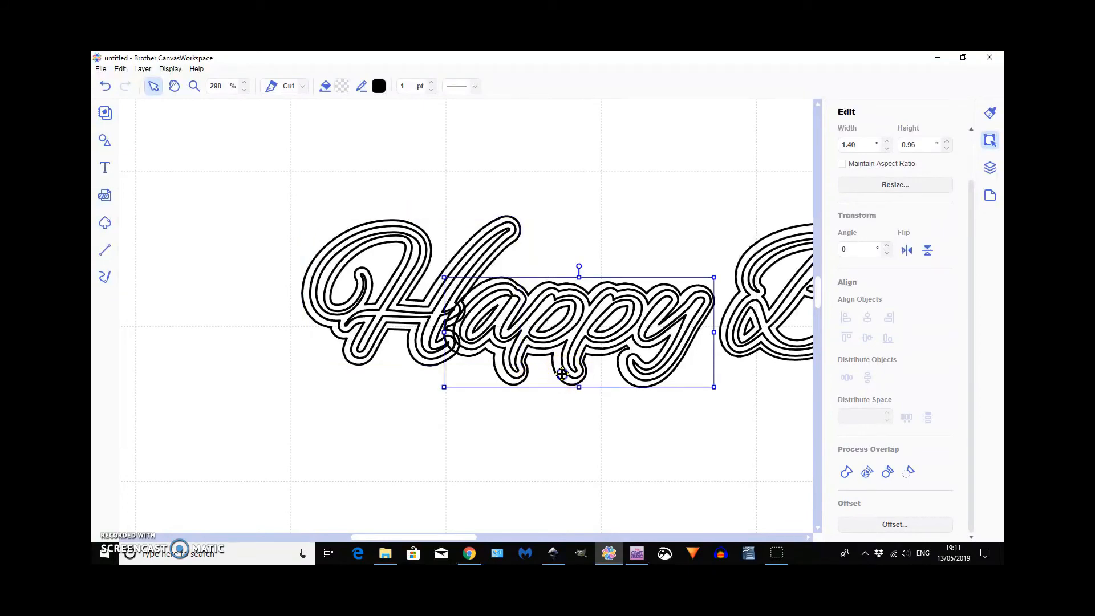
drag(714, 331, 715, 331)
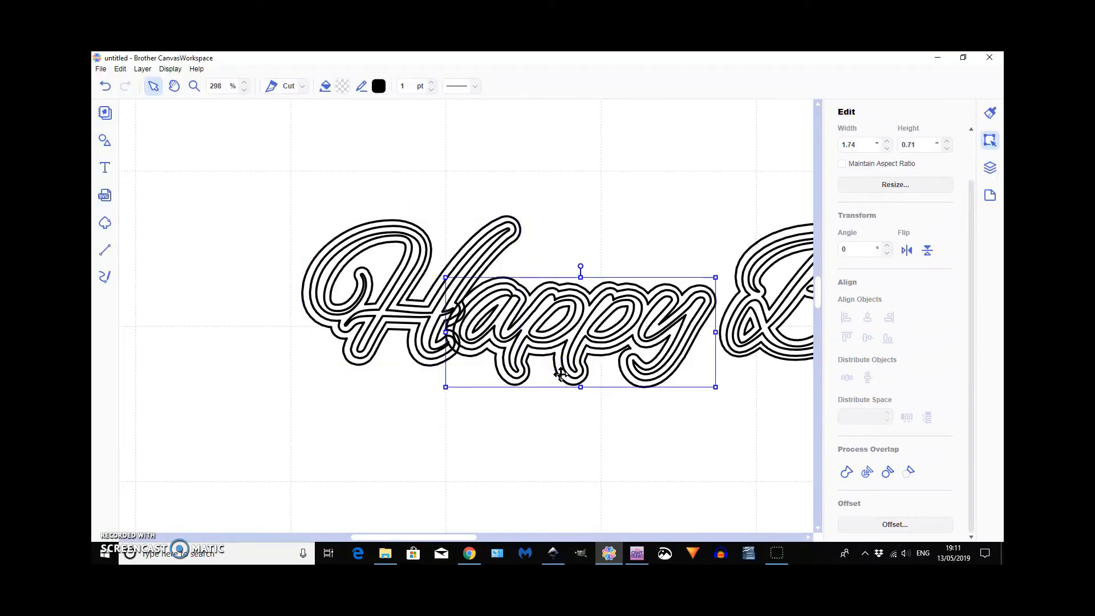
mouse_move(516, 237)
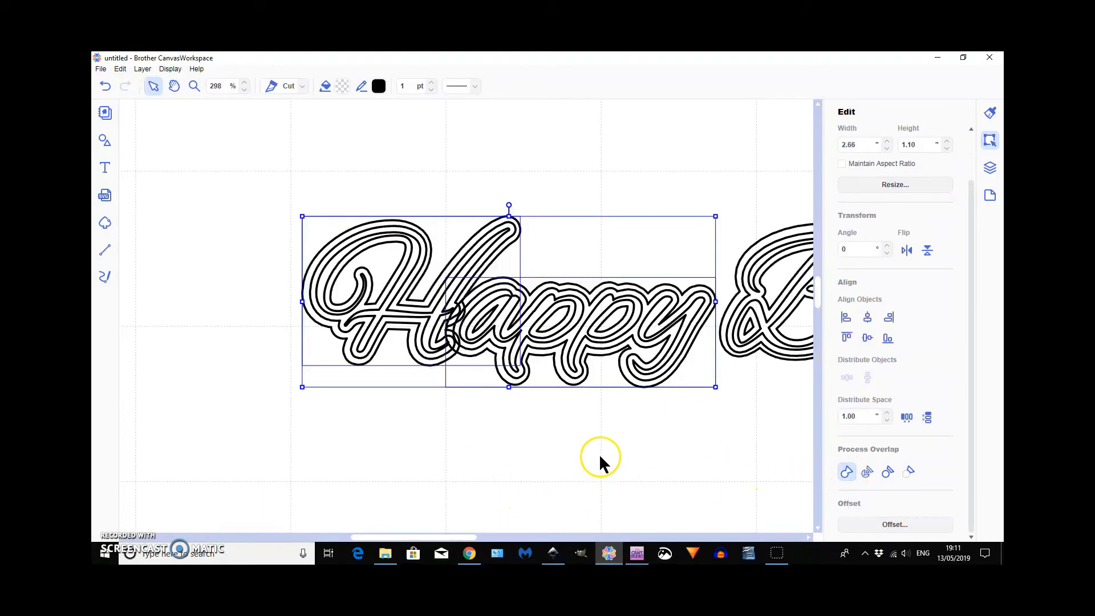
mouse_move(600, 457)
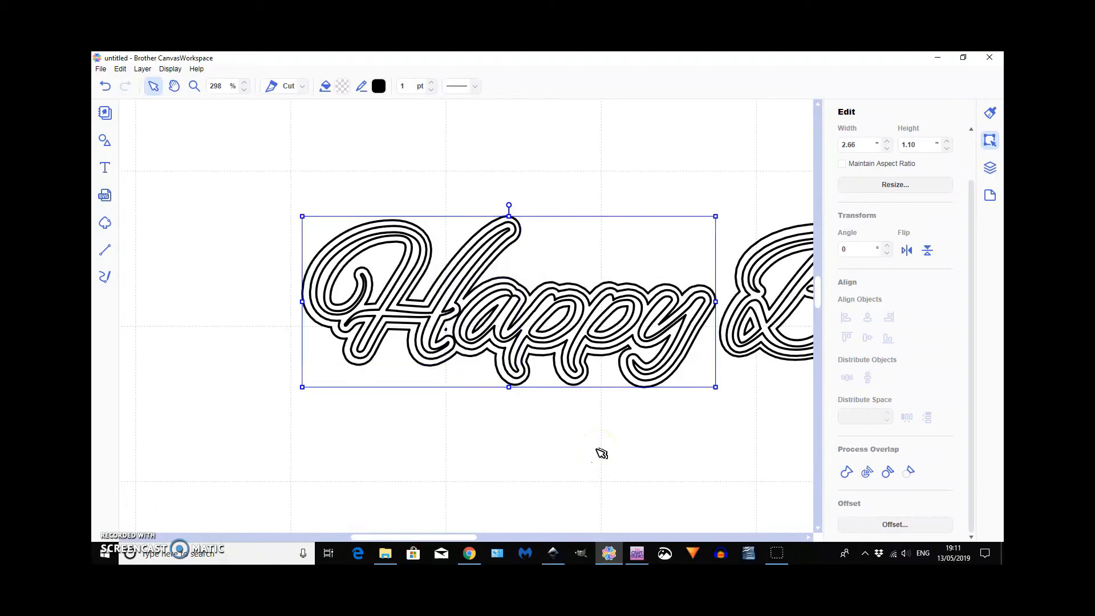
click(495, 435)
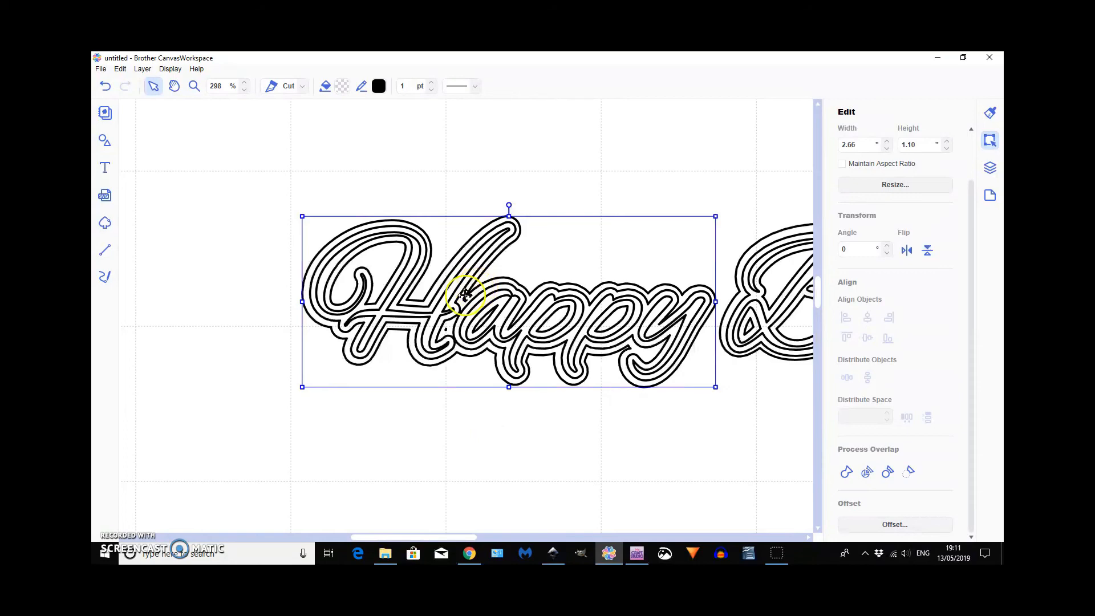
drag(464, 294, 440, 368)
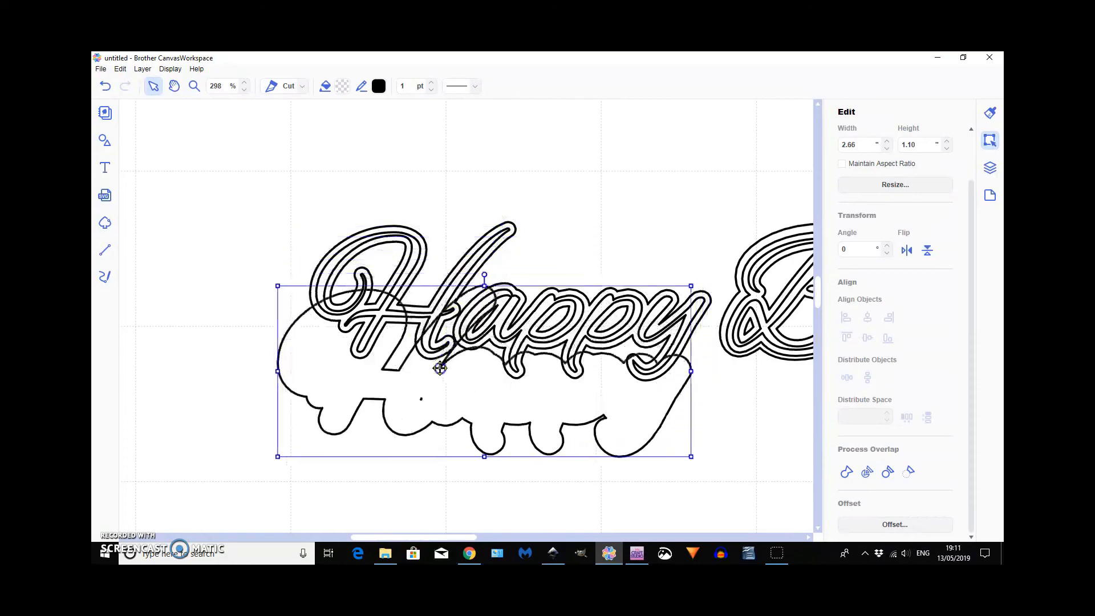
drag(440, 367, 345, 430)
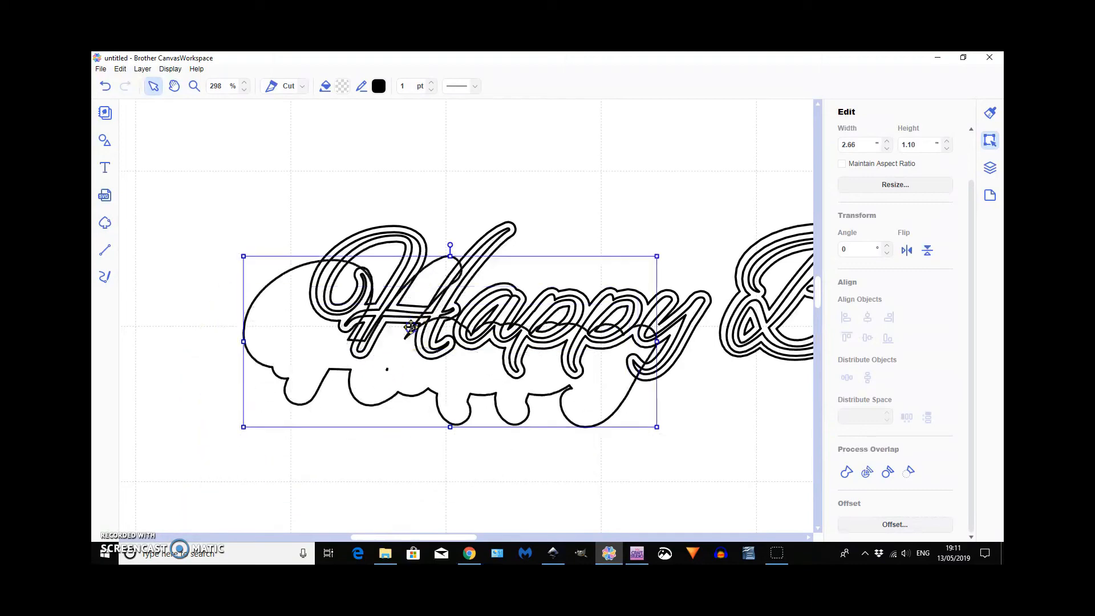
drag(420, 328, 484, 289)
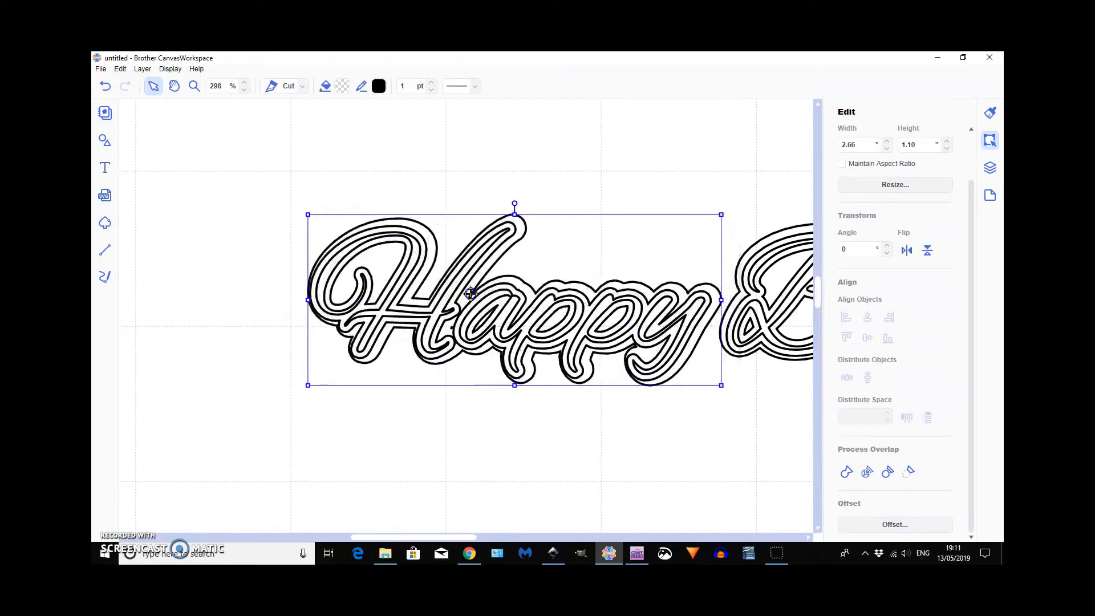